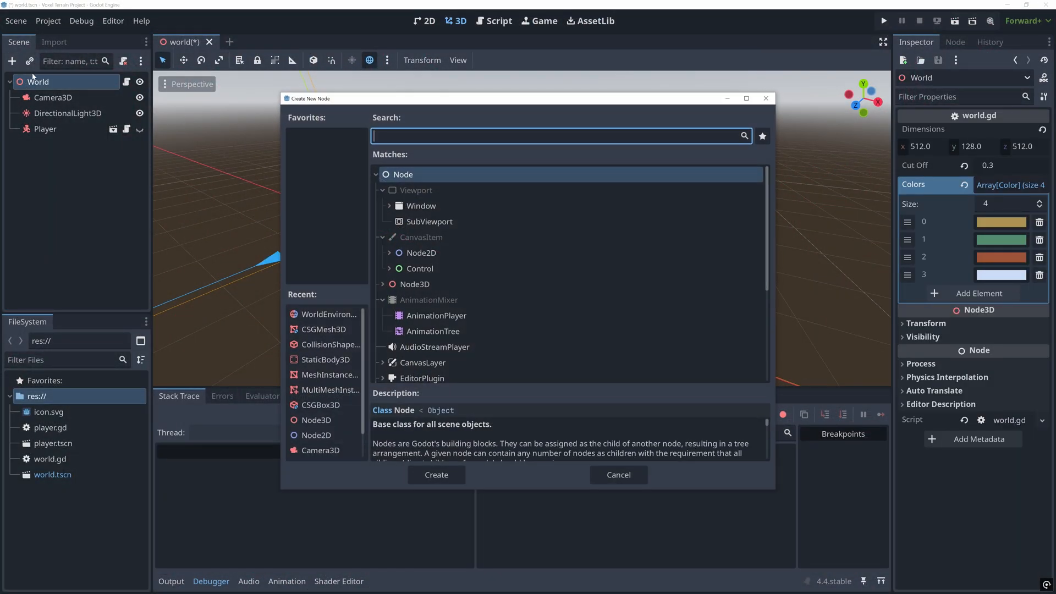
Step: Add a MeshInstance3D child under World and assign it a new ArrayMesh
text(meshinstance)
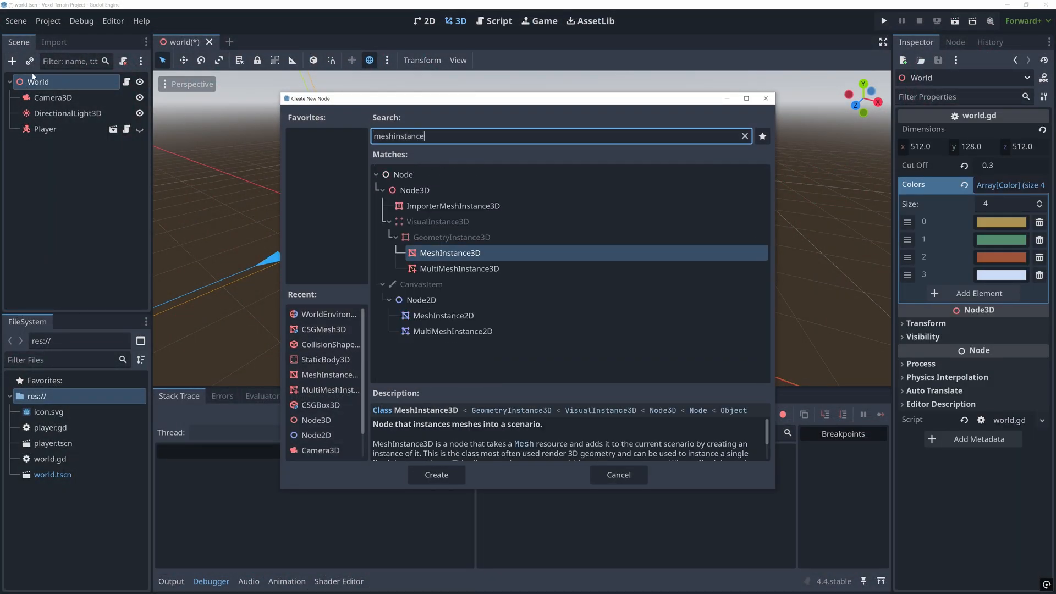
click(436, 475)
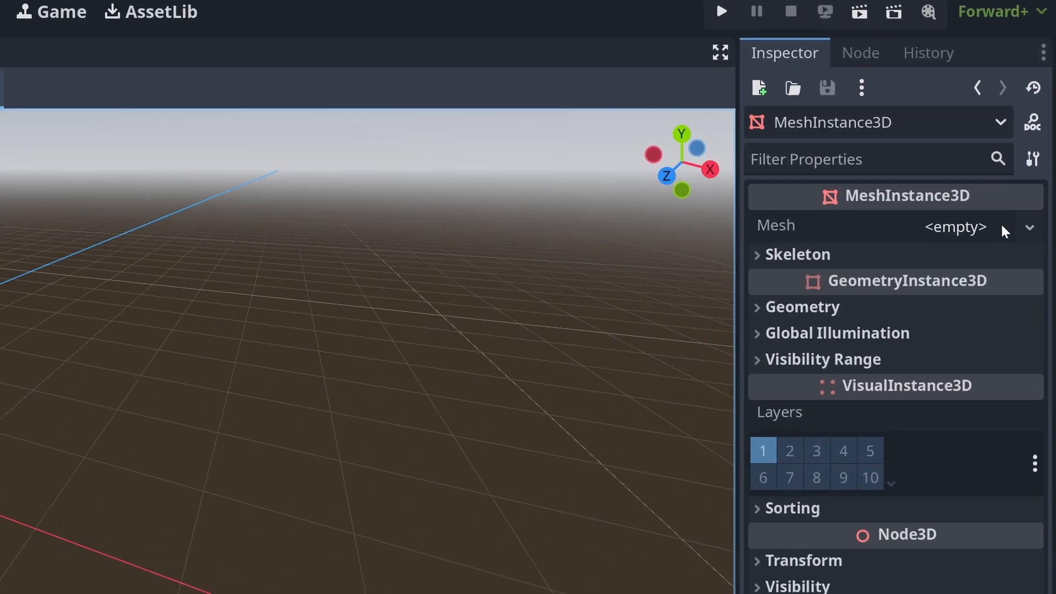
click(1029, 227)
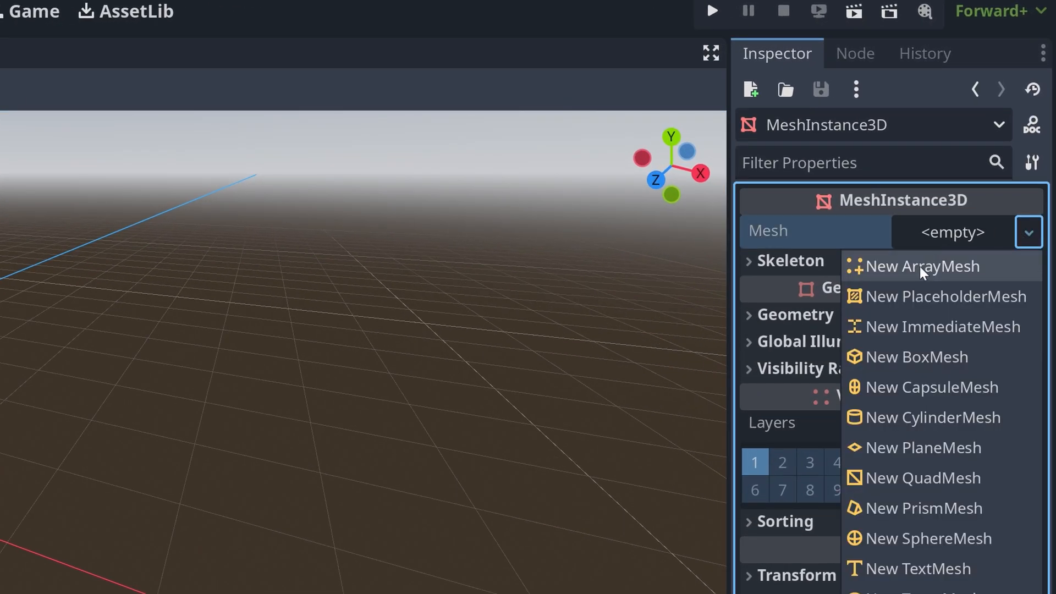
click(922, 267)
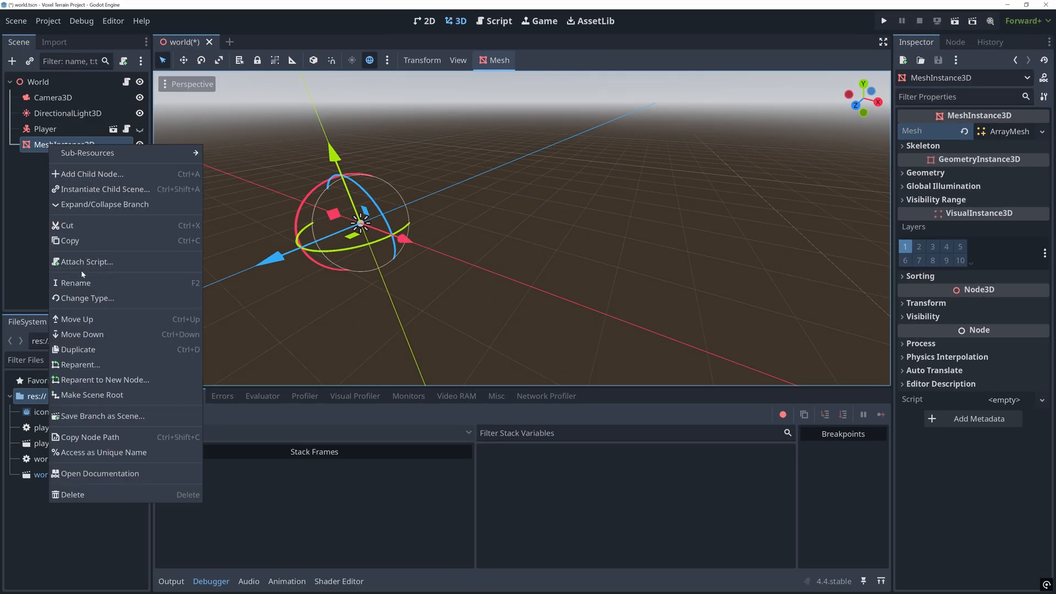
Step: Attach a new script mesh_instance_3d.gd to the MeshInstance3D node
click(85, 262)
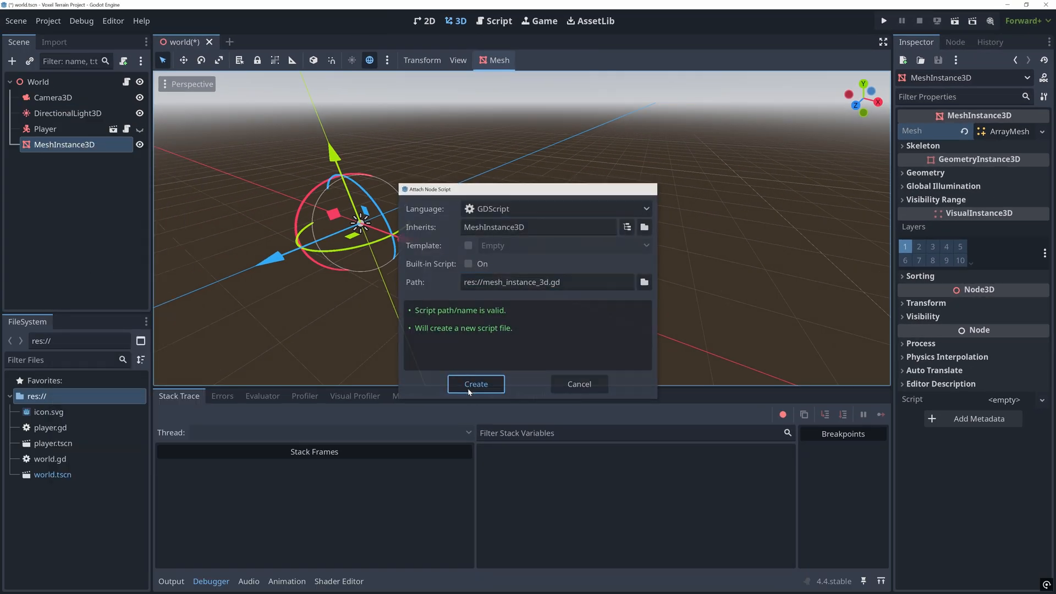
click(475, 384)
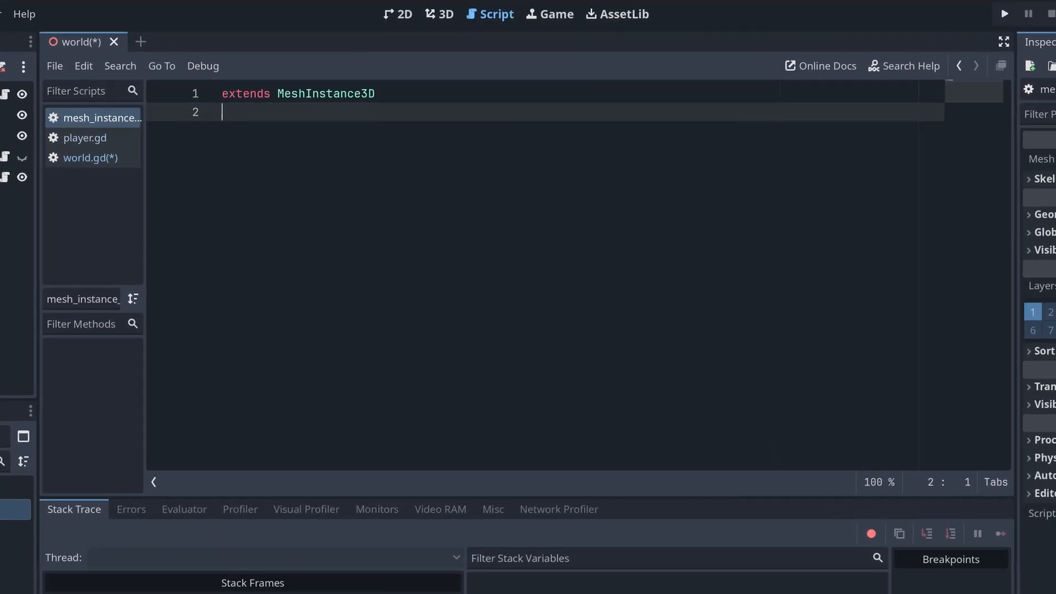
Step: Declare 'var surface_array: Array = []' at the top of the script
text(var surface)
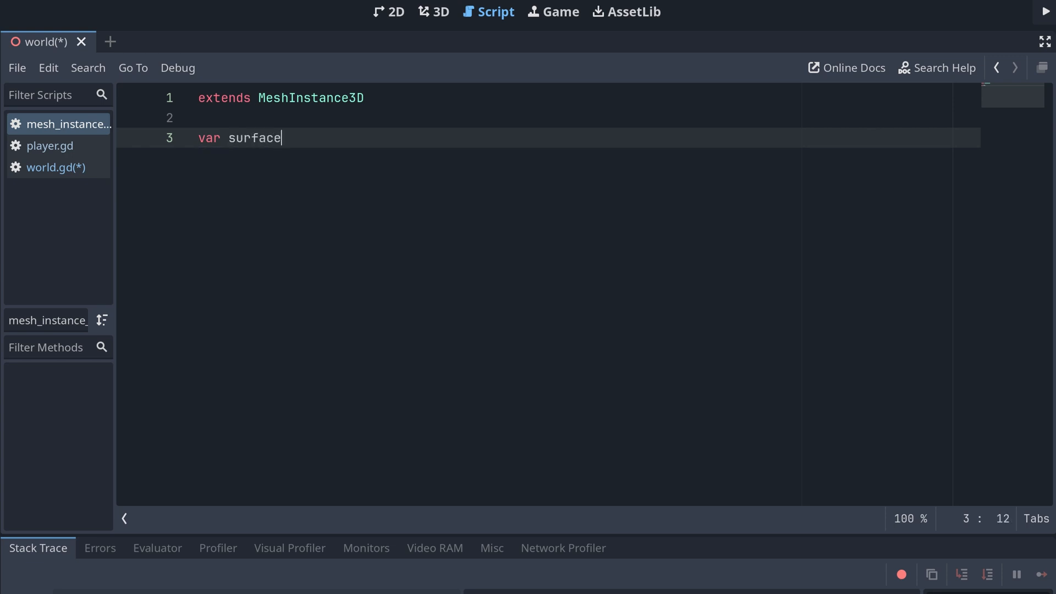
text(_array)
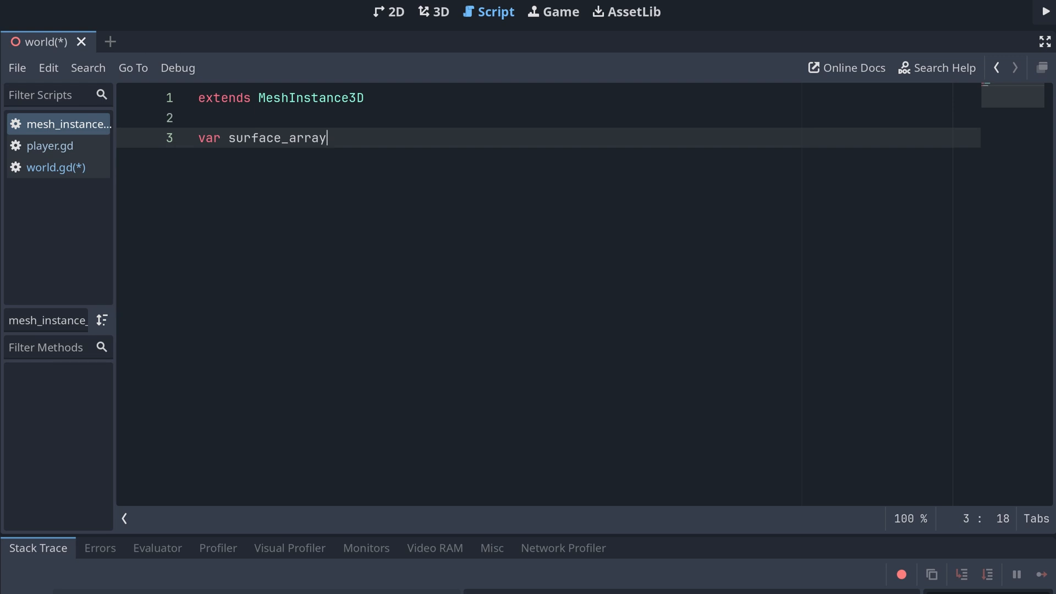
text(: Array)
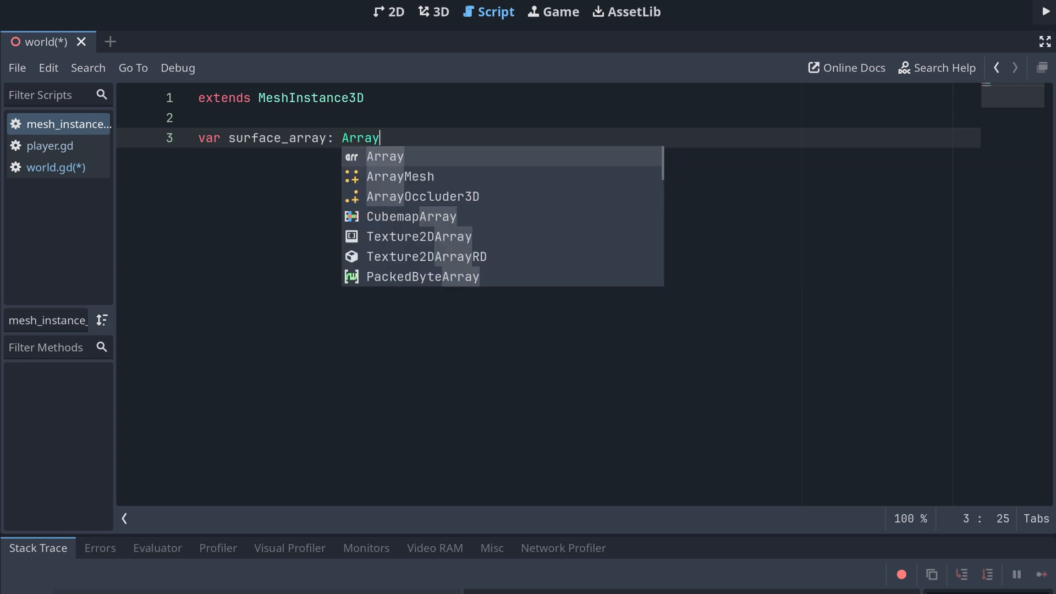
text(= [])
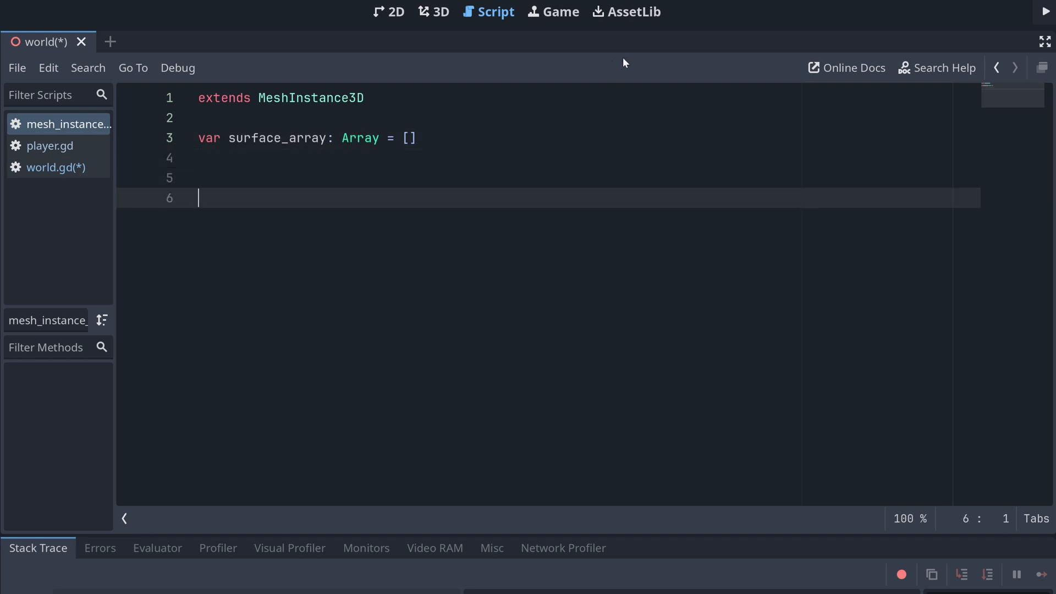
Step: Write a _ready function calling surface_array.resize(Mesh.ARRAY_MAX)
text(func _ready() -> void:)
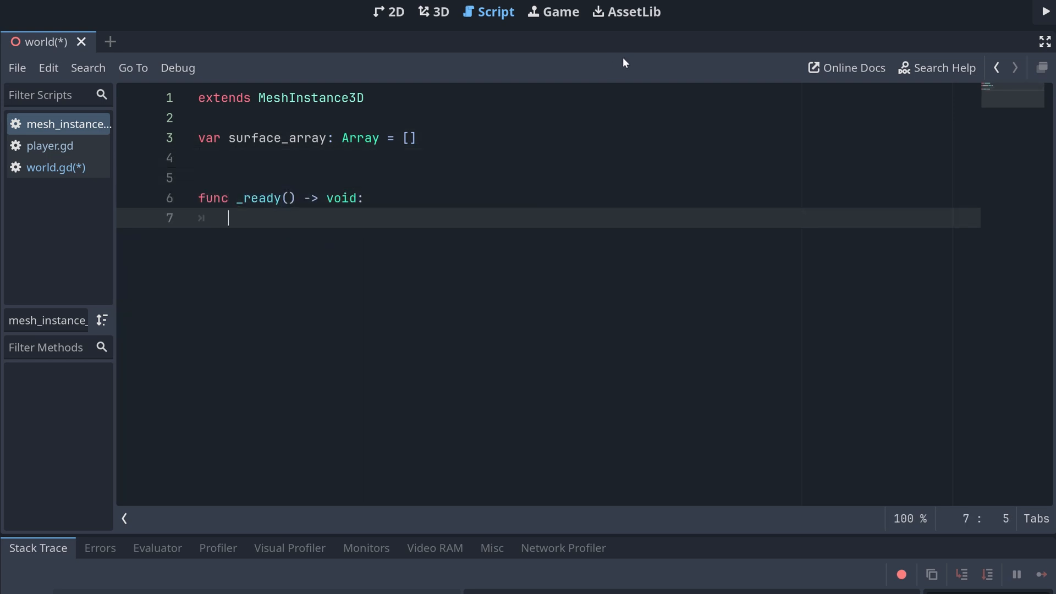
text(surface_array.)
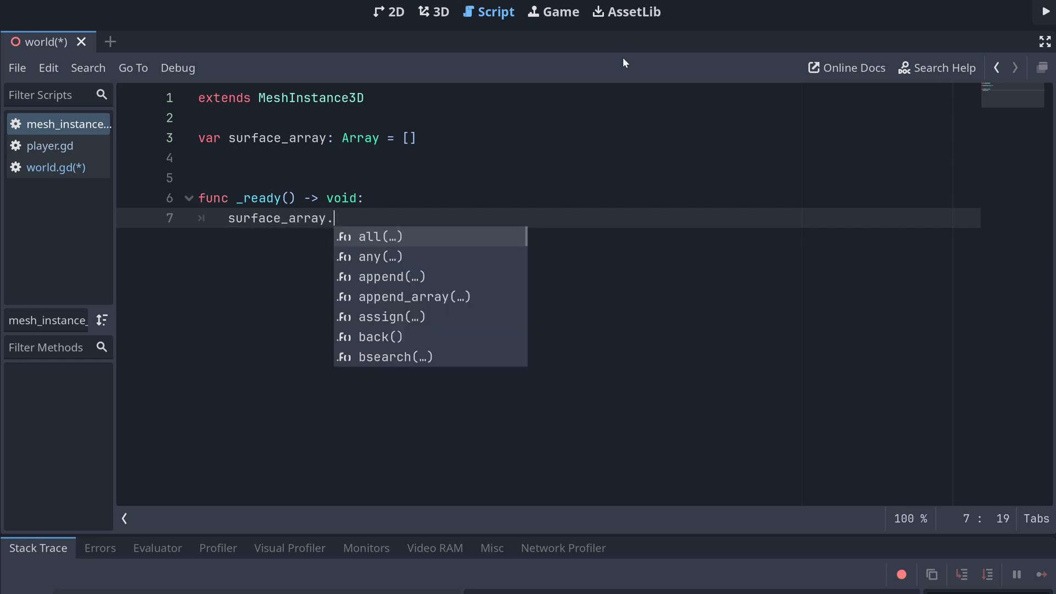
text(resize(Mes)
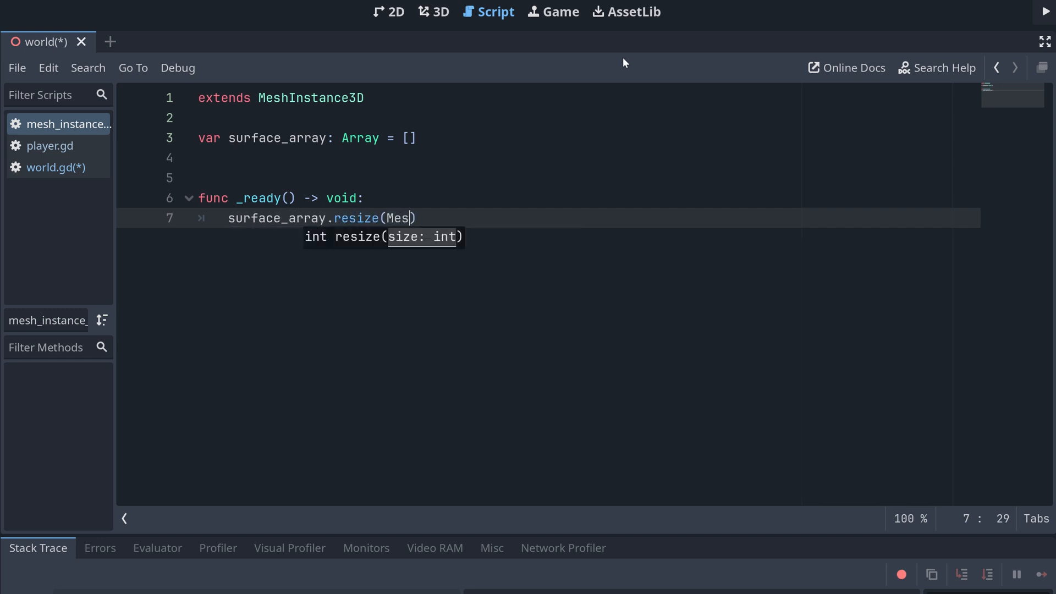
text(h.ARRAY))
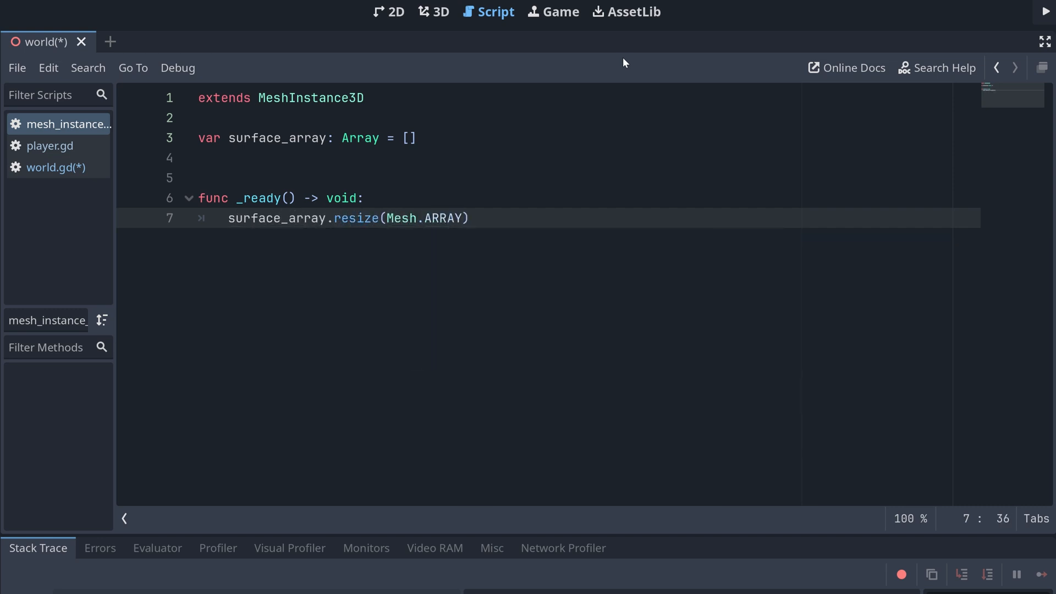
text(_MAX)
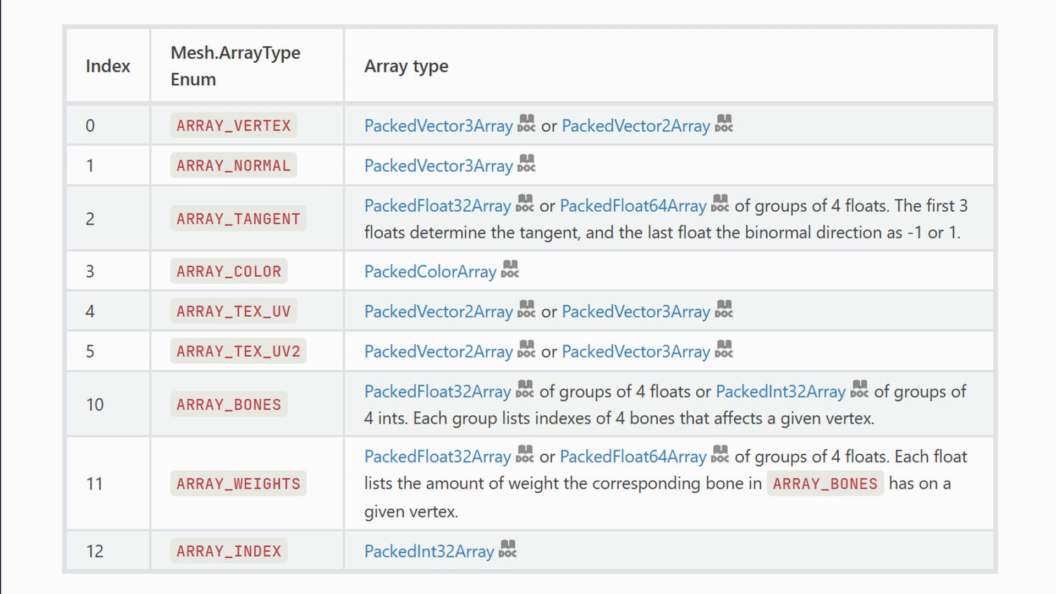
Step: Declare vertices and normals as PackedVector3Array() and colors as PackedColorArray()
click(488, 11)
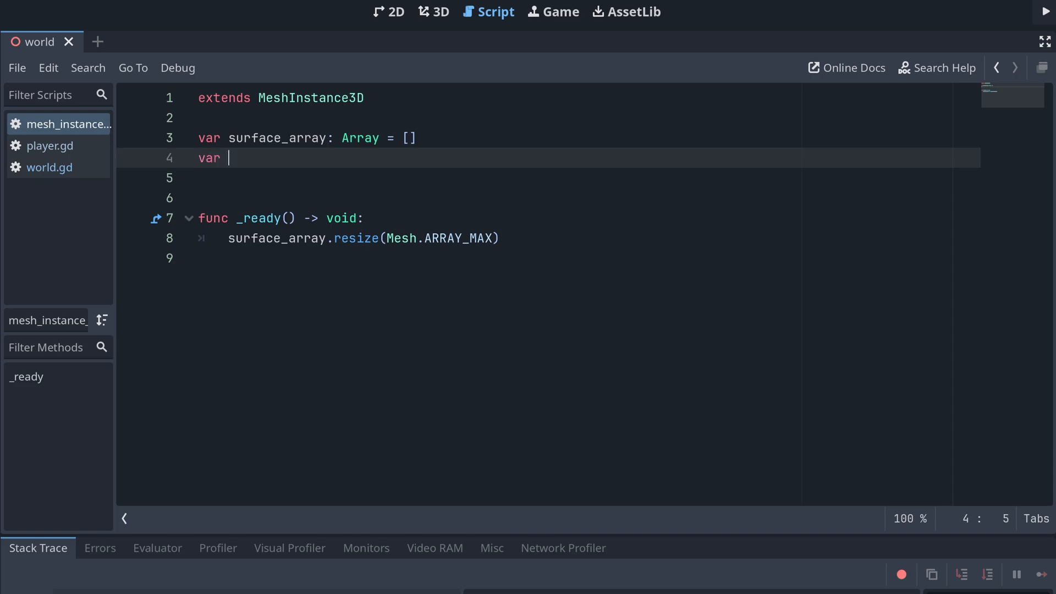
text(vertices)
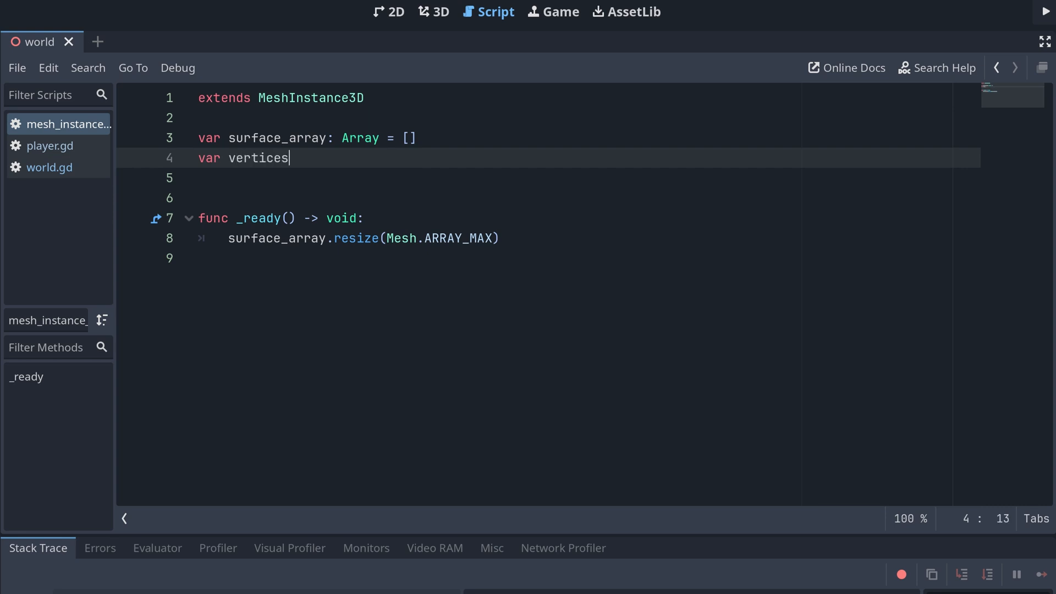
text(= Packe)
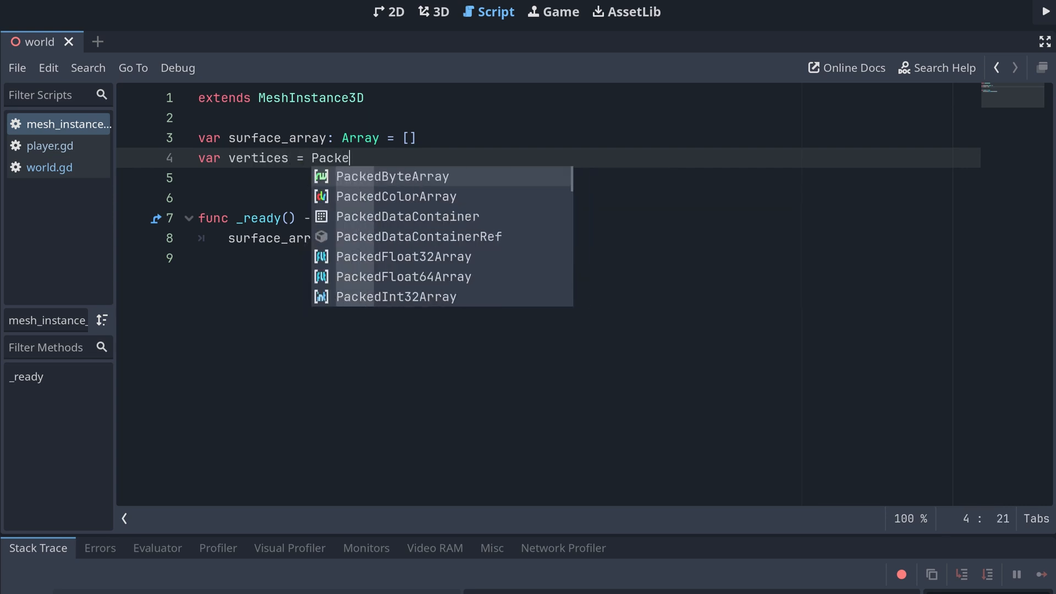
text(dVector3Array()
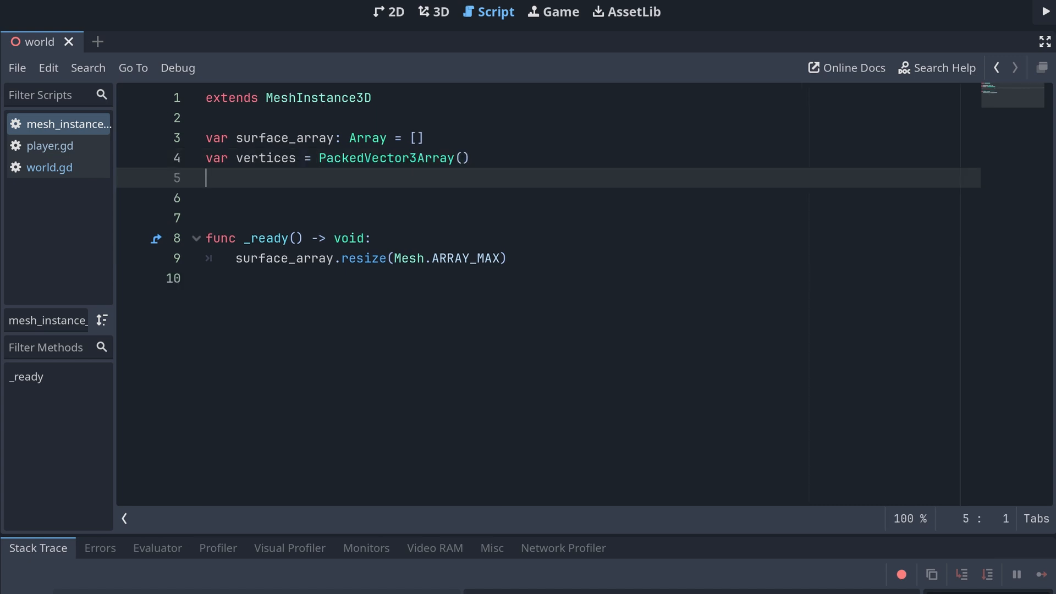
text(var normals = Pack)
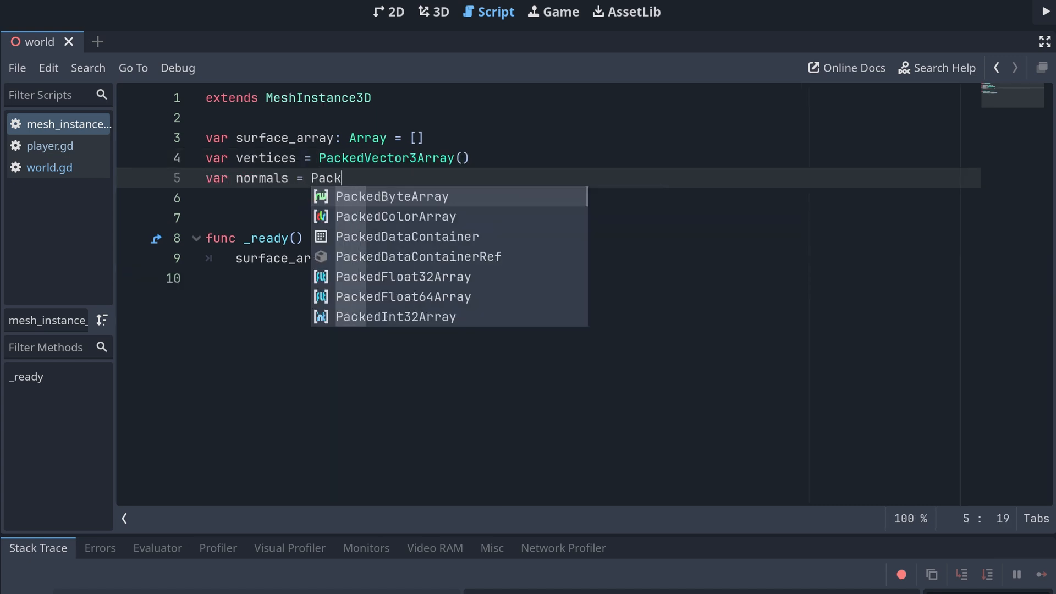
text(edVector3Array()
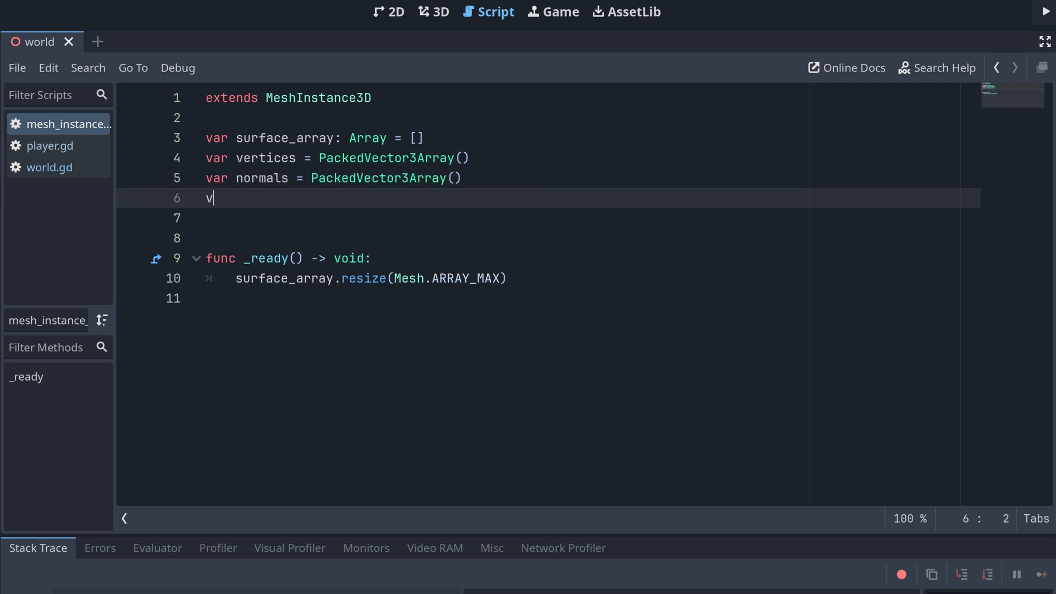
text(ar colors =)
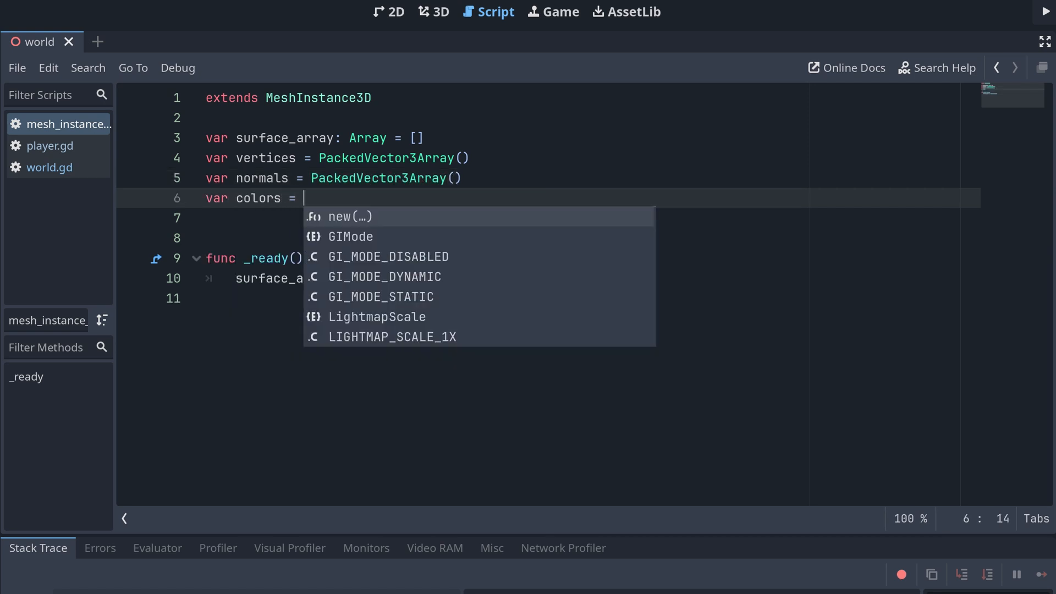
text(PackedColorArray()
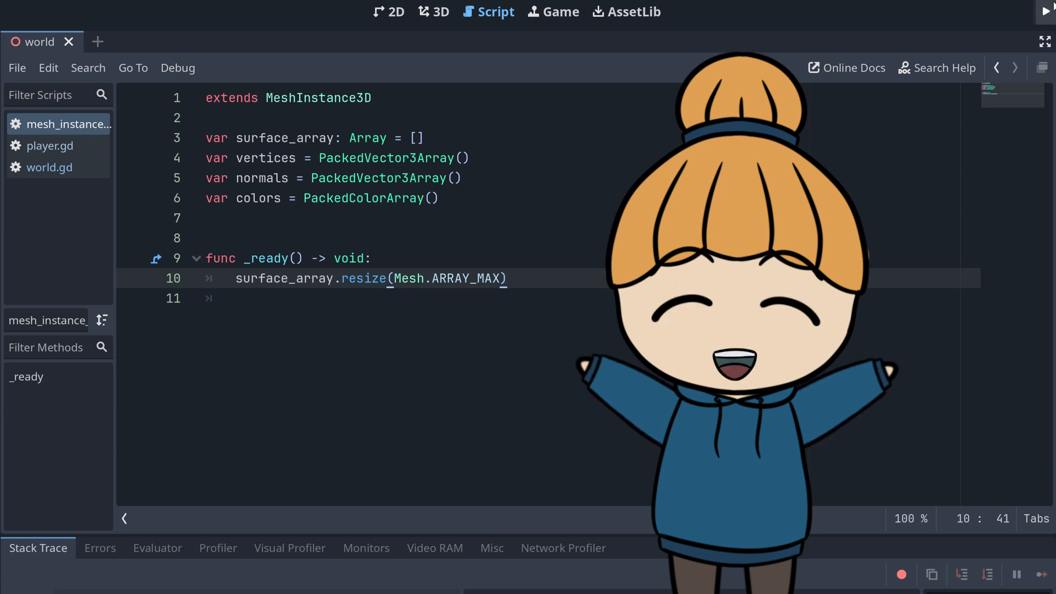
key(enter)
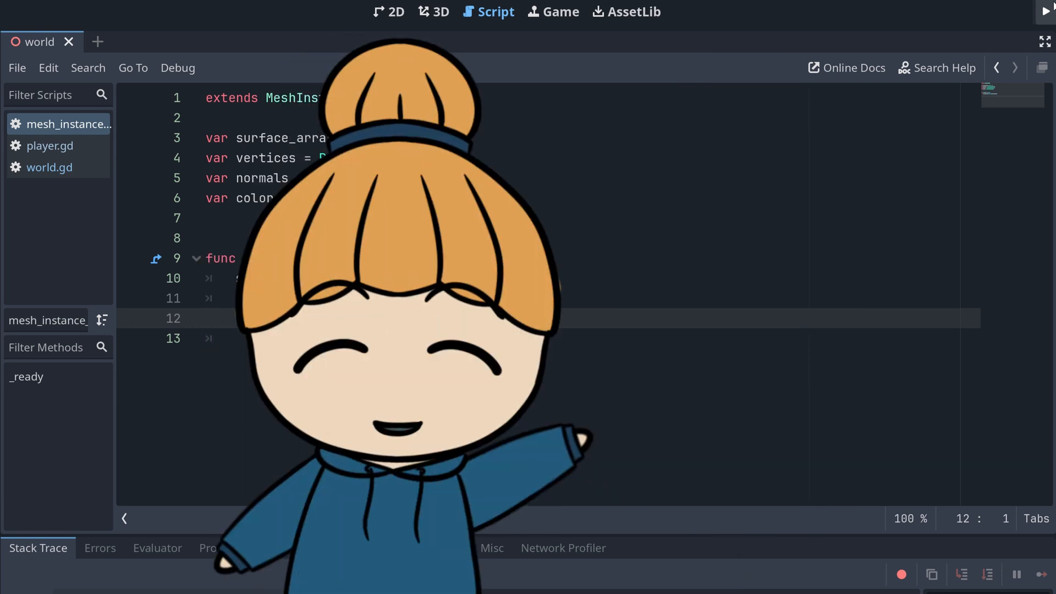
Step: Declare generate_mesh and an empty func commit_mesh() -> void, calling commit_mesh from generate_mesh
text(func generate_mesh() -> void:)
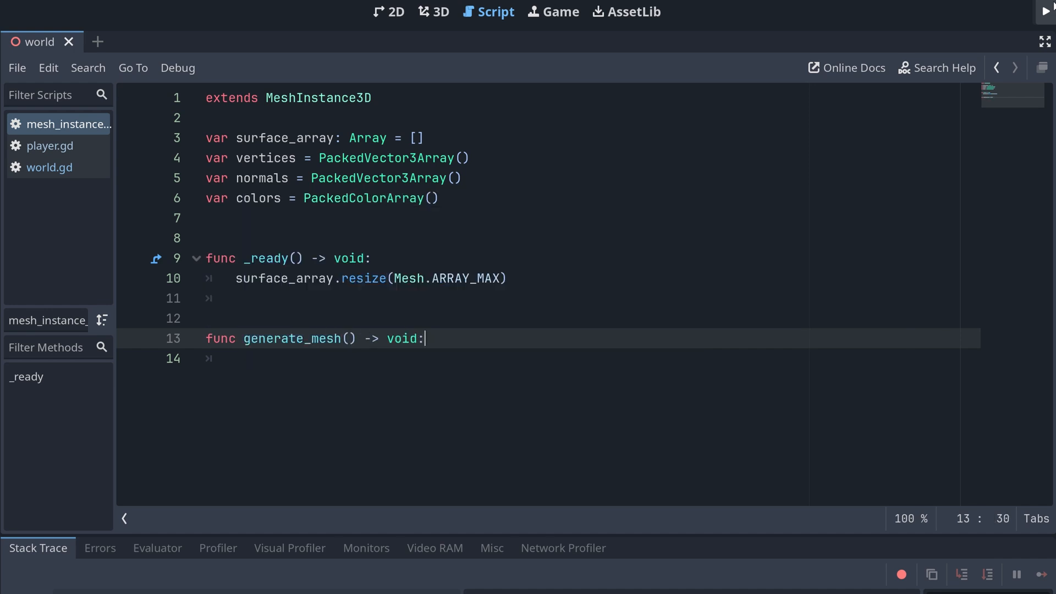
key(enter)
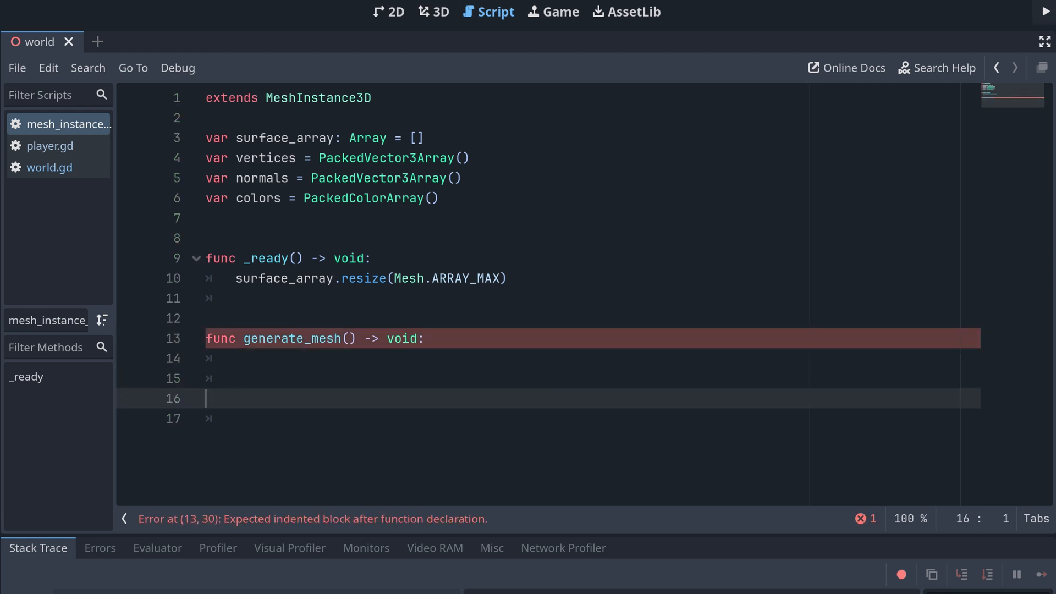
text(func)
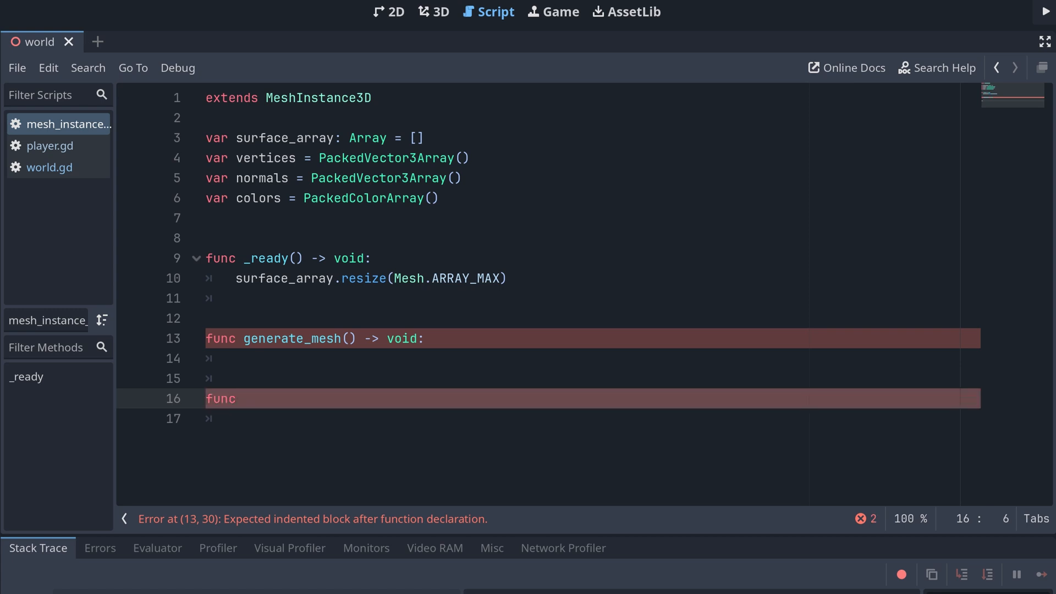
text(commit_)
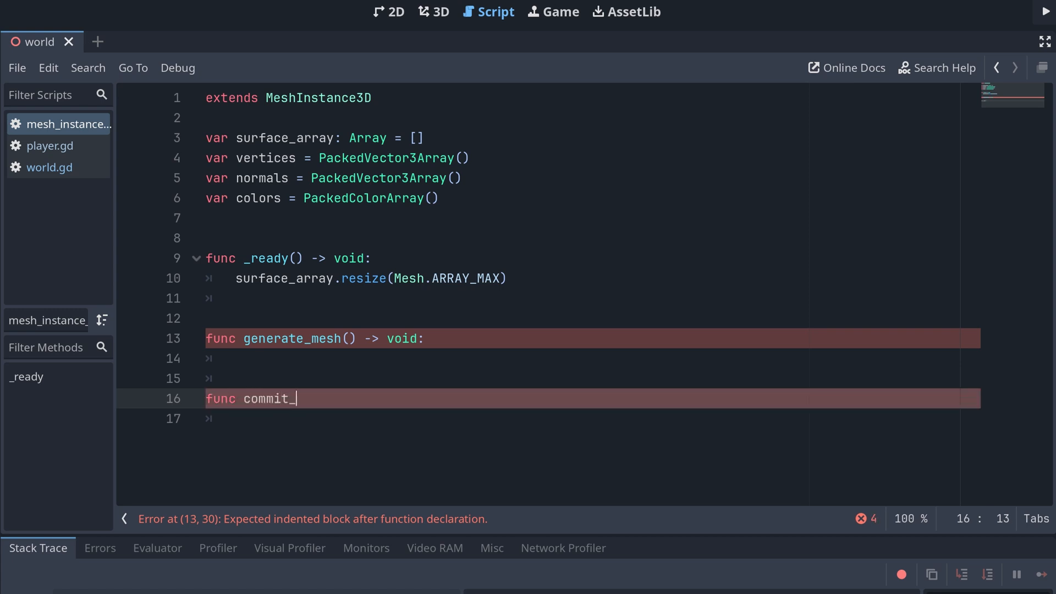
text(mesh)
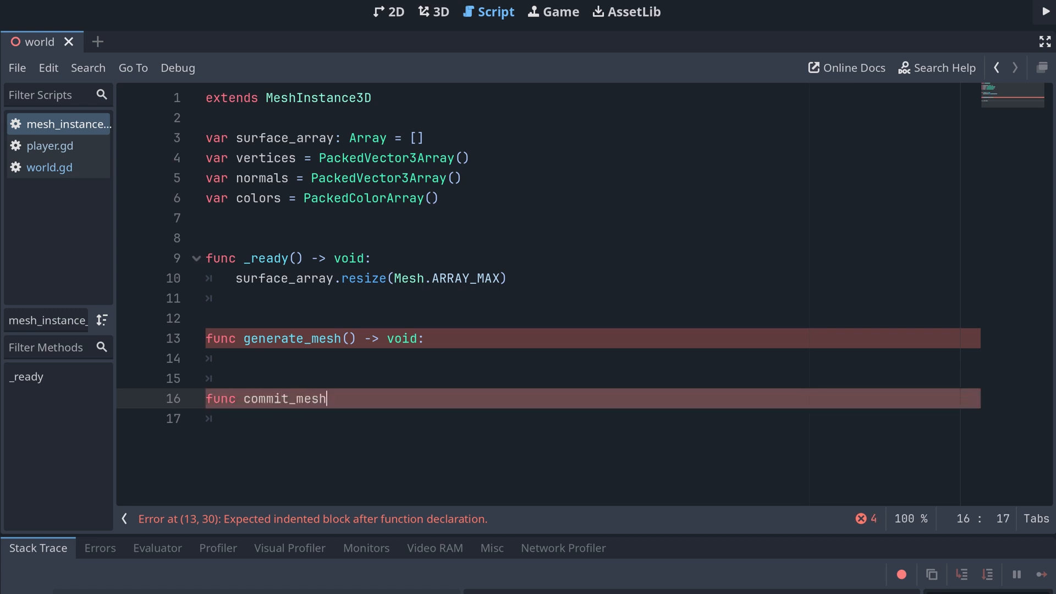
text(() -> void:)
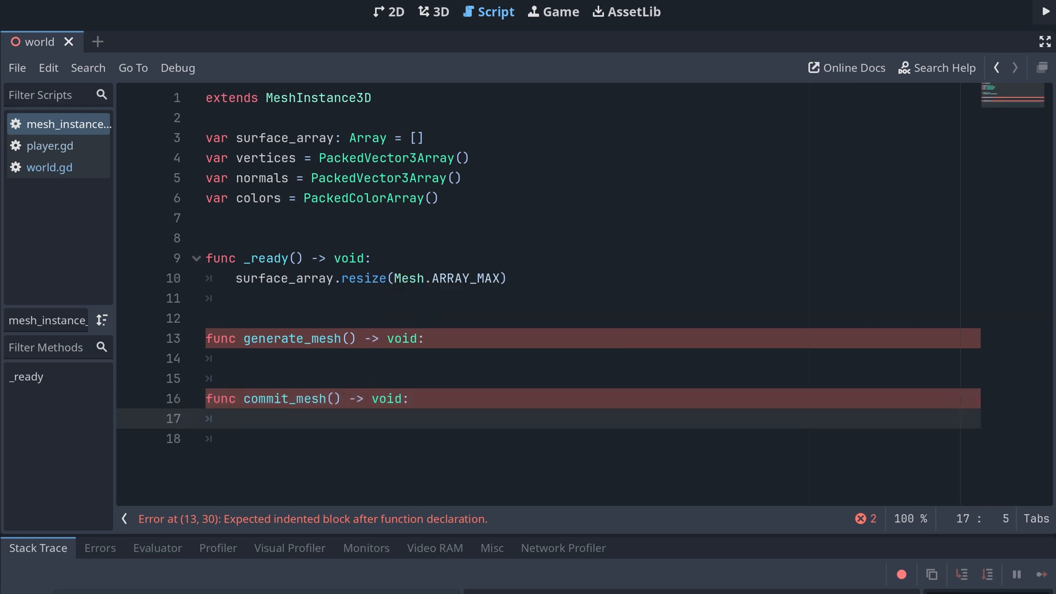
text(commit_mesh()
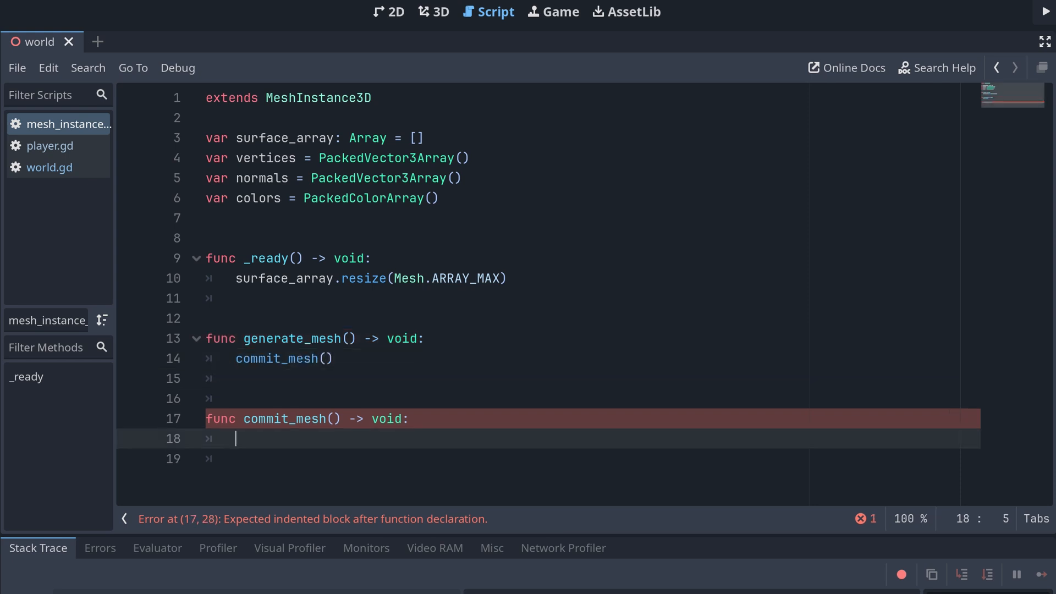
Step: Assign vertices, normals and colors to surface_array[Mesh.ARRAY_VERTEX/NORMAL/COLOR]
text(surface_array)
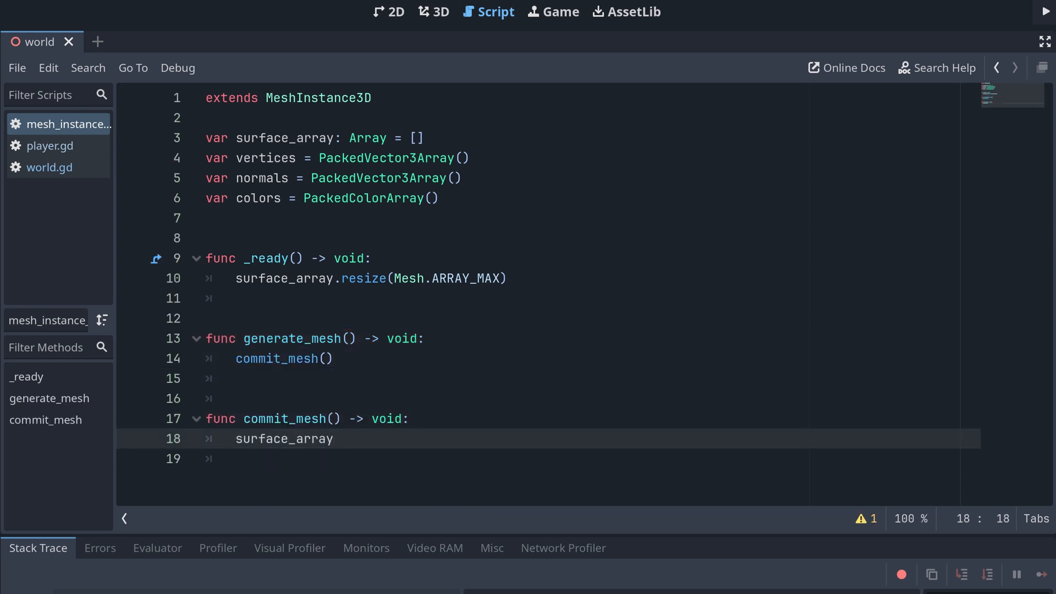
text([Mesh.ARRAY_VERTEX] = vertices)
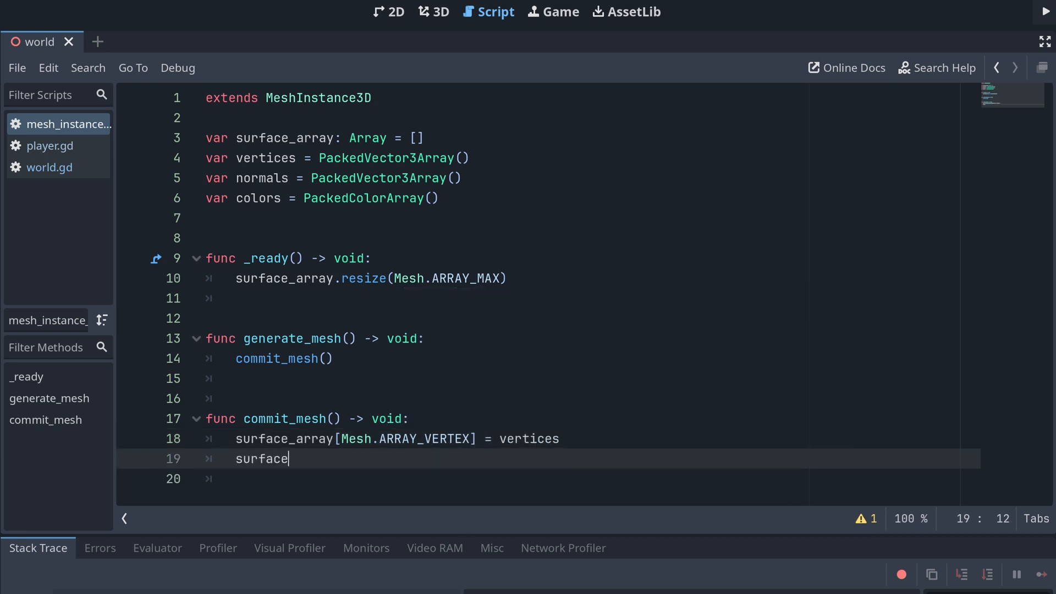
text(_array[Mesh.ARRAY_NORMAL)
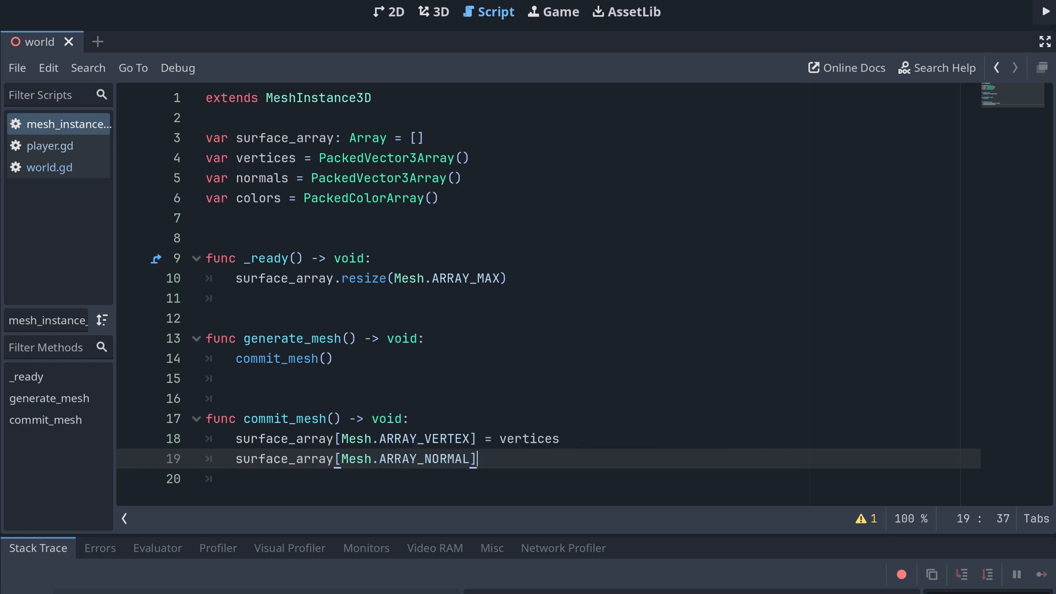
text(= normals)
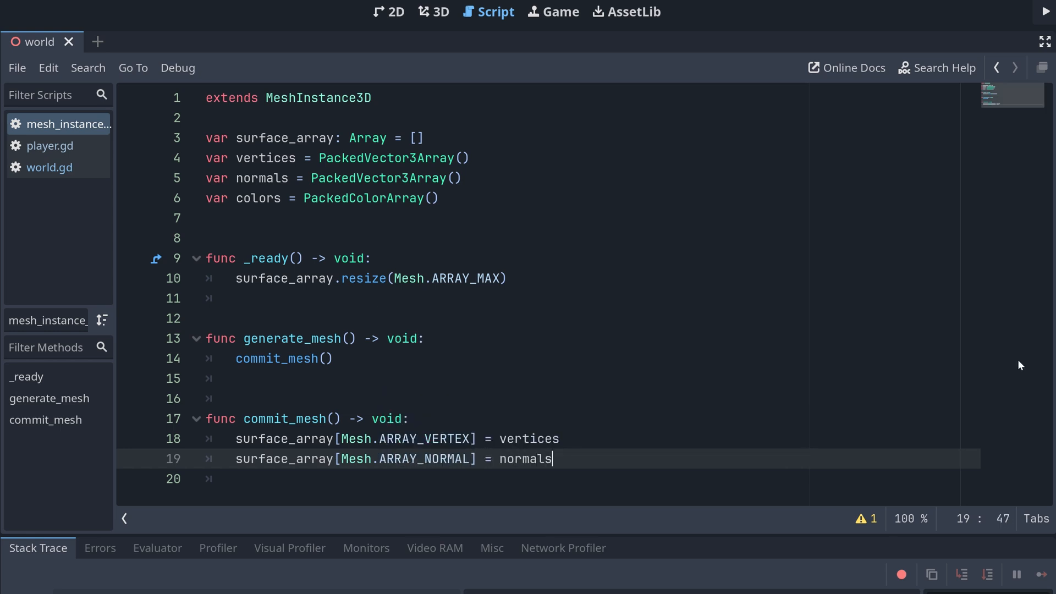
text(surface_array[Mesh)
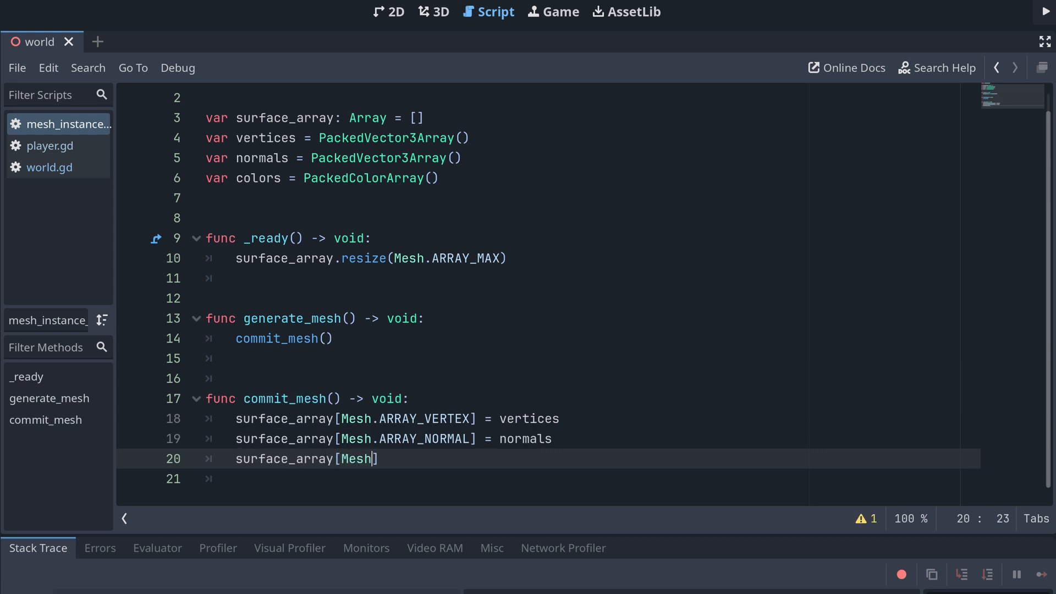
text(.ARRAY_COLOR])
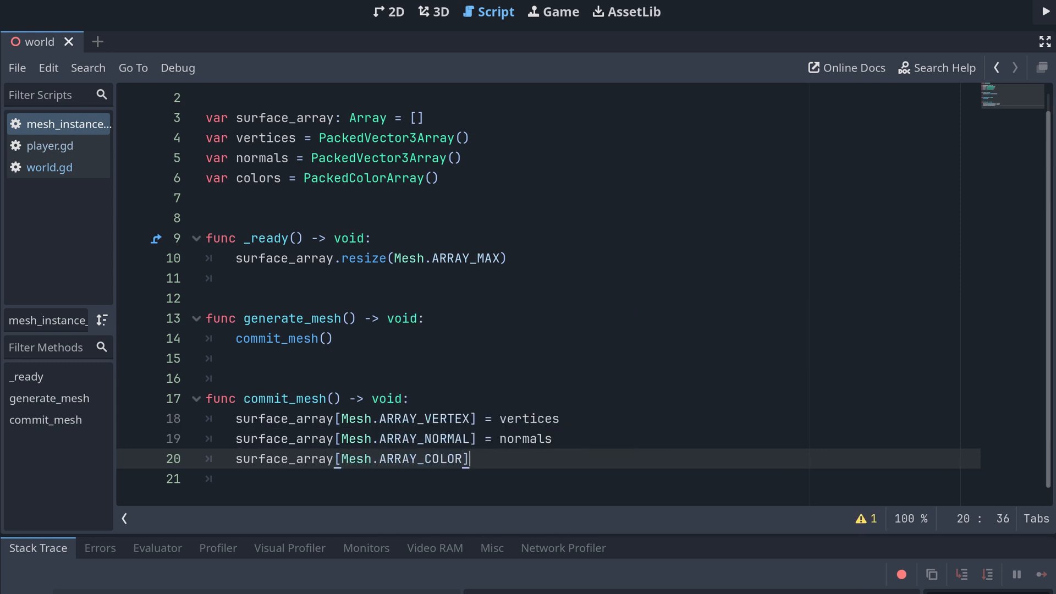
text(= colors)
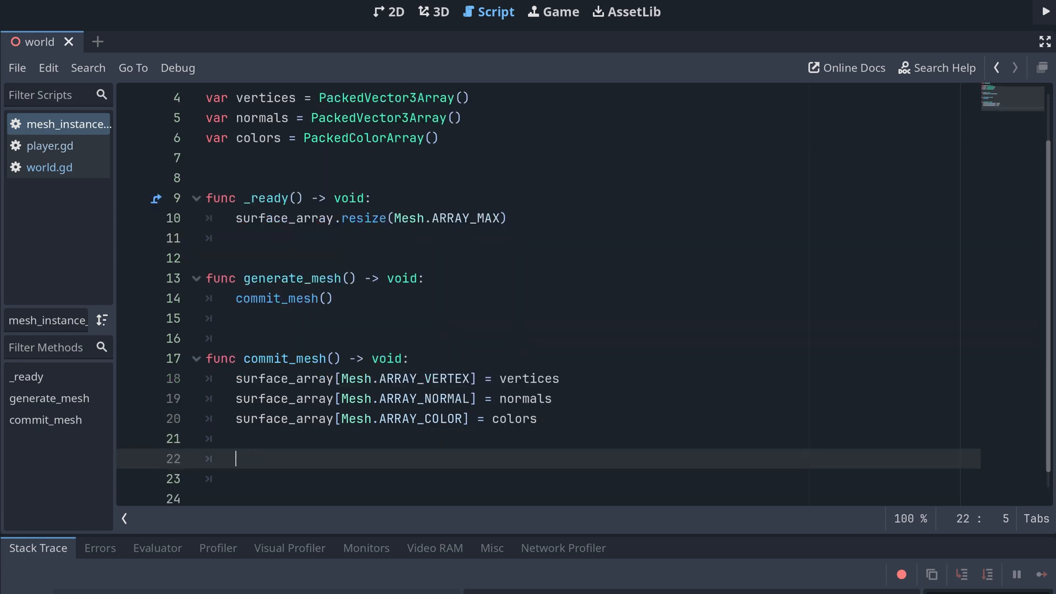
Step: Call mesh.add_surface_from_arrays(Mesh.PRIMITIVE_TRIANGLES, surface_array)
text(mesh.add)
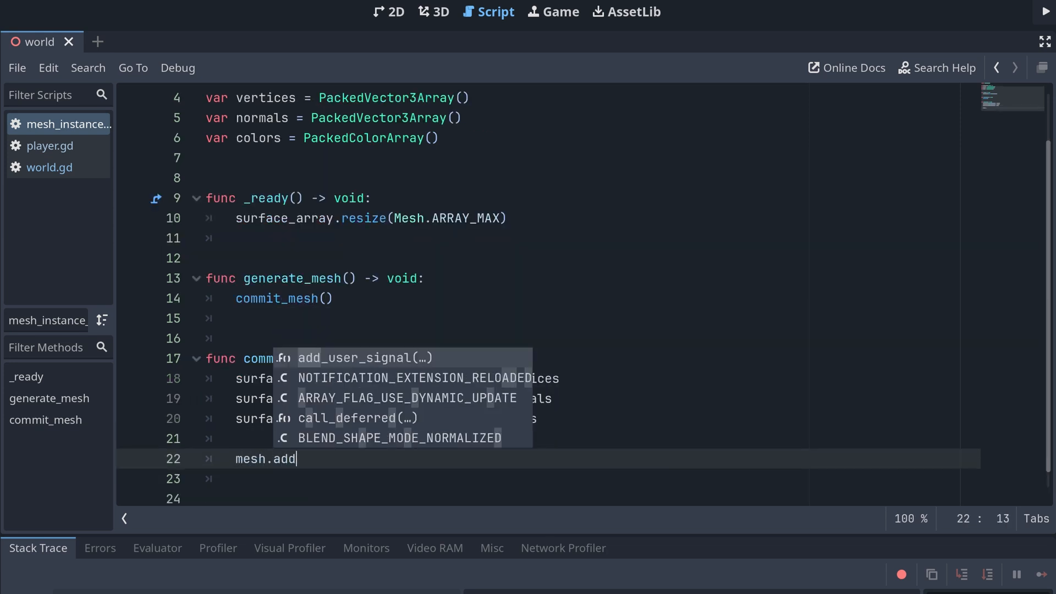
text(_surface_from)
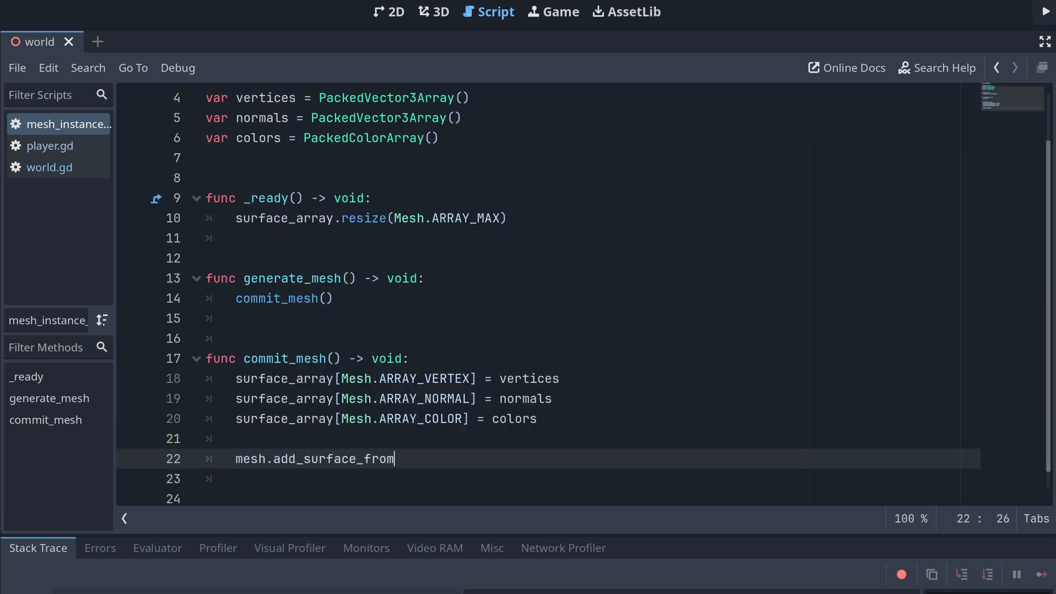
text(_arrays)
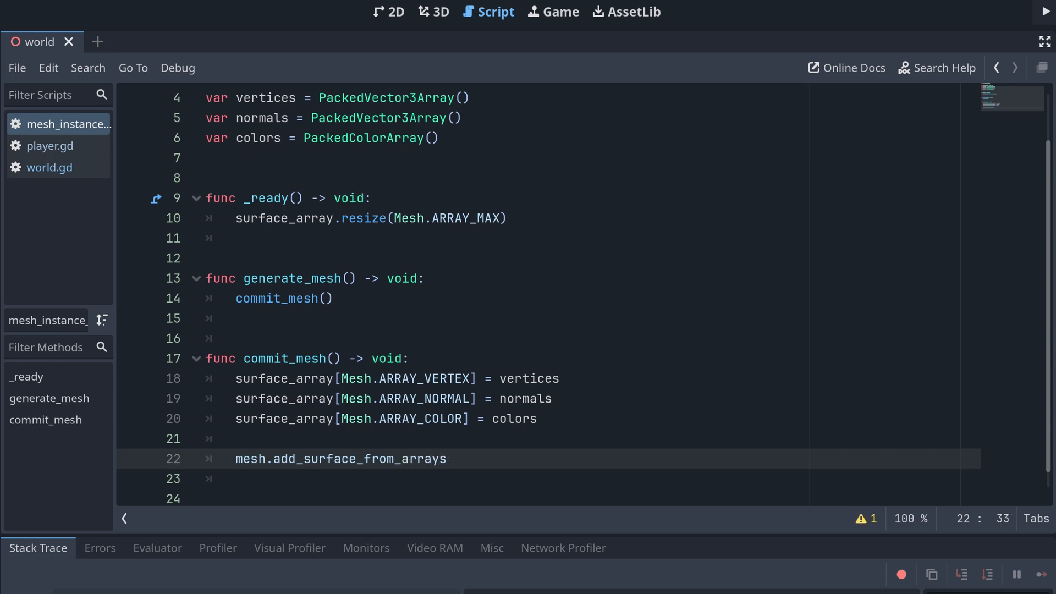
text((Mesh.PRI)
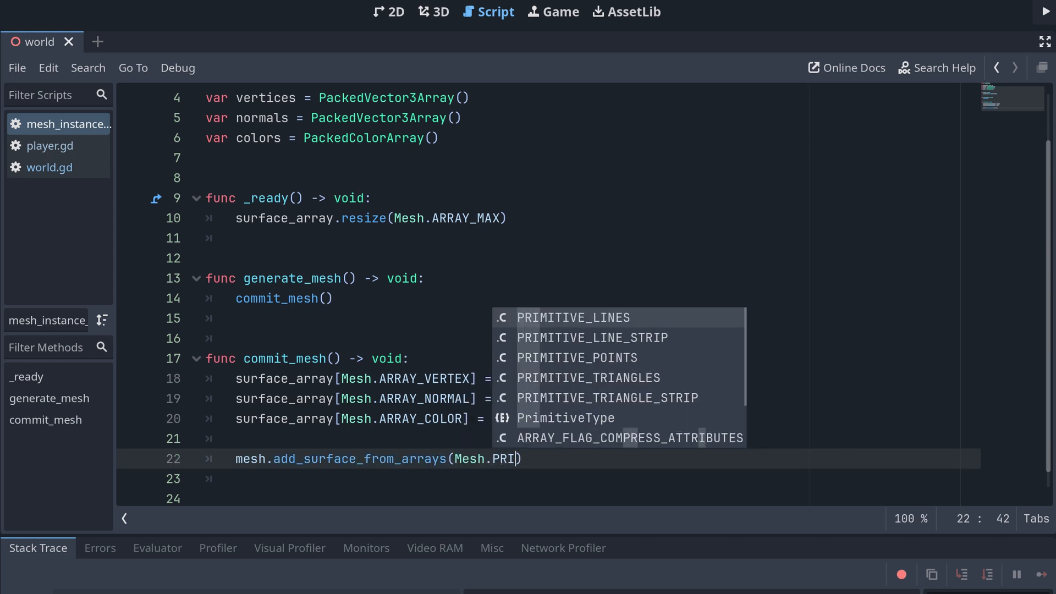
text(MITIVE_TRIANGLES)
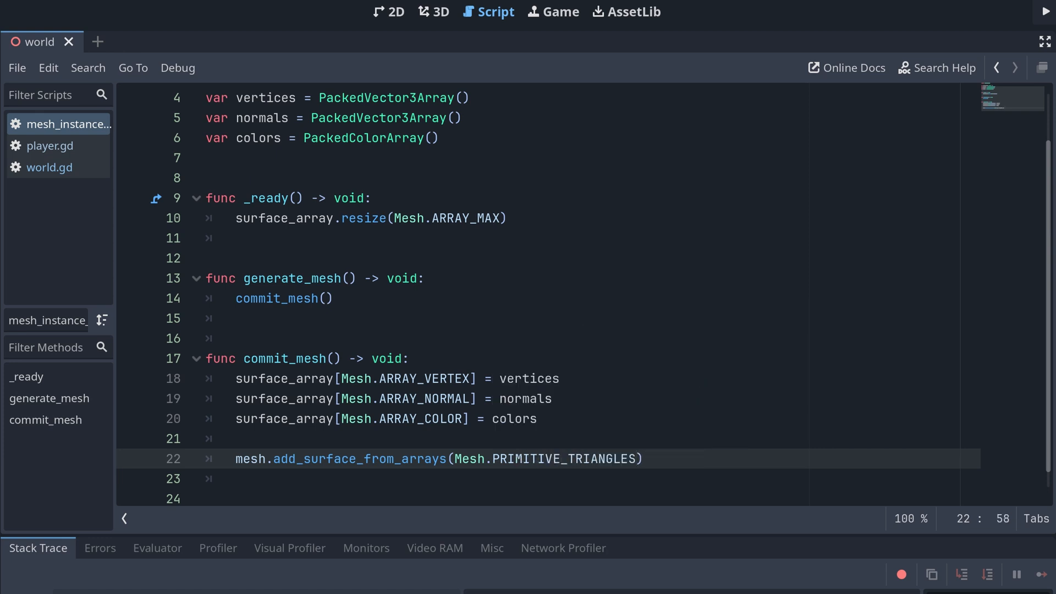
text(", ")
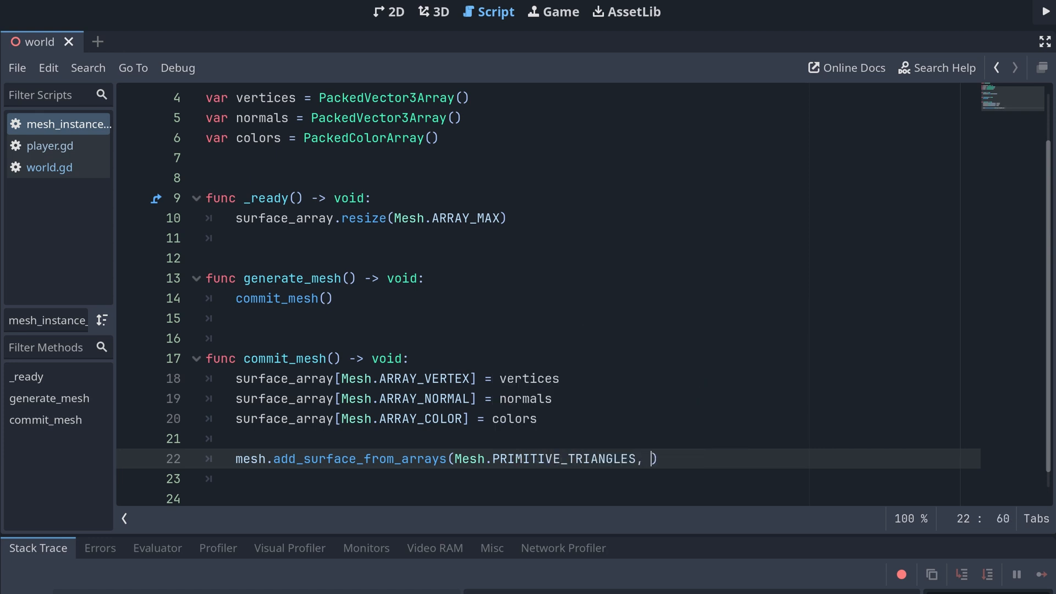
text(surface_a)
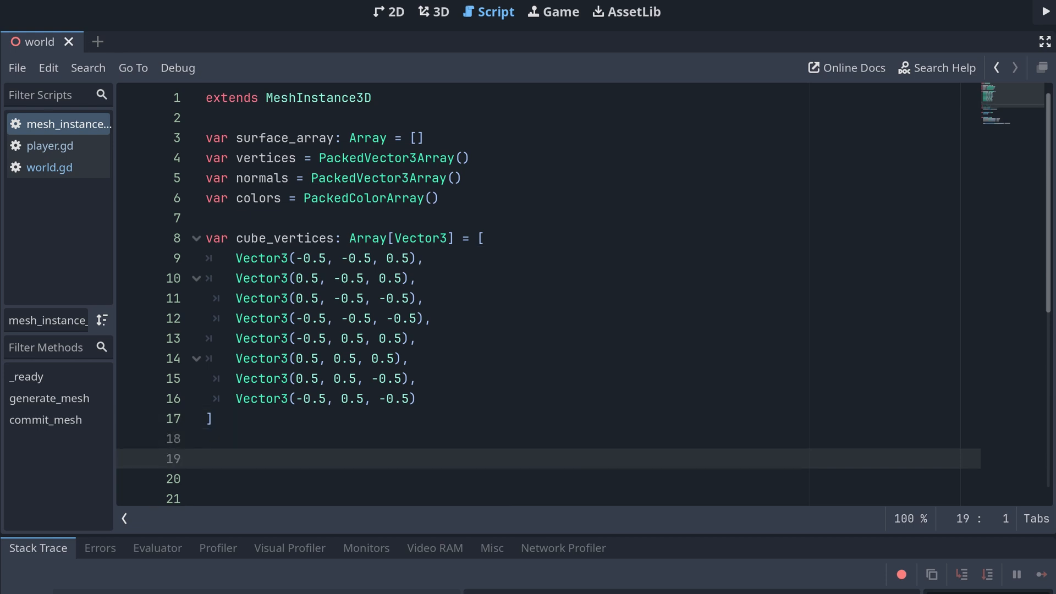
Step: Add enum Face{BOTTOM, FRONT, RIGHT, TOP, LEFT, BACK} and declare face_indices: Dictionary[Face, Array]
text(enum Face{BOTTOM, FRONT, RIGHT, TOP, LEFT, BACK})
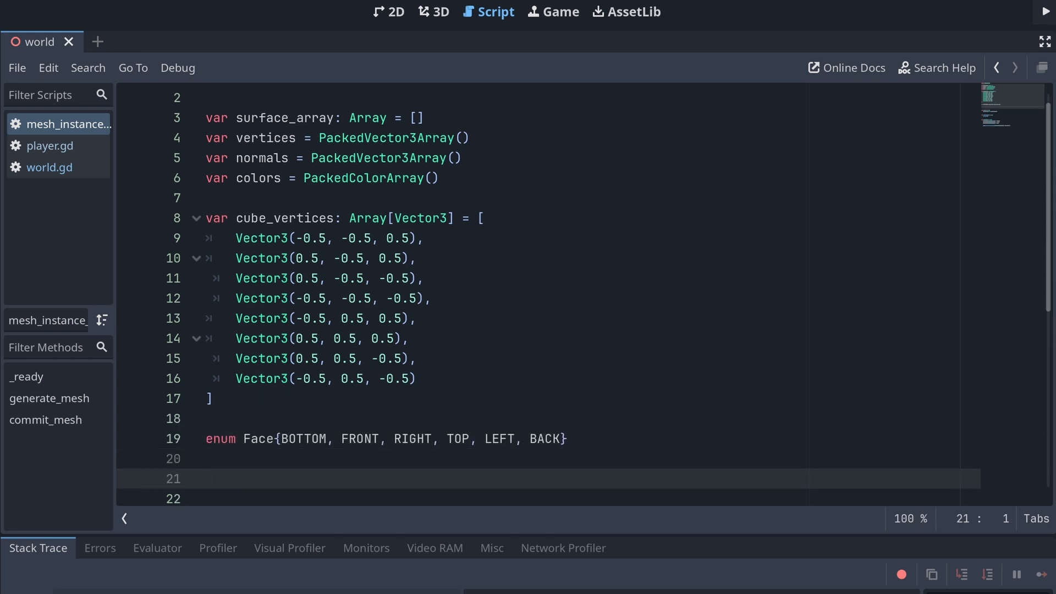
text(var face_indices)
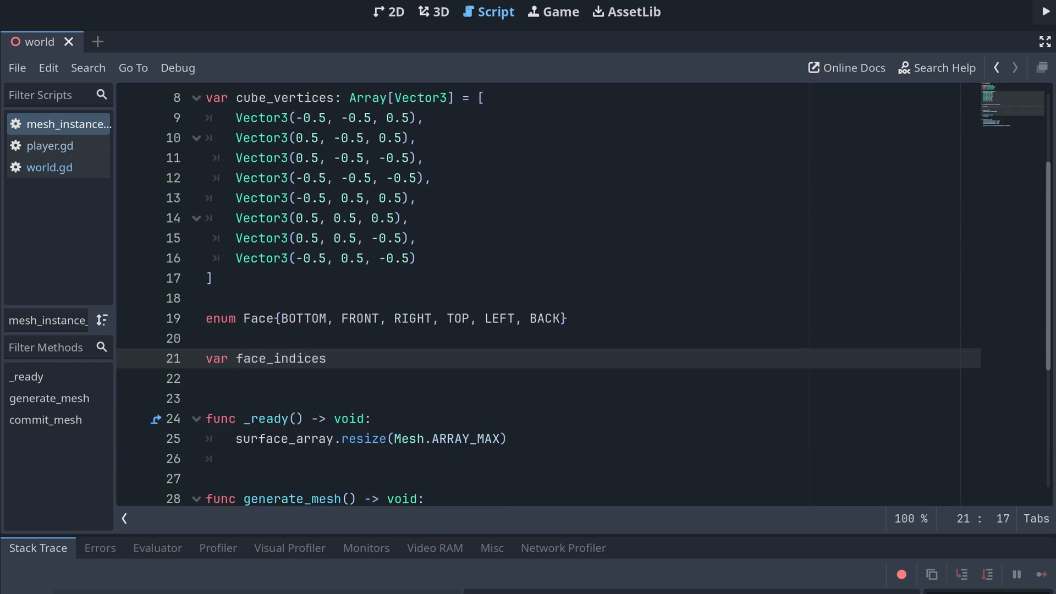
text(: Dictionary)
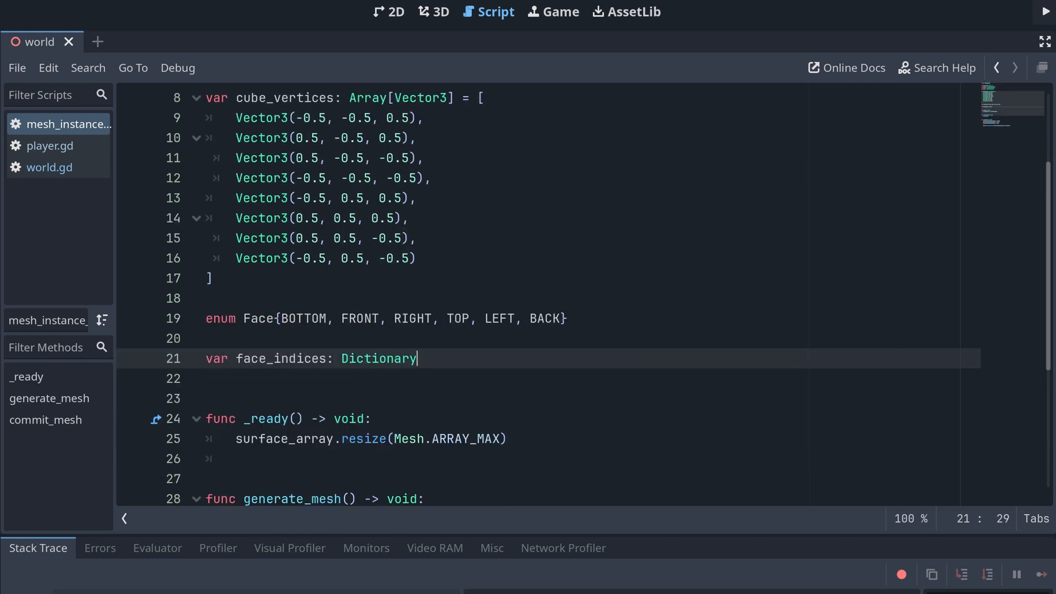
text([Face,)
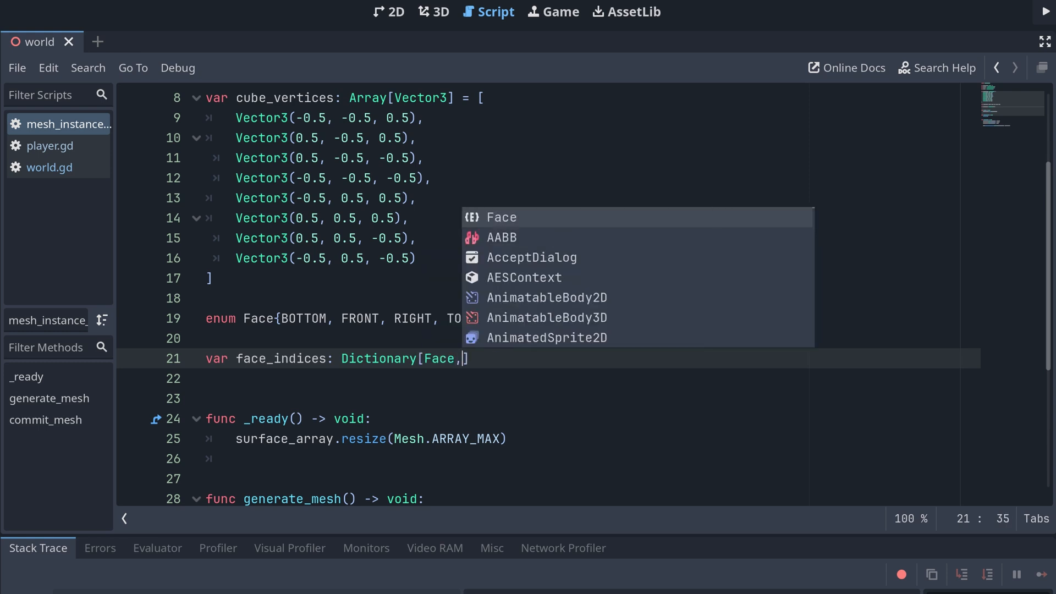
text(Array] = {)
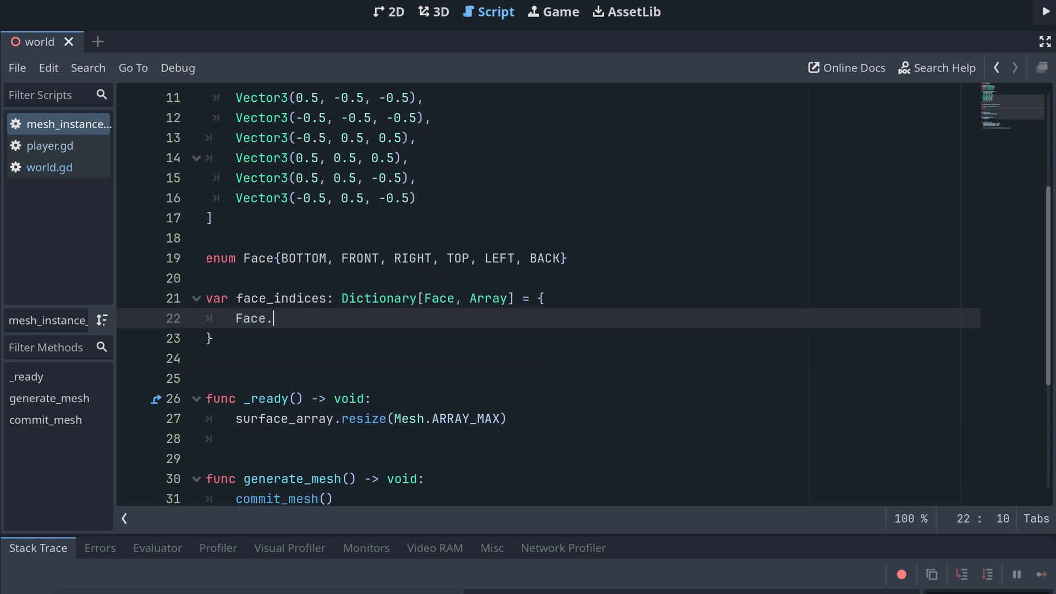
Step: Start the Face.FRONT entry with its two empty triangle index arrays
text(FRONT:)
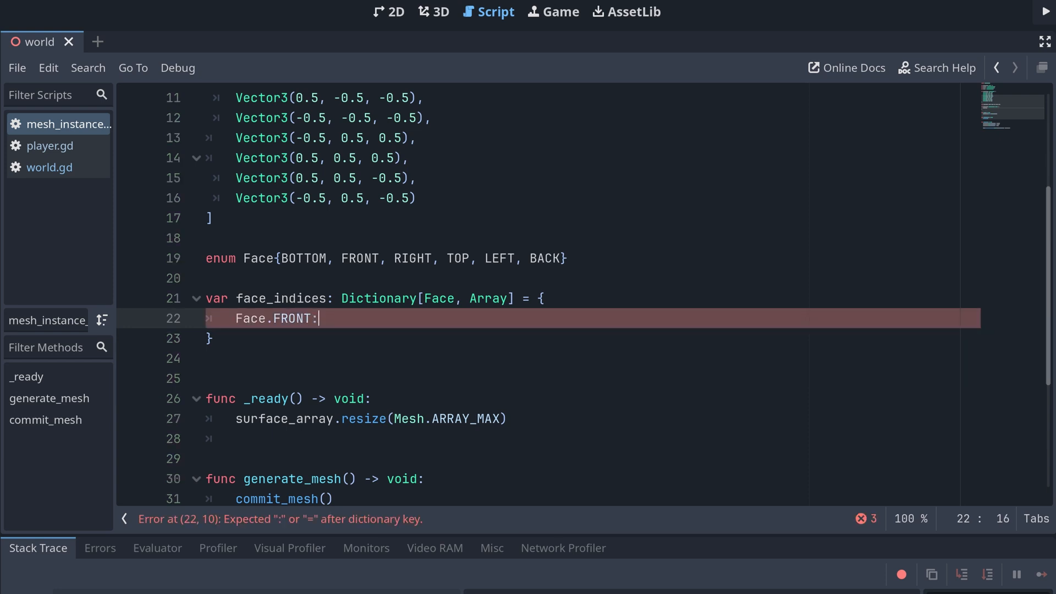
text([[]])
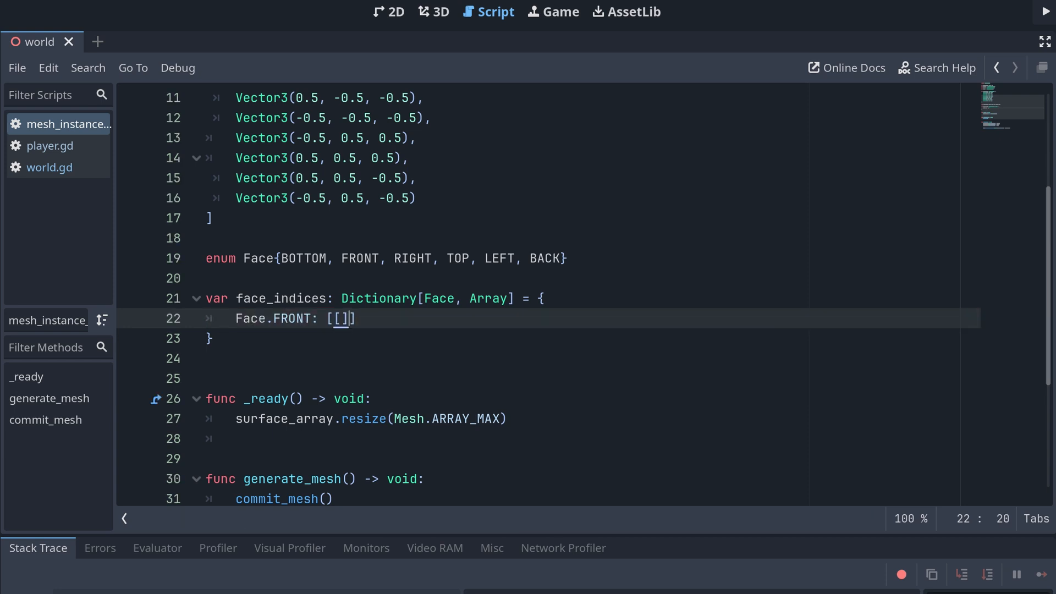
text(,[],)
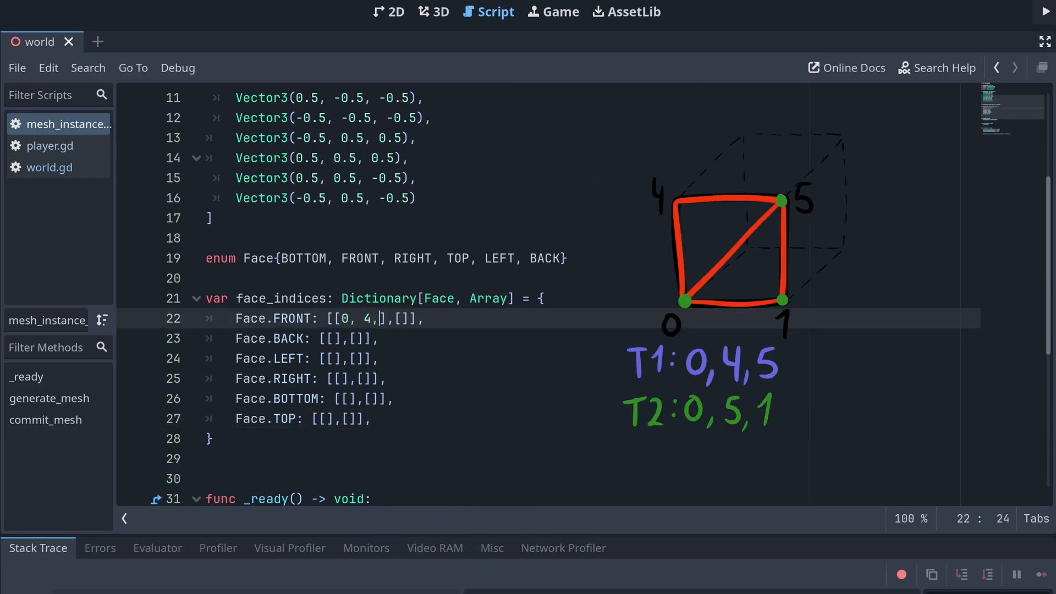
Step: Fill the RIGHT, BOTTOM and TOP index triangles (0,5,1 / 1,5,6 / 1,6,2 / 4,6,5)
text(5)
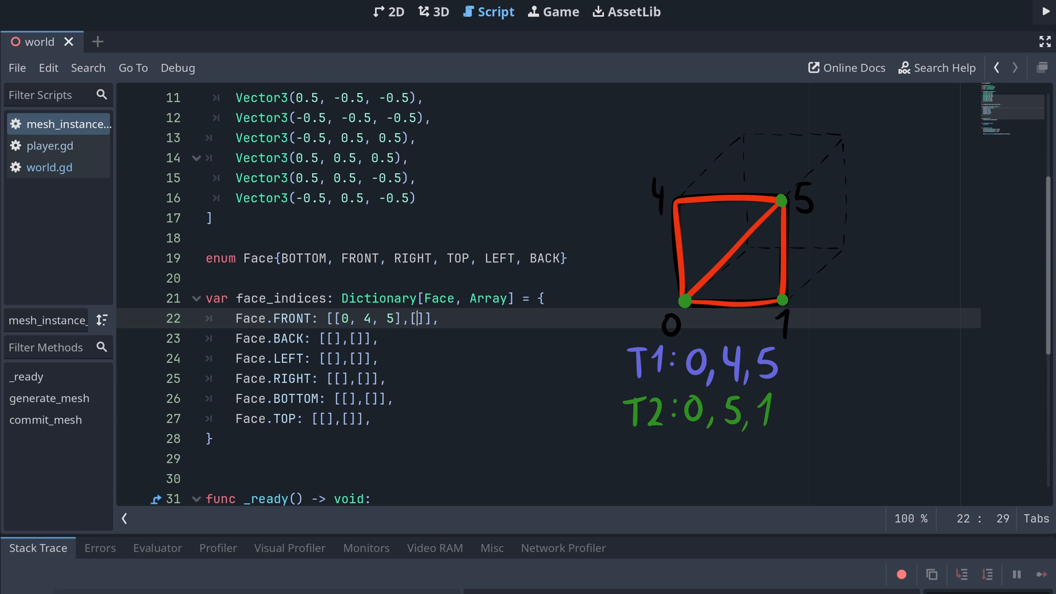
text(0, 5, 1)
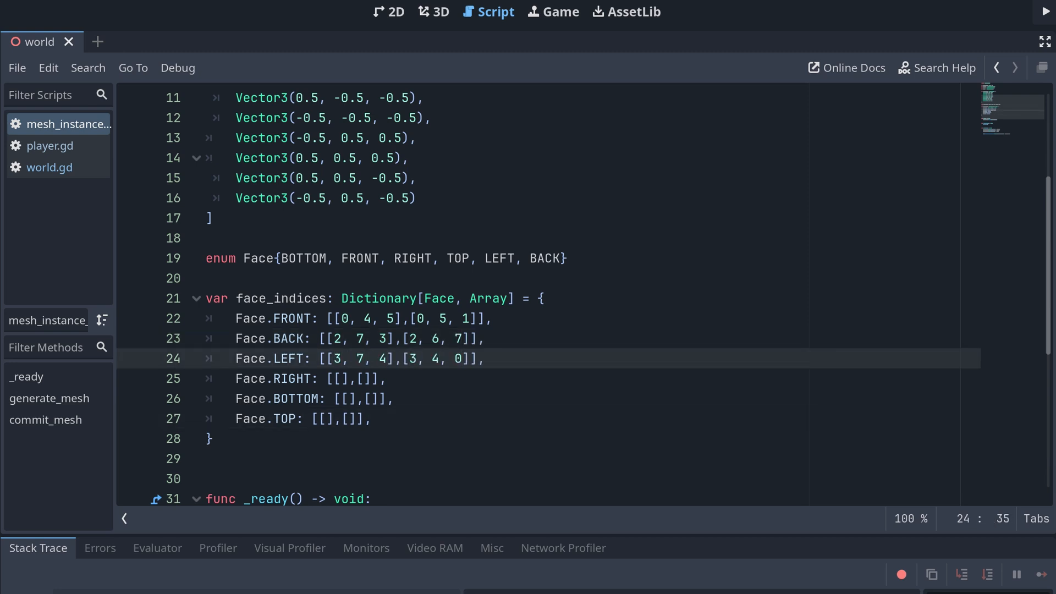
text(1, 5, 6)
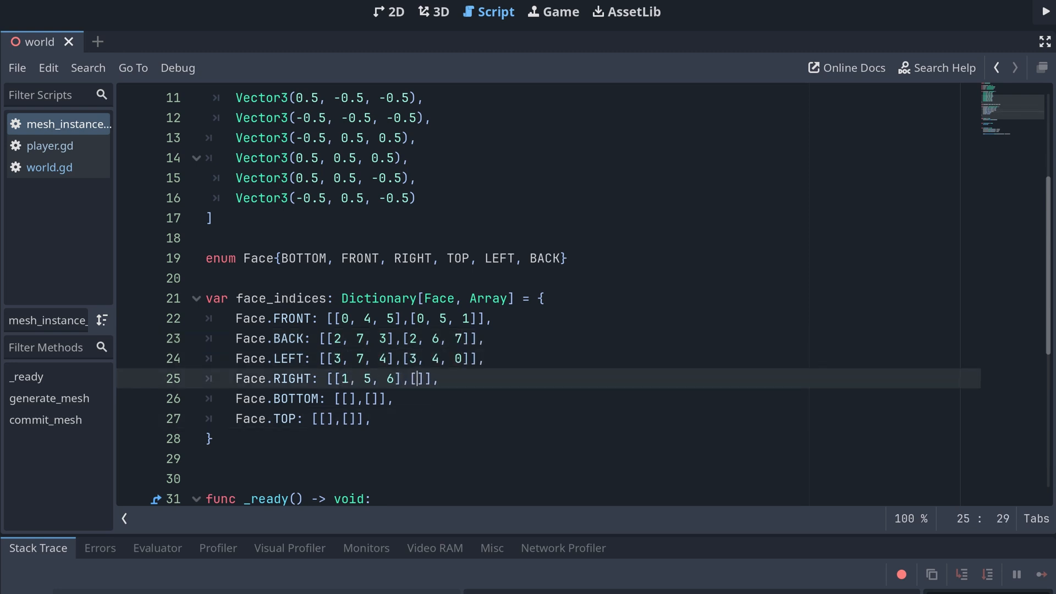
text(1, 6, 2)
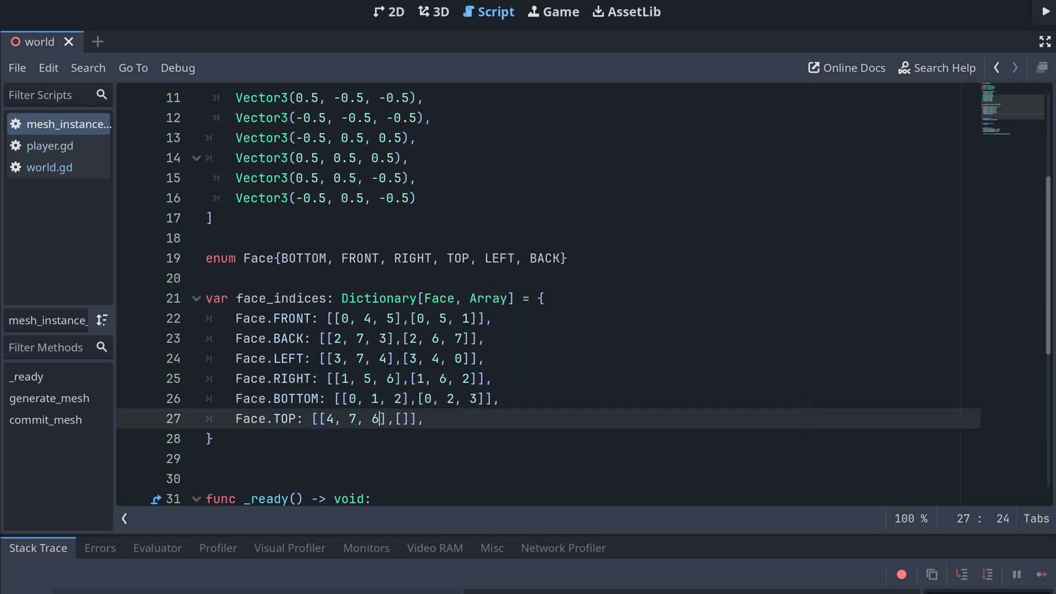
text(4, 6, 5)
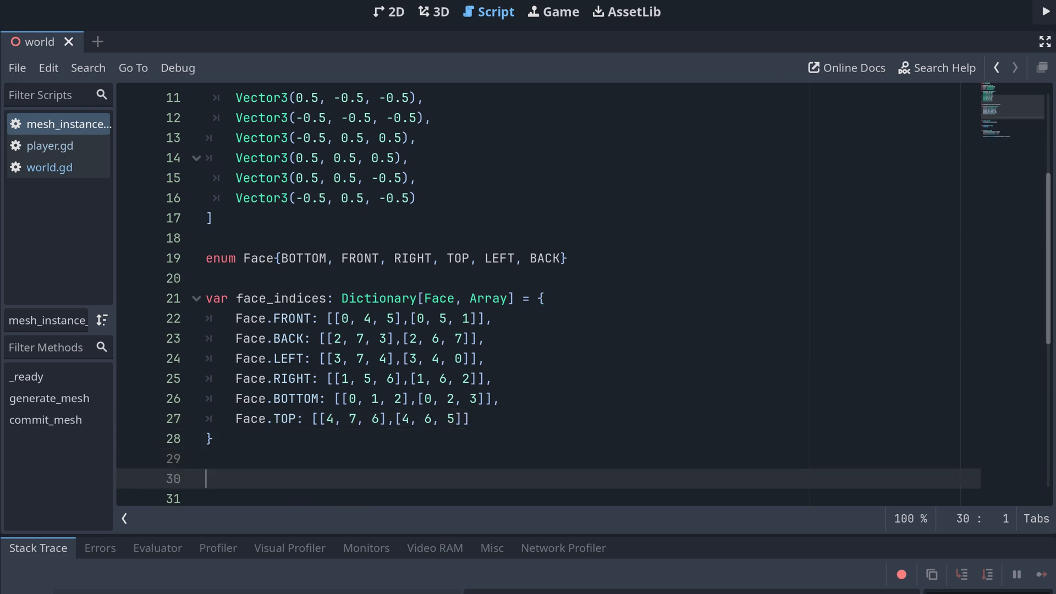
Step: Scroll down past the face_normals and face_colors dictionaries being added
scroll(down, 3)
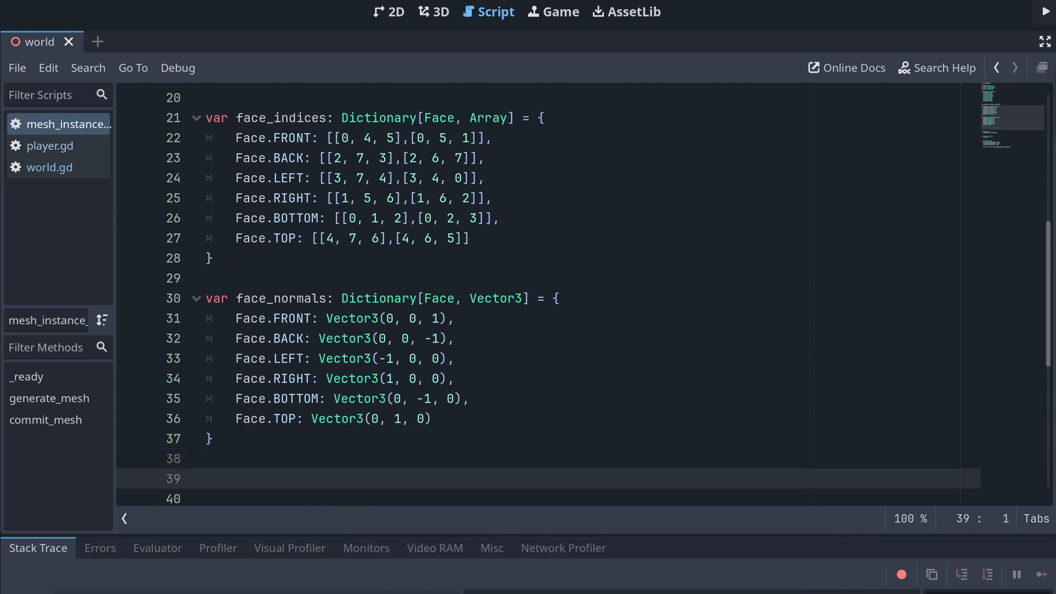
scroll(down, 3)
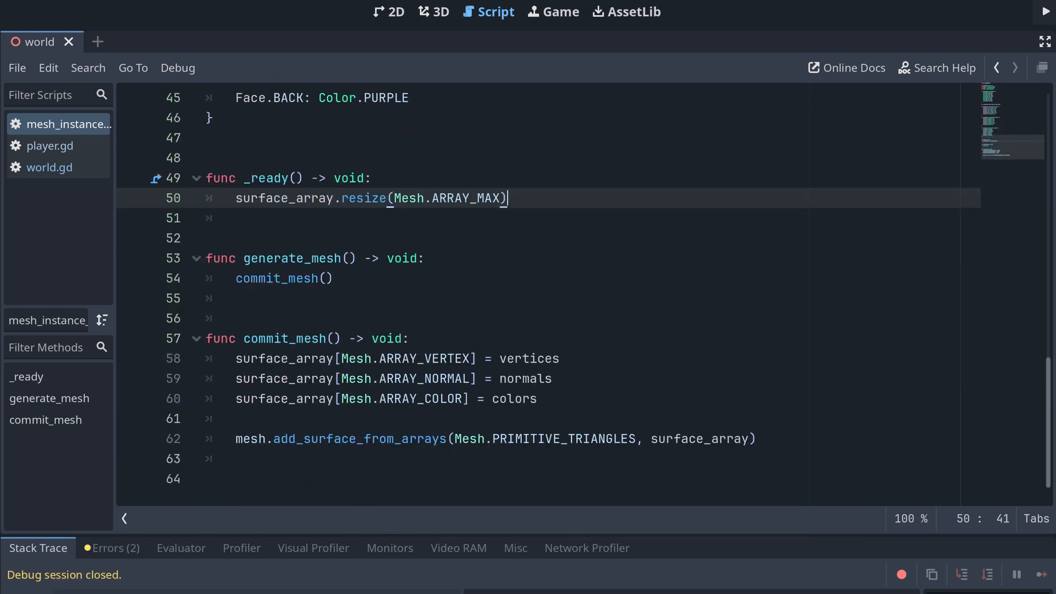
Step: Declare func add_face(face: Face, position: Vector3) -> void with var indices = face_indices[face]
click(310, 278)
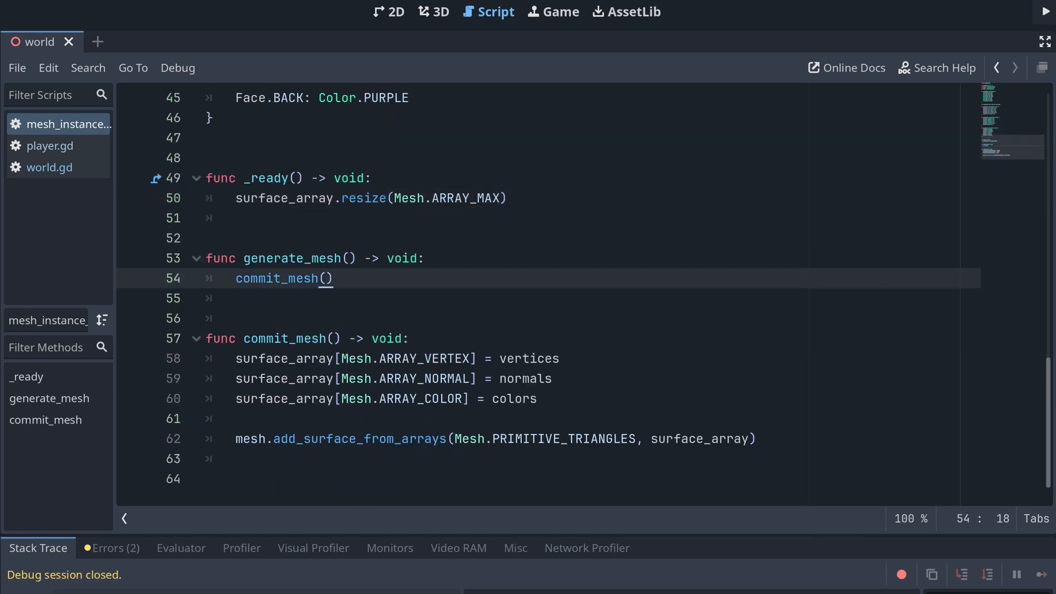
text(func add_face)
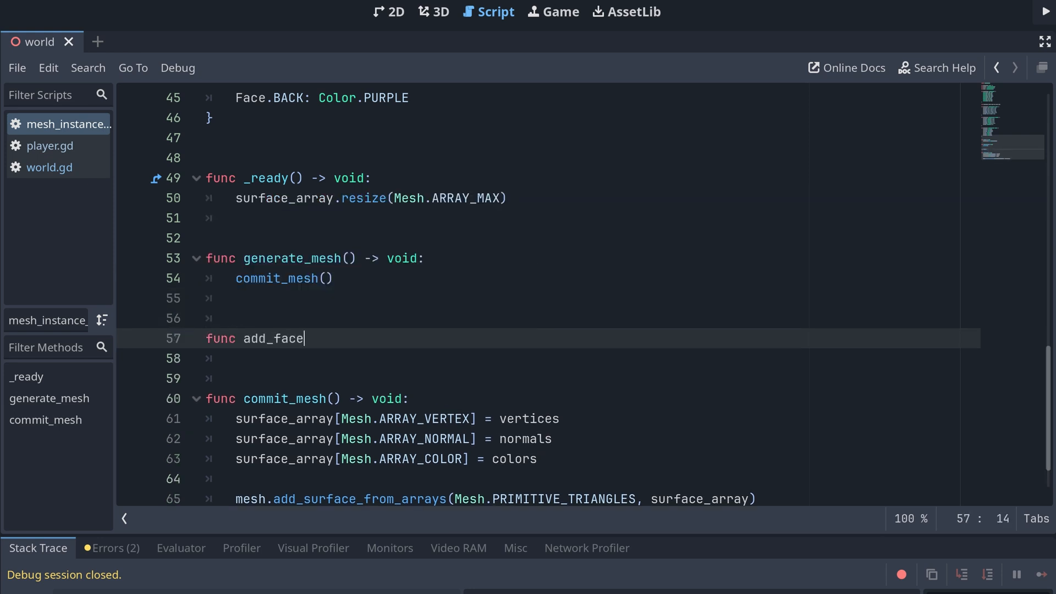
text((fa)
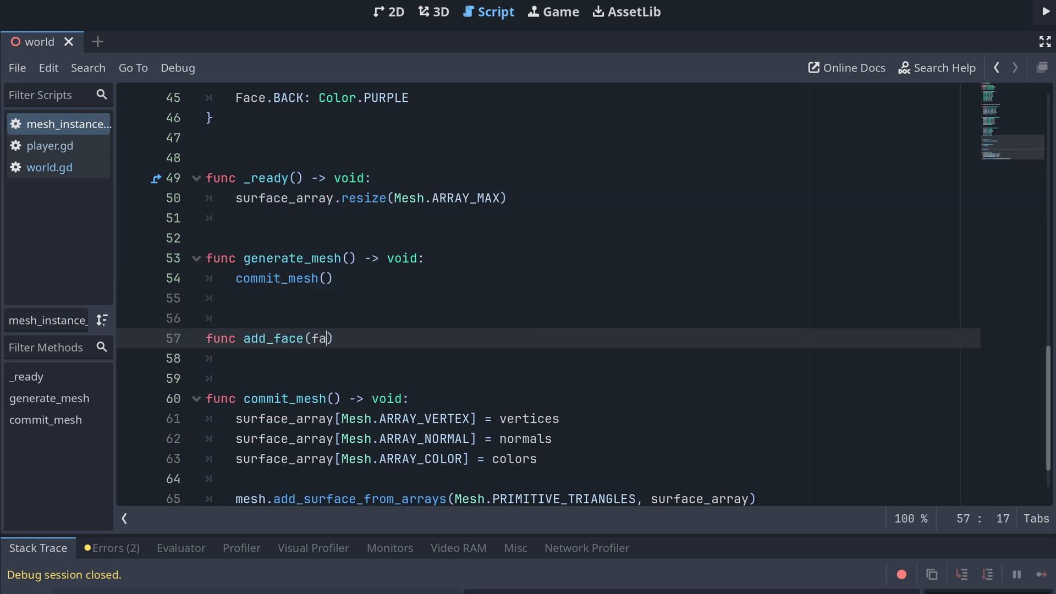
text(ce: Face, position)
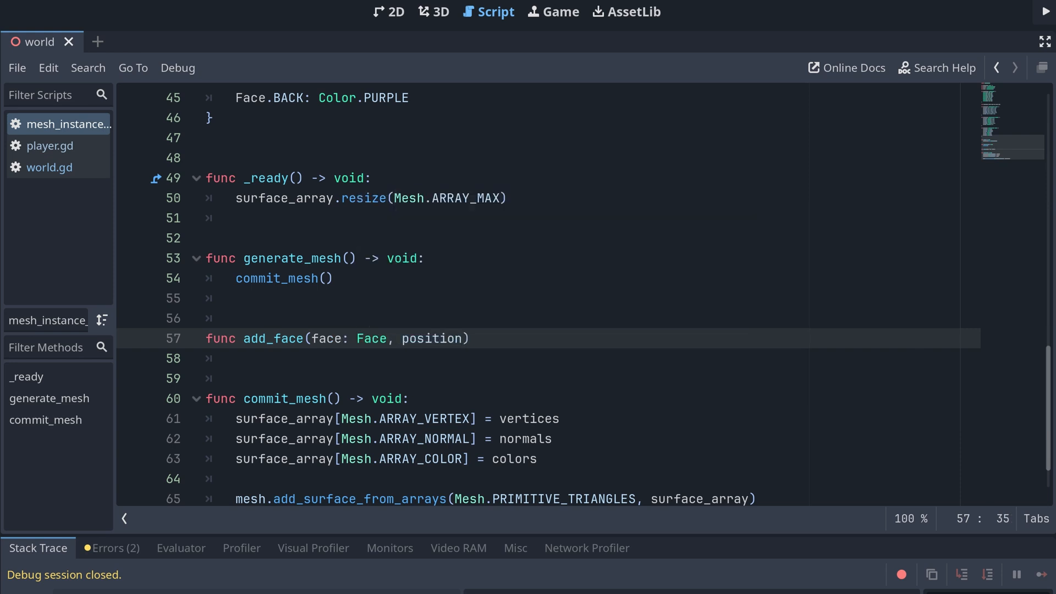
text(: Vector3)
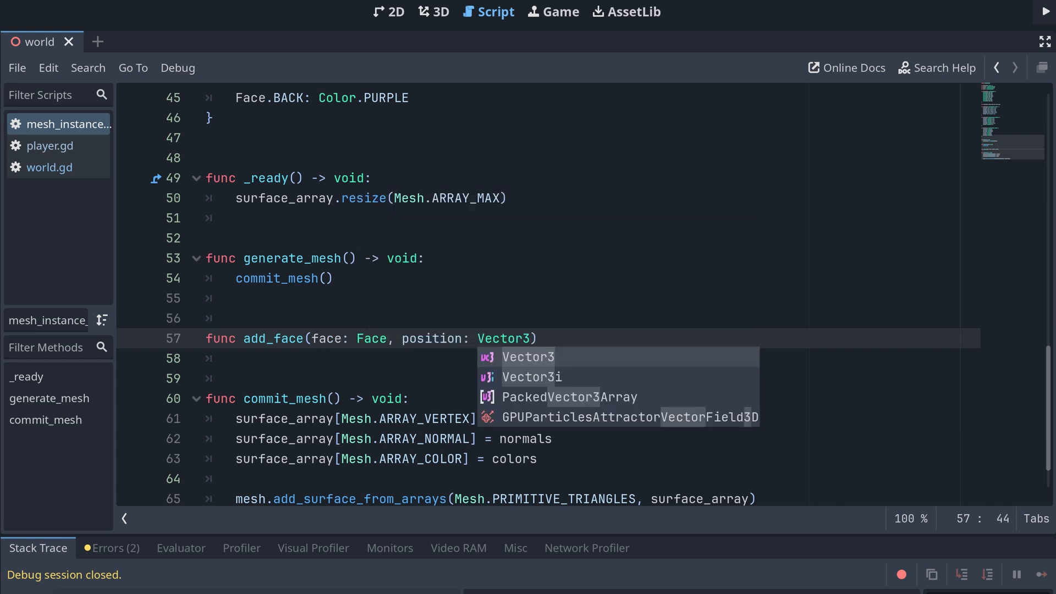
text(-> void:)
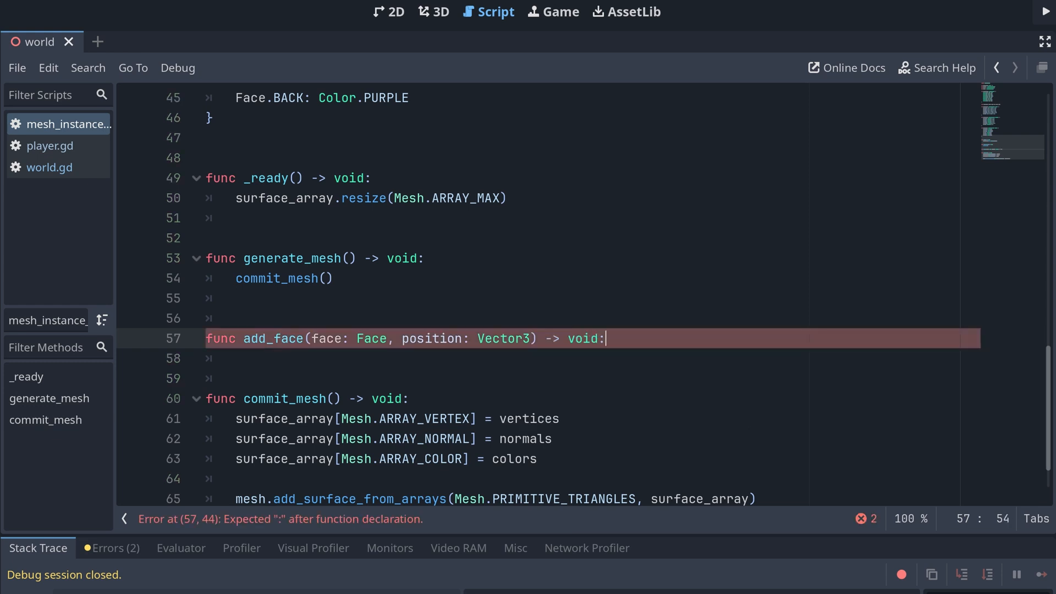
text(var i)
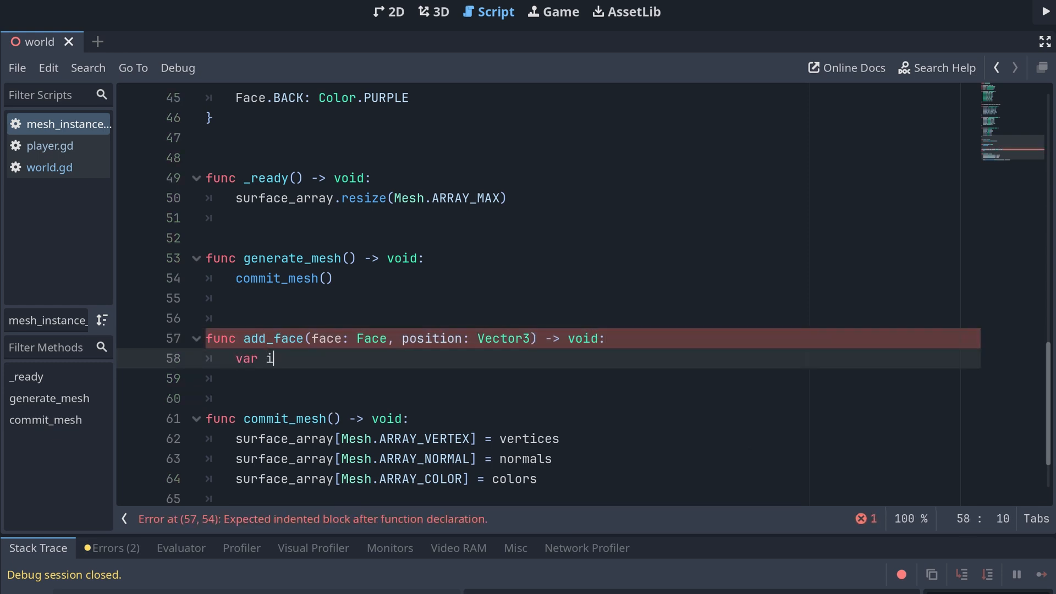
text(ndices =)
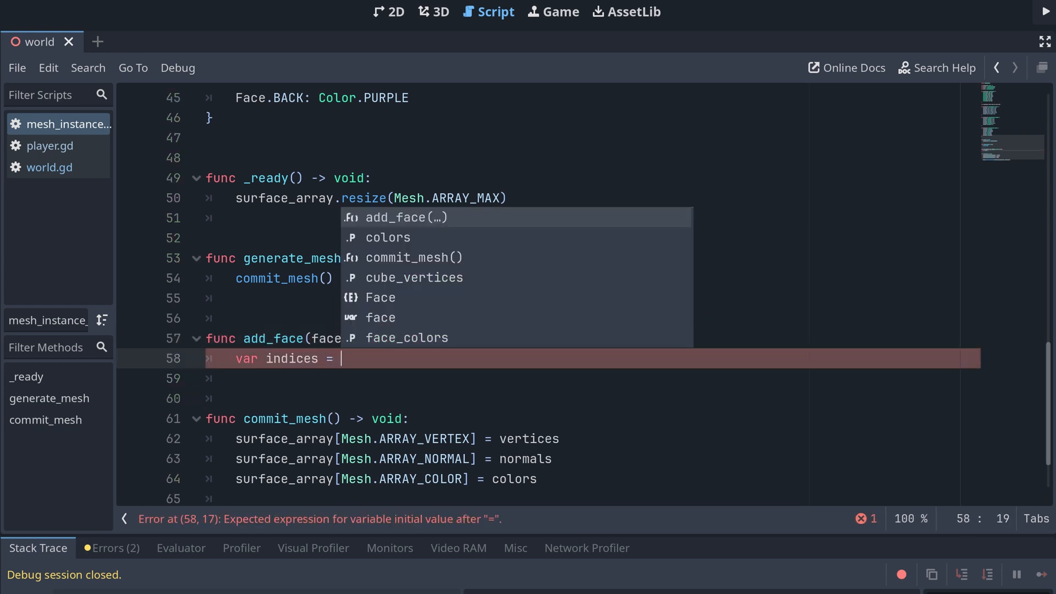
text(face_indices[face)
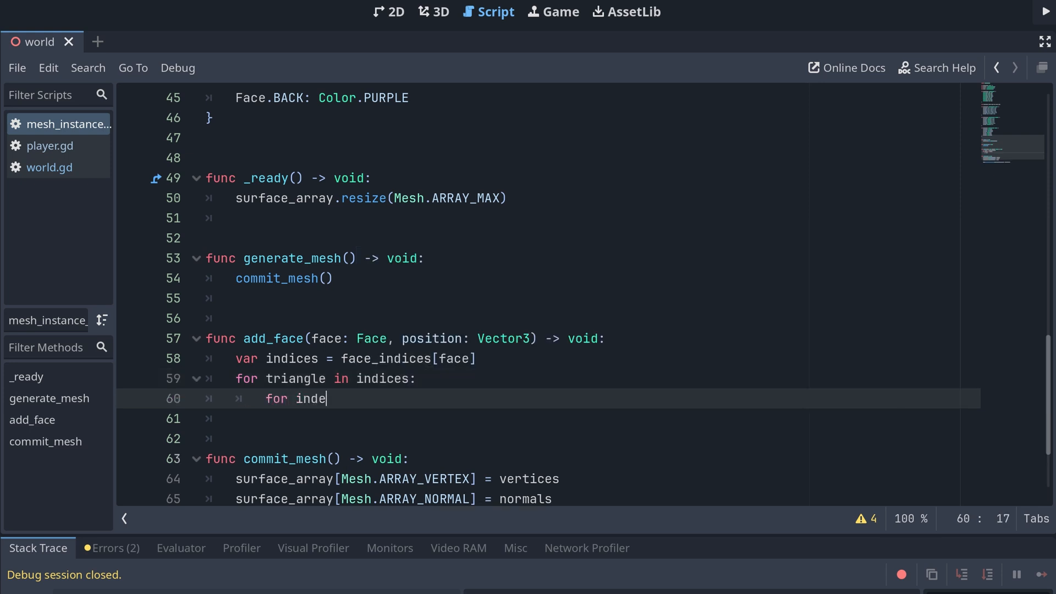
Step: Loop over each triangle index appending cube_vertices[index] + position, face_normals[face] and face_colors[face]
text(x in triangle:)
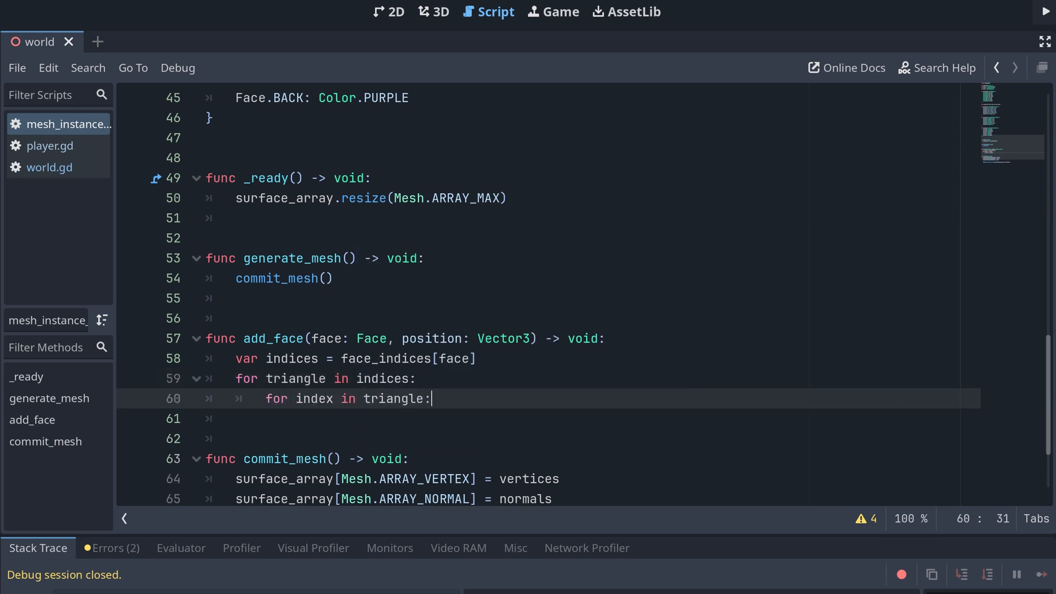
text(vertices)
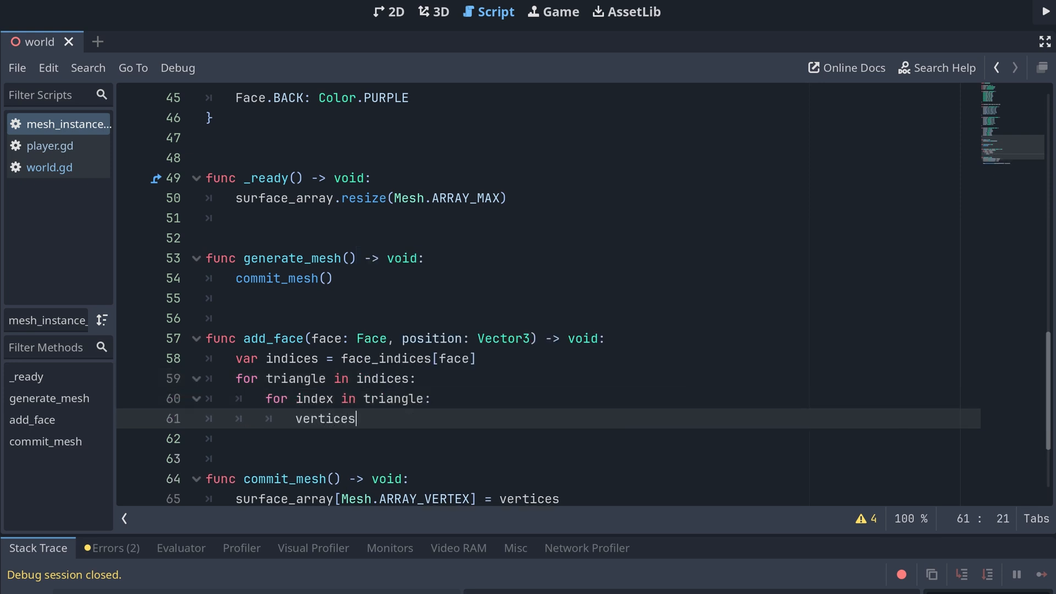
text(.append(cube_vertices[)
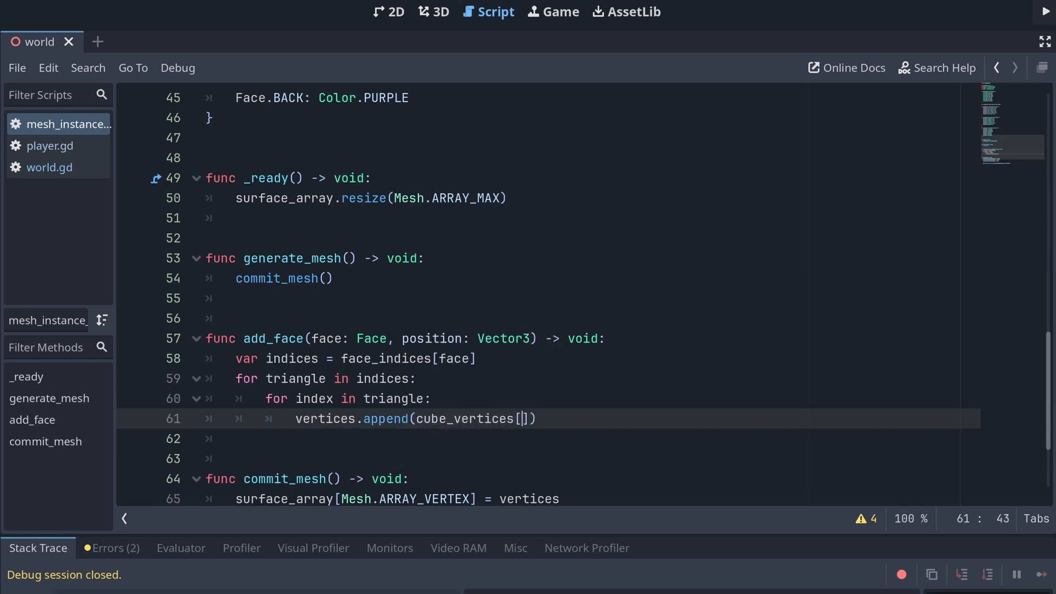
text(index)
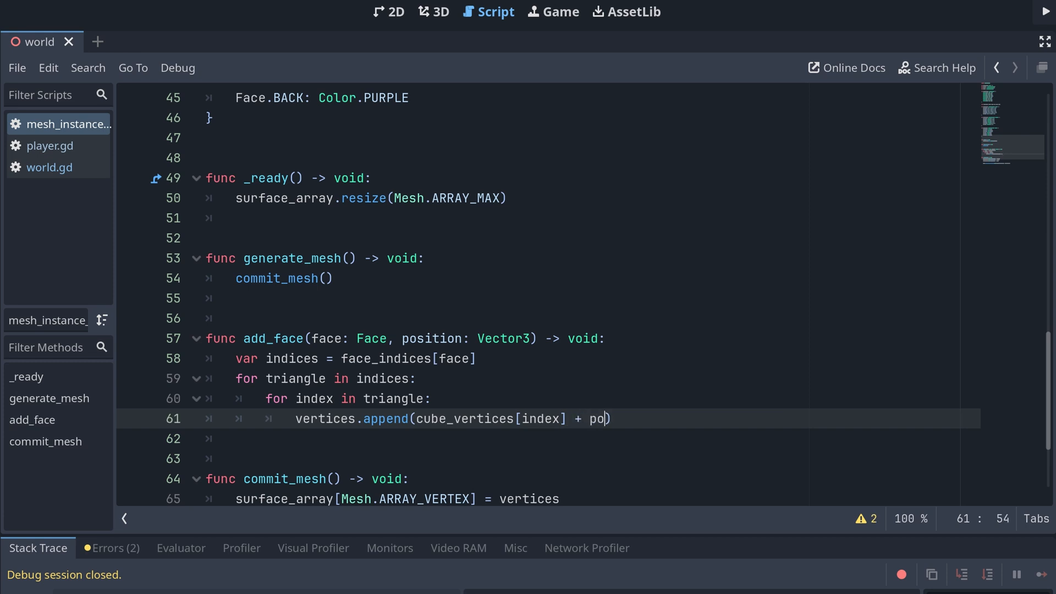
text(sition))
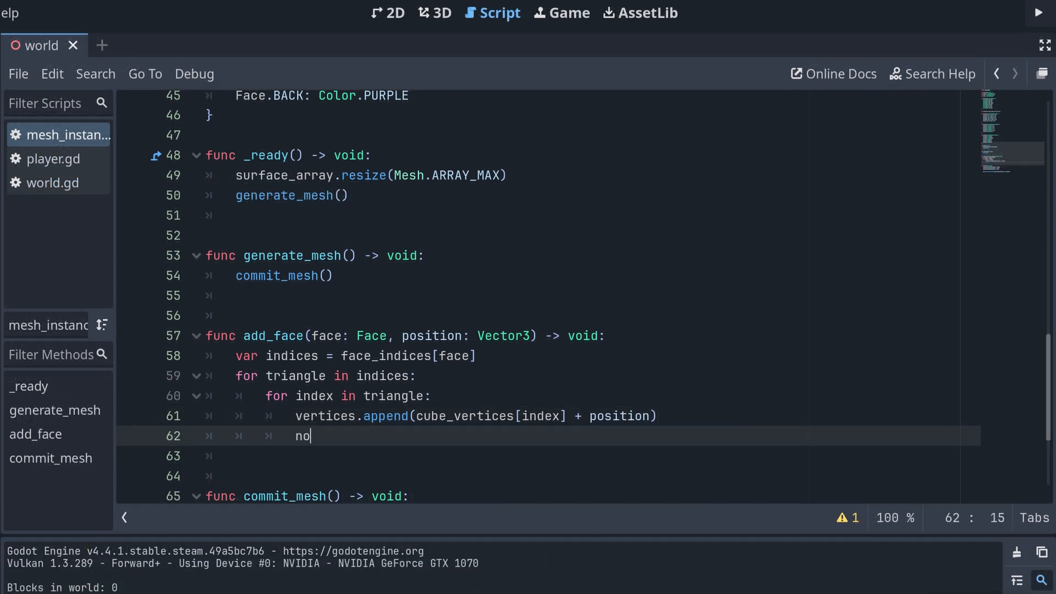
text(rmals.append(fa)
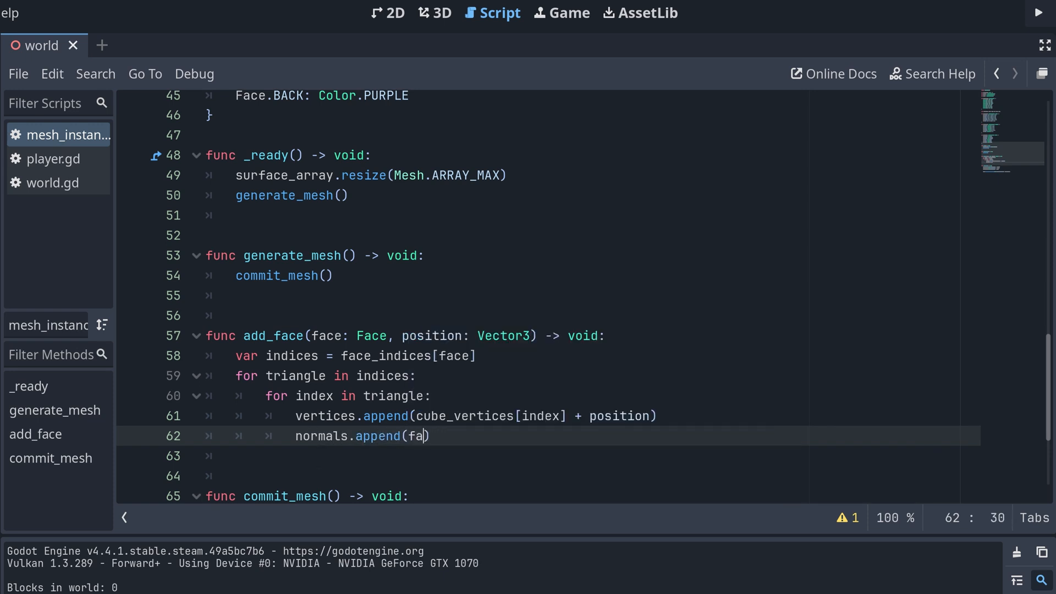
text(ce_normals[face)
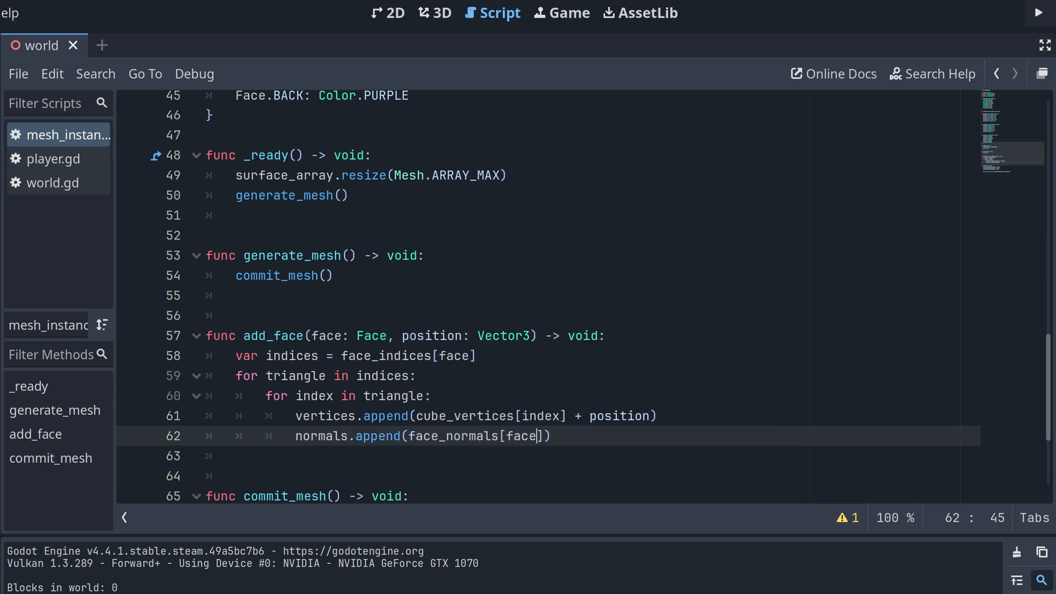
text(colors.append(face_colors[face)
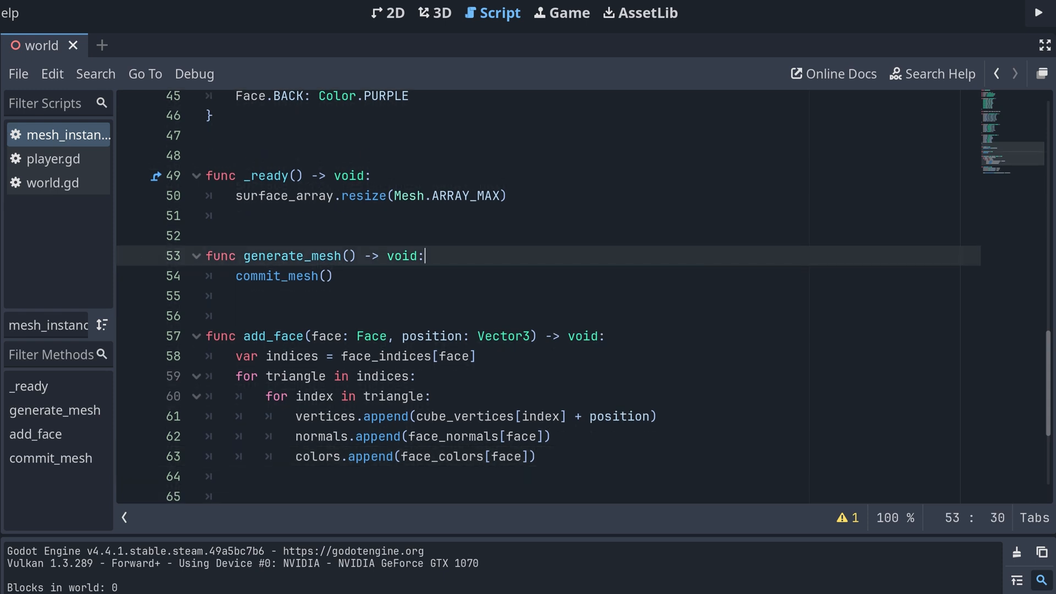
Step: Add add_face calls for all six faces at Vector3.ZERO in generate_mesh and run the scene
text(add_face(Face.FRONT))
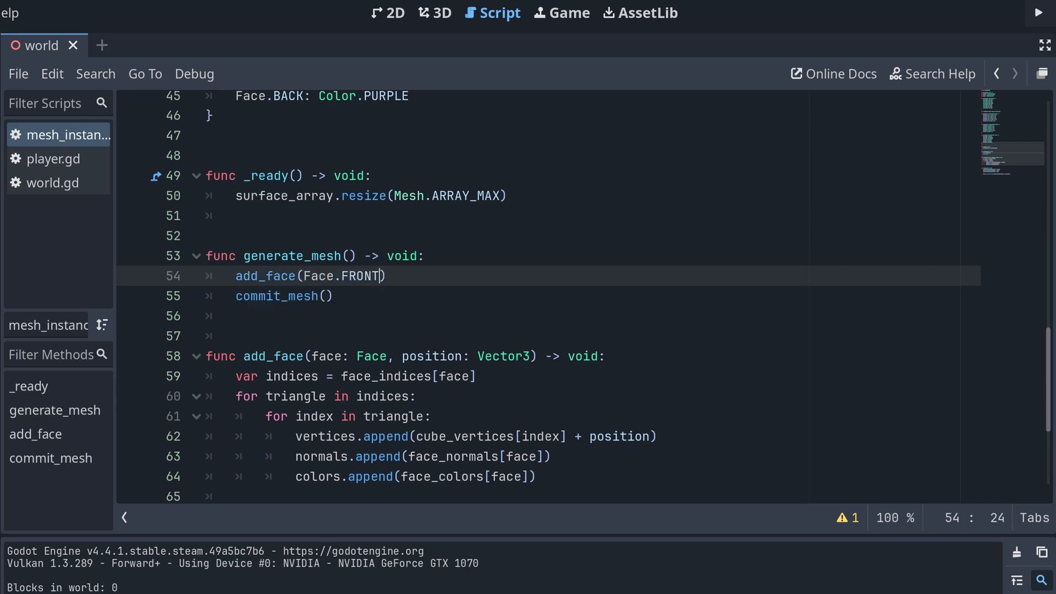
text(, Vector3.ZERO)
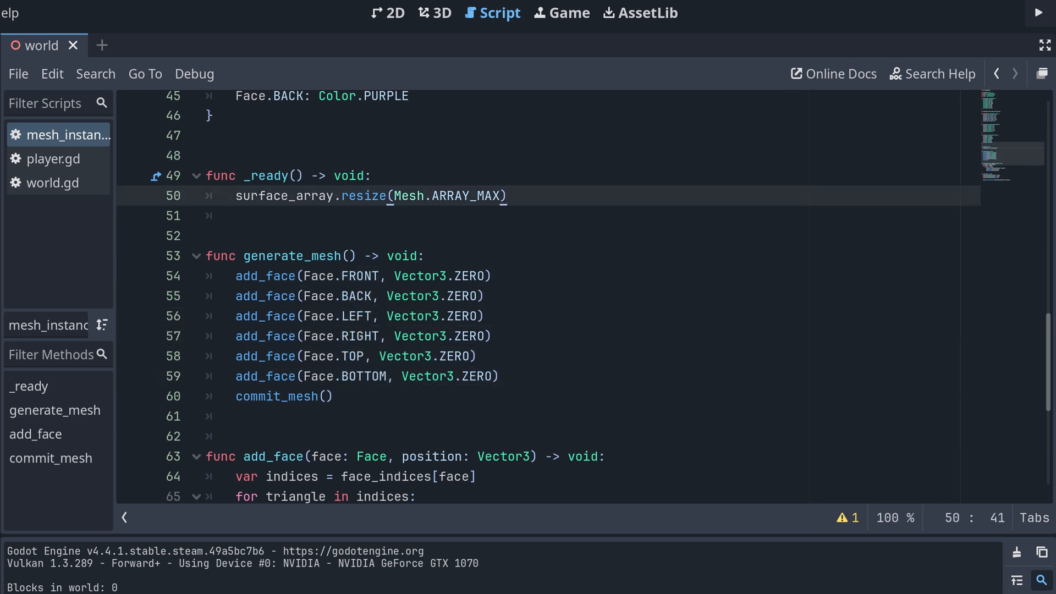
text(generate)
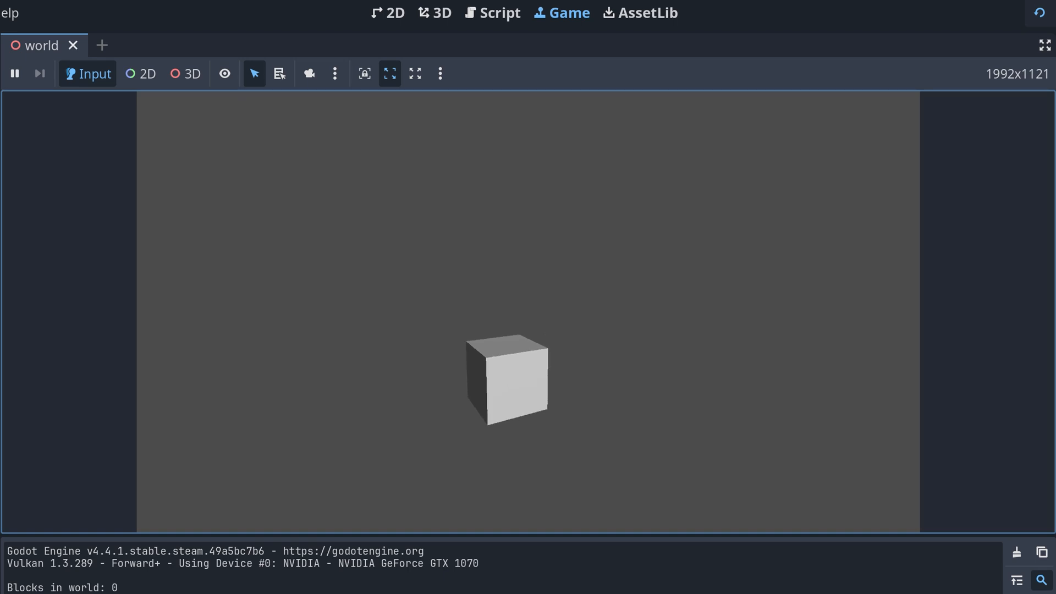
Step: Export a material variable with a new StandardMaterial3D using Vertex Color as Albedo
click(491, 13)
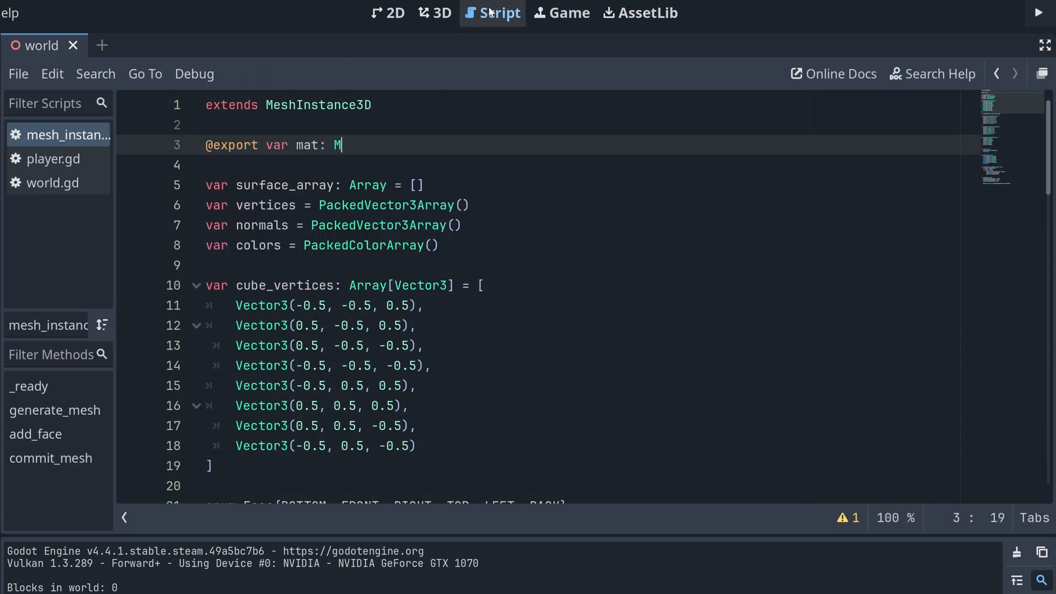
text(aterial)
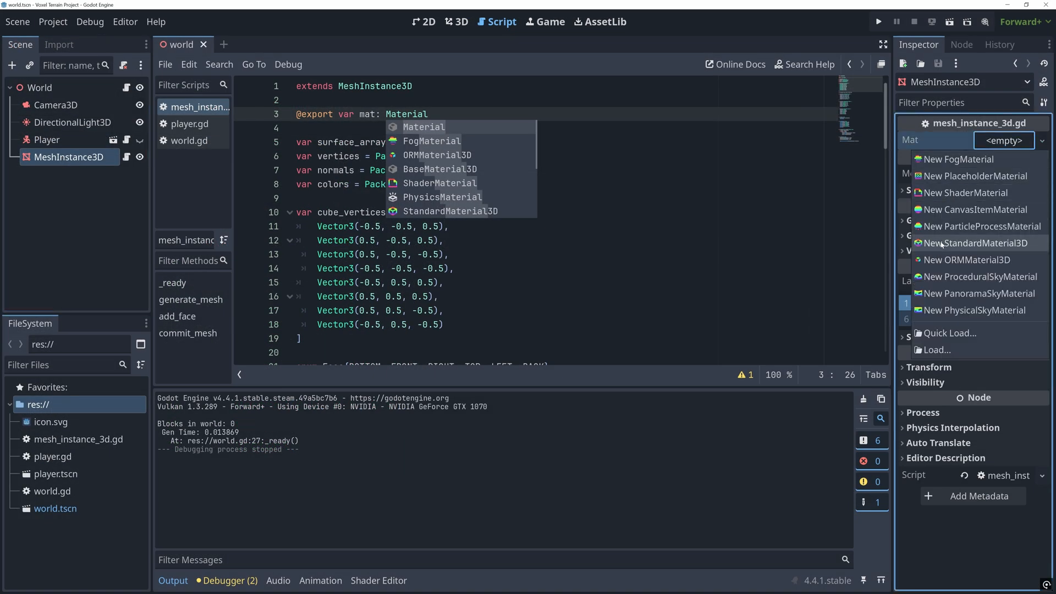
click(971, 243)
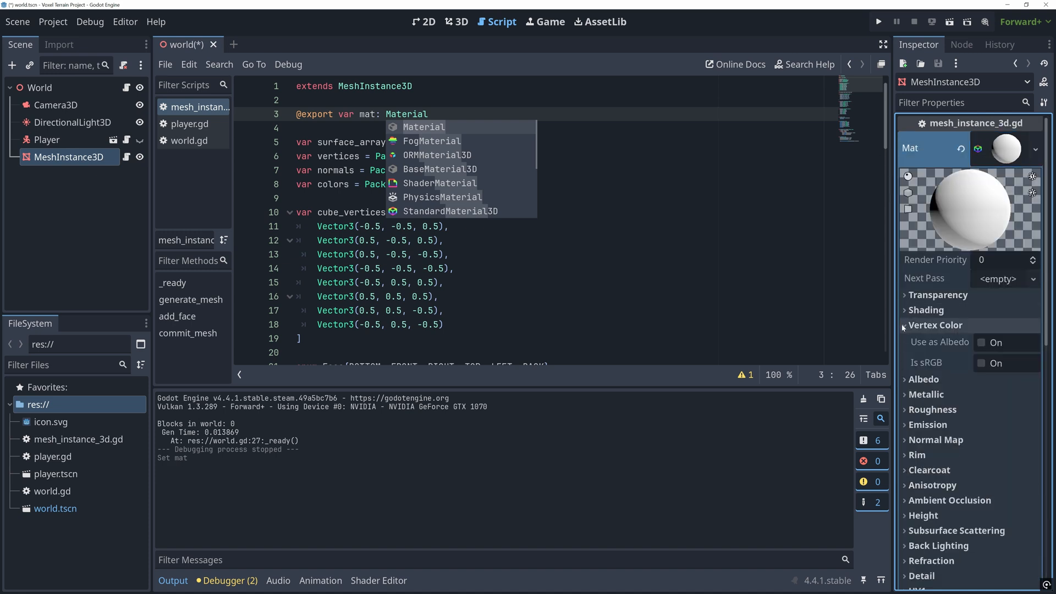
click(982, 343)
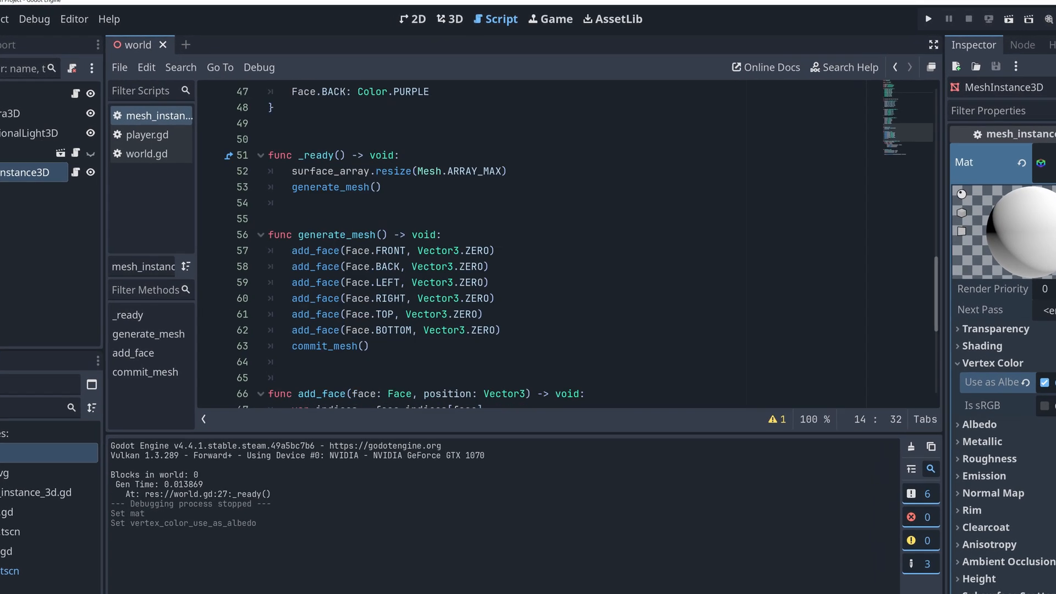
Step: Add mesh.surface_set_material(0, mat) in commit_mesh and run the game to see the coloured cube
text(m)
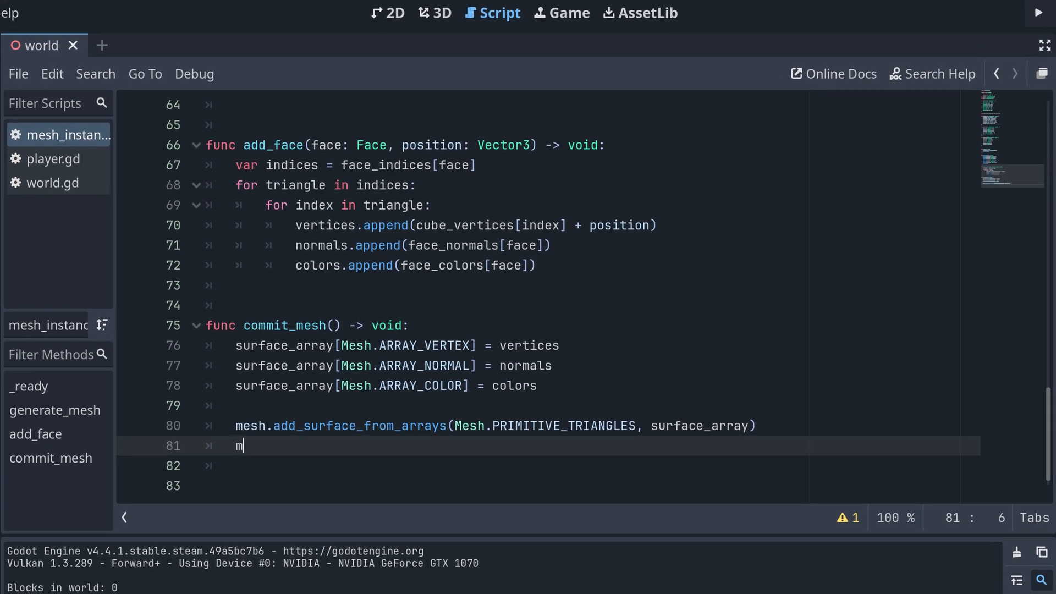
text(esh.surface_set_)
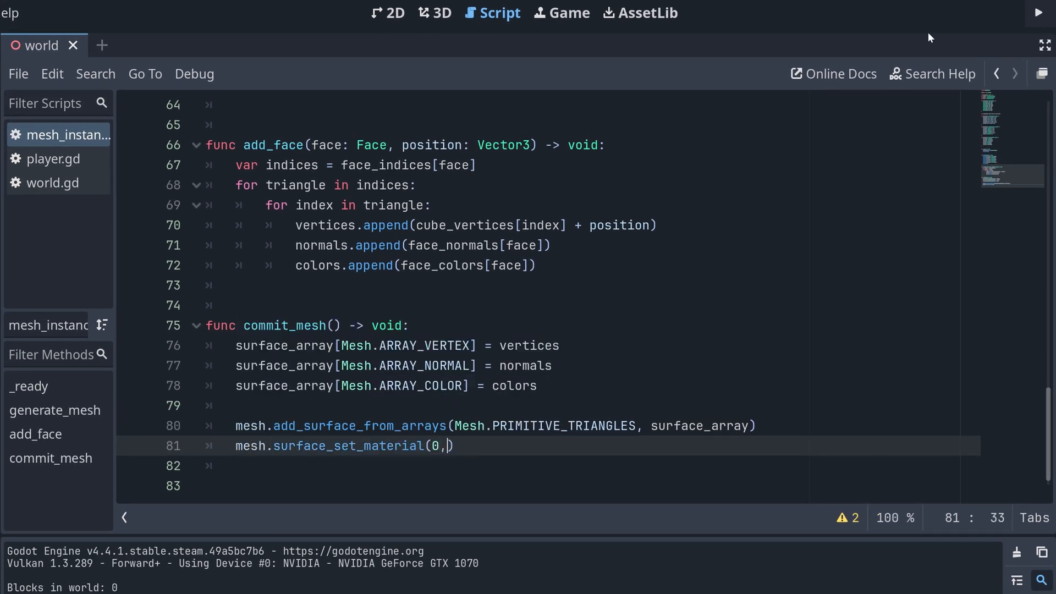
text(mat)
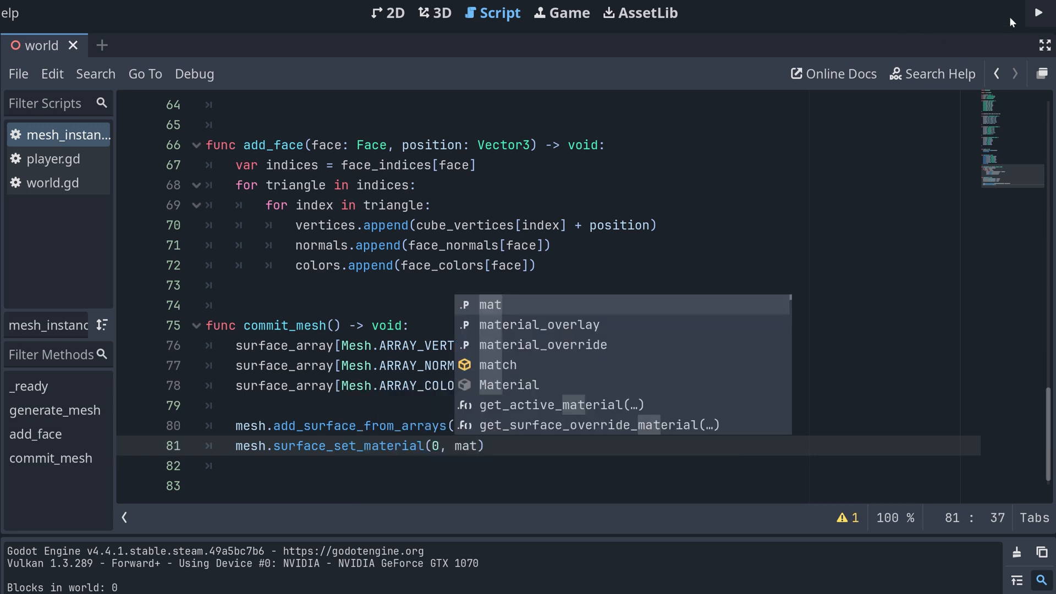
click(567, 12)
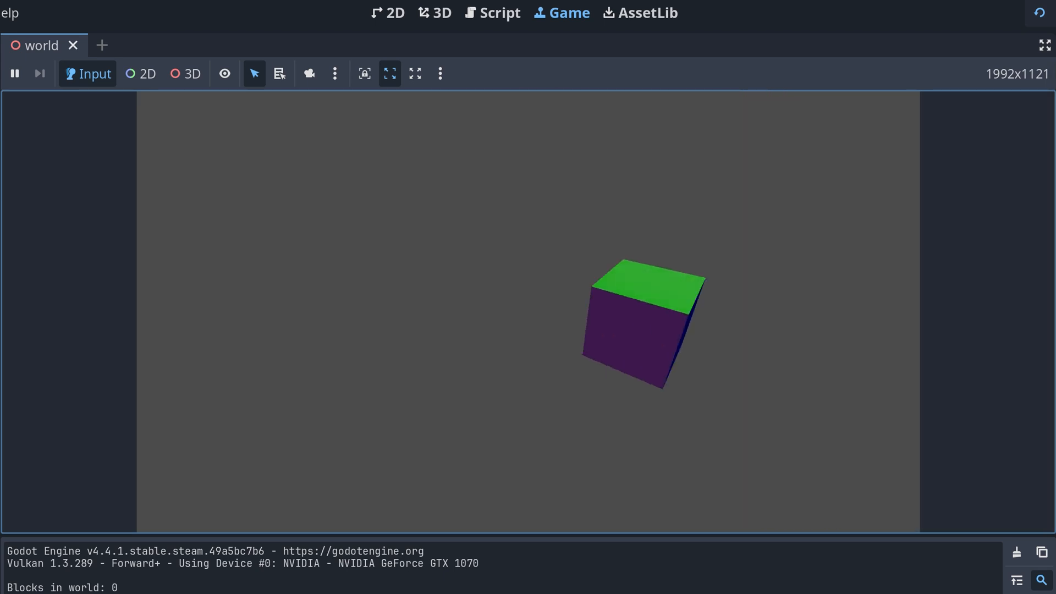
Step: Inspect the coloured cube in the running game, then stop it and return to the script
click(499, 12)
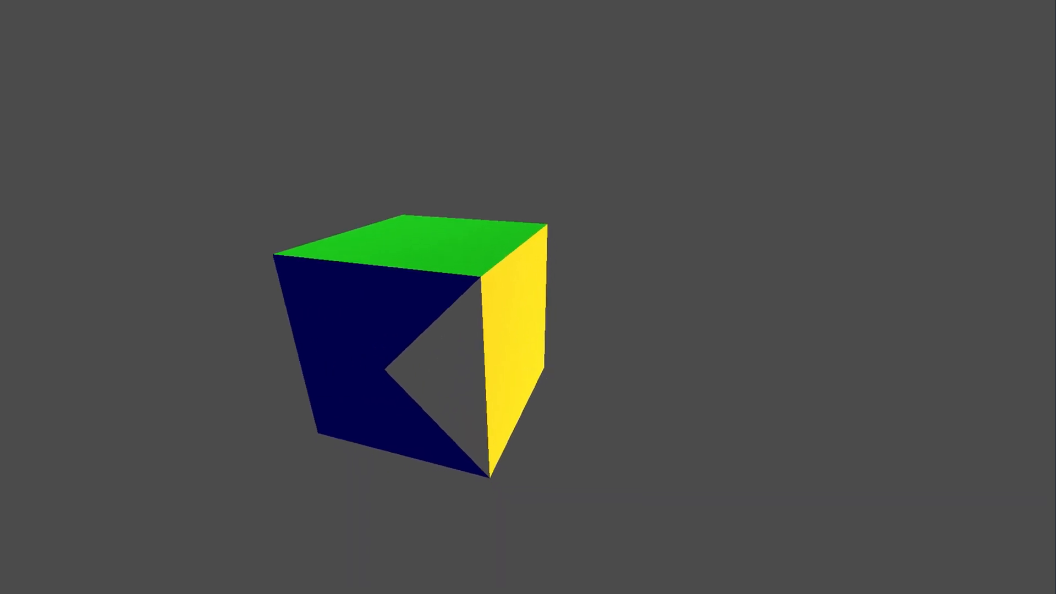
click(492, 12)
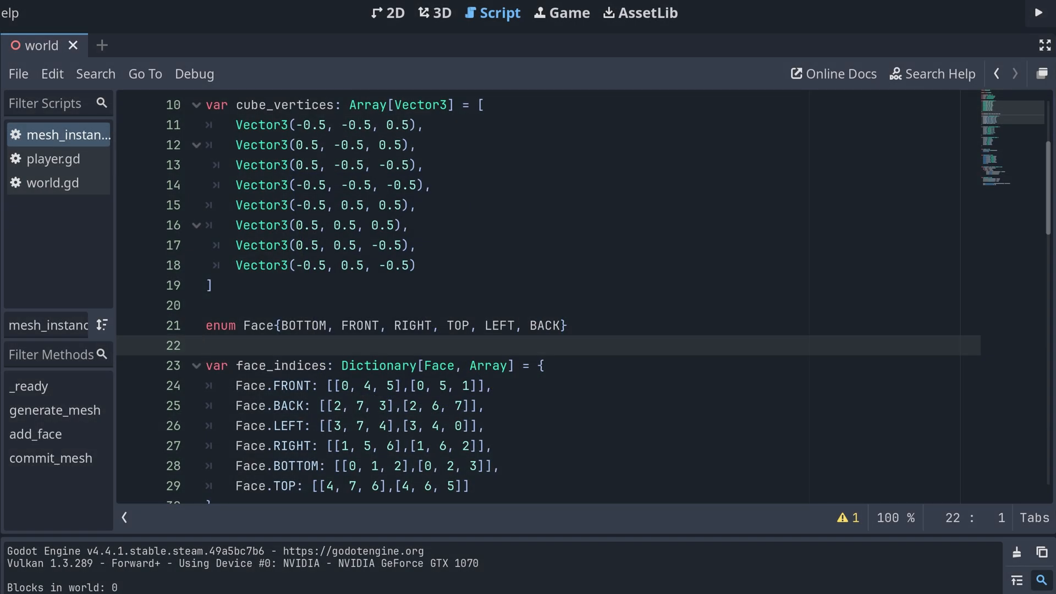
Step: Give generate_mesh a data: Array[Vector3] parameter and loop the add_face calls over it
scroll(down, 3)
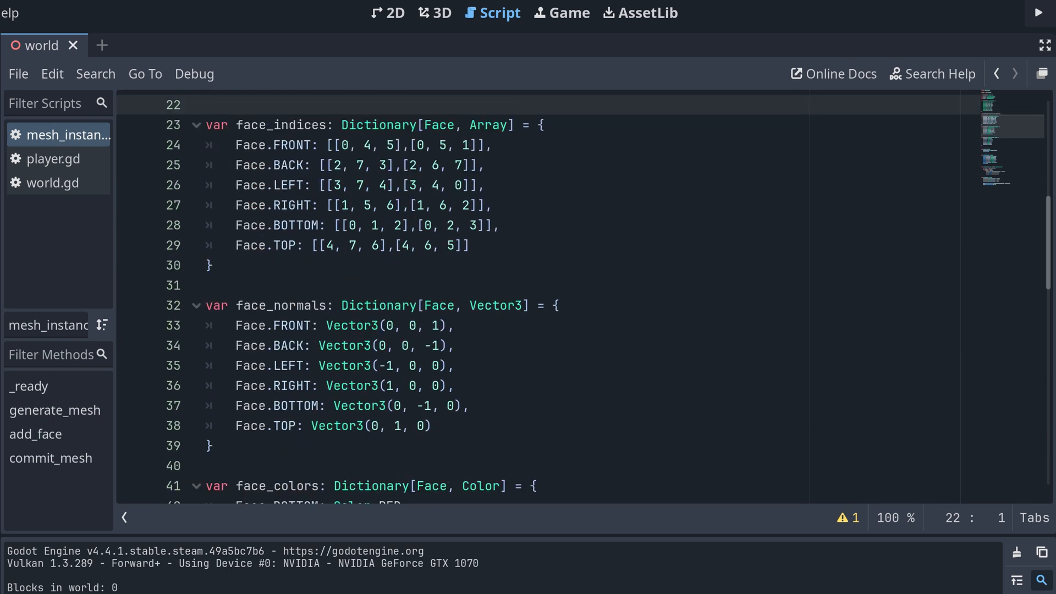
scroll(down, 3)
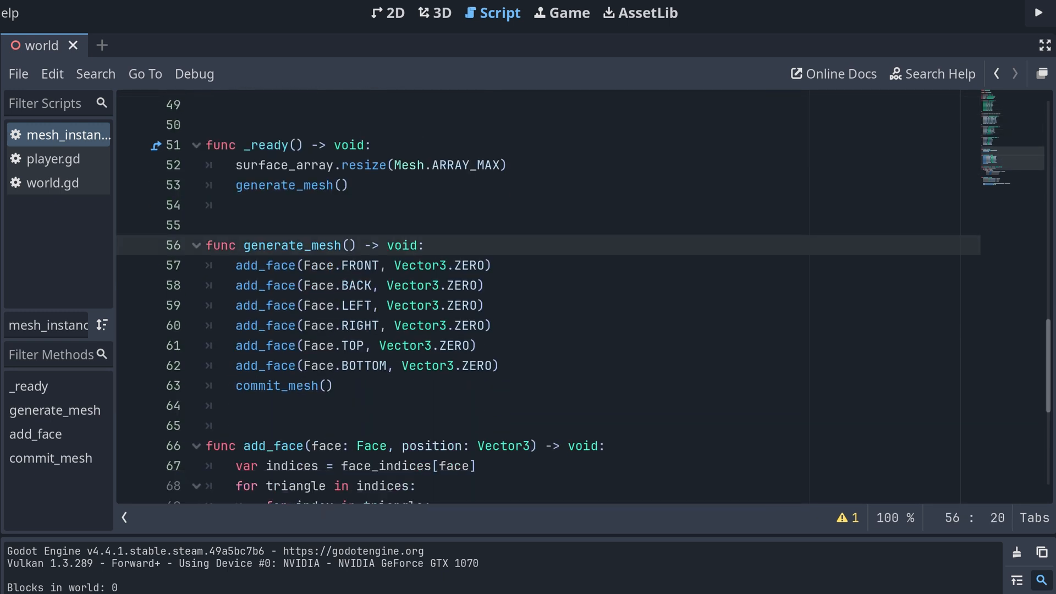
text(data: Array[)
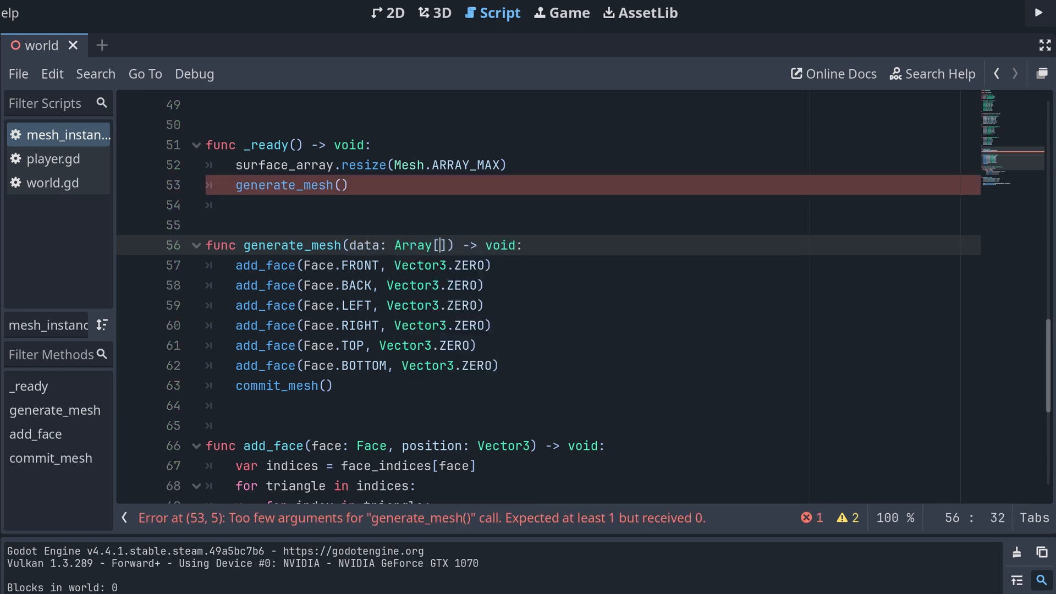
text(Vector3)
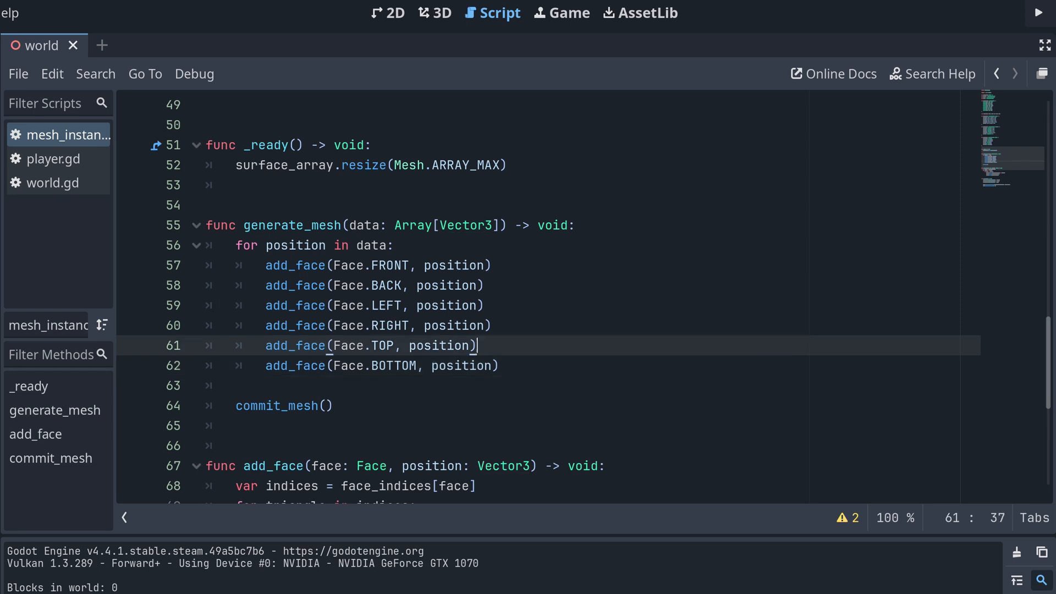
click(53, 182)
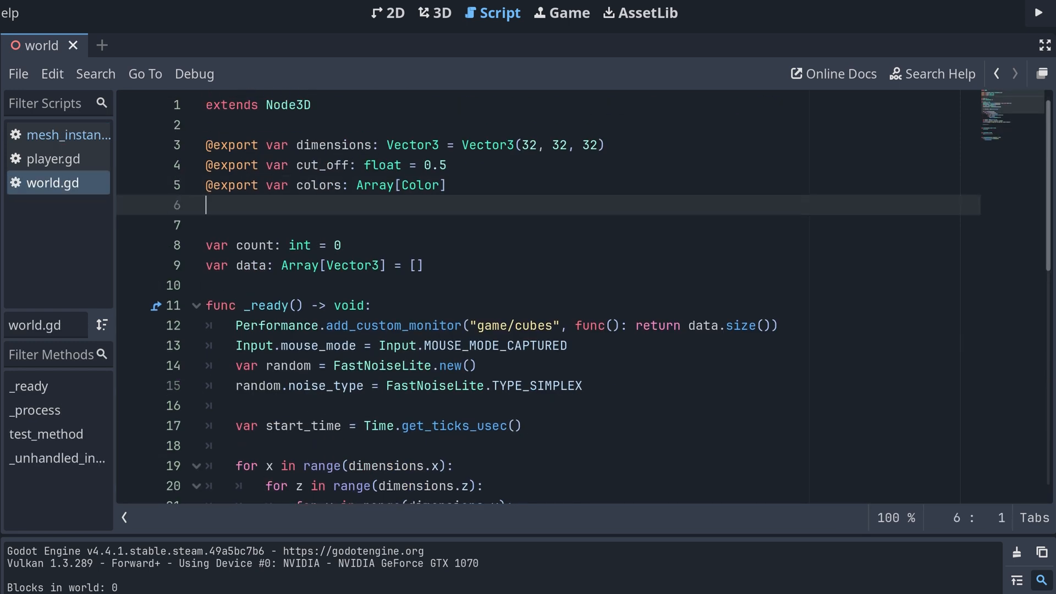
text(@onready var mesh_)
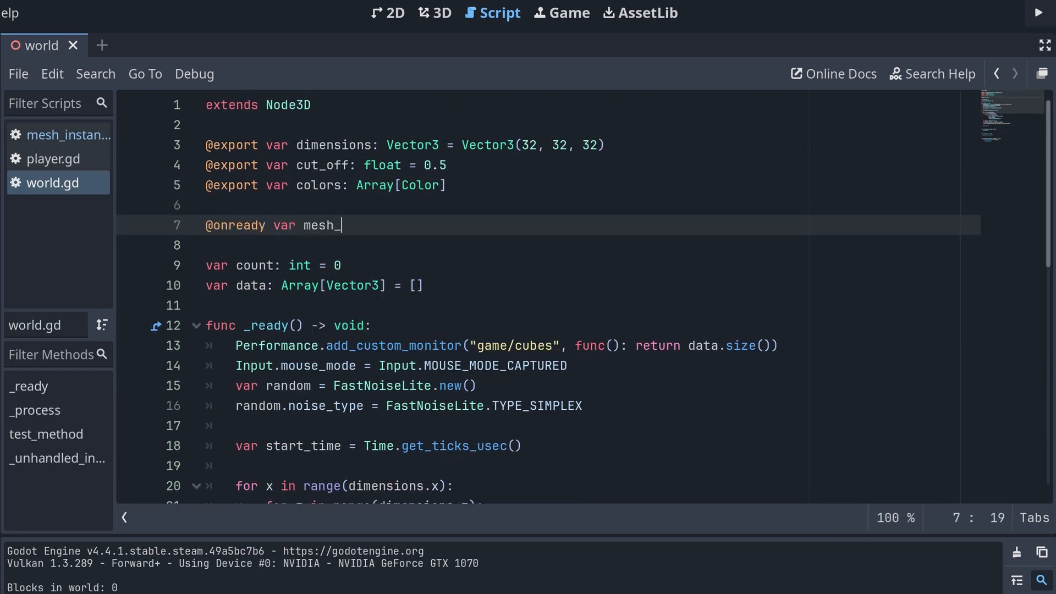
text(instance: MeshInstance)
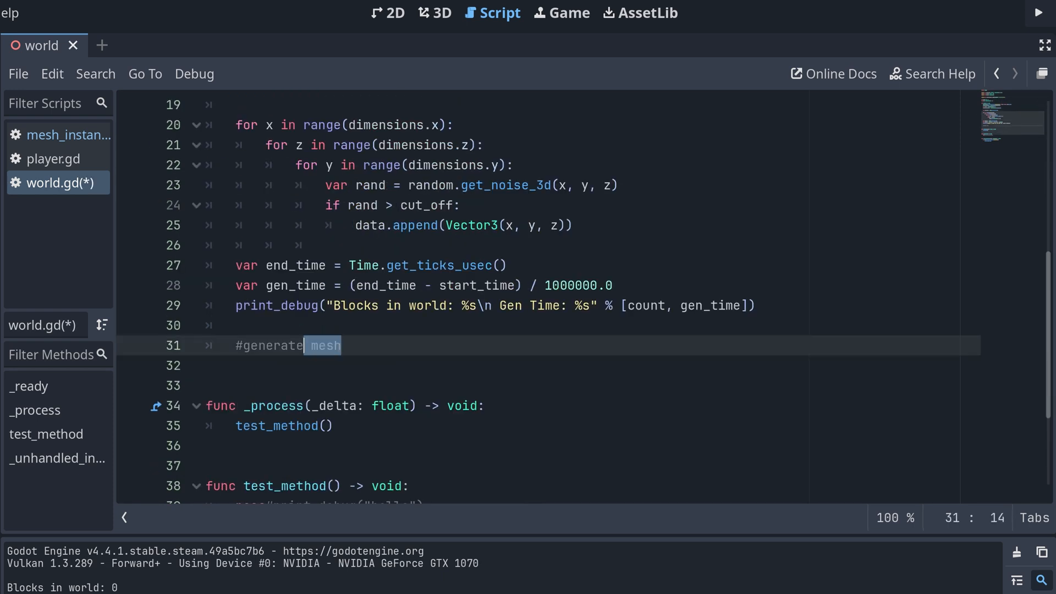
text(mesh_instance)
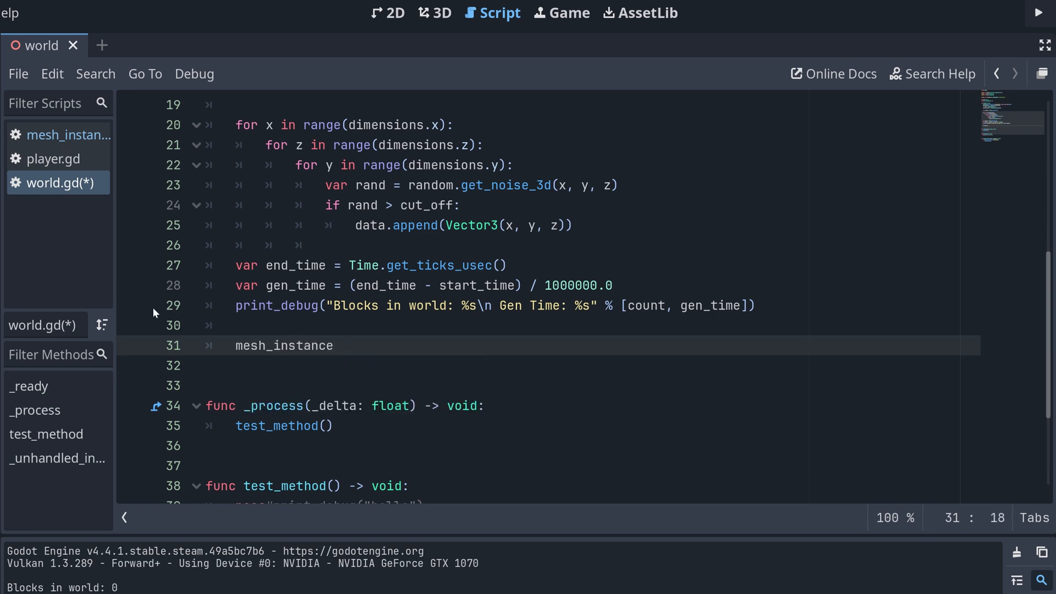
text(.generate_me)
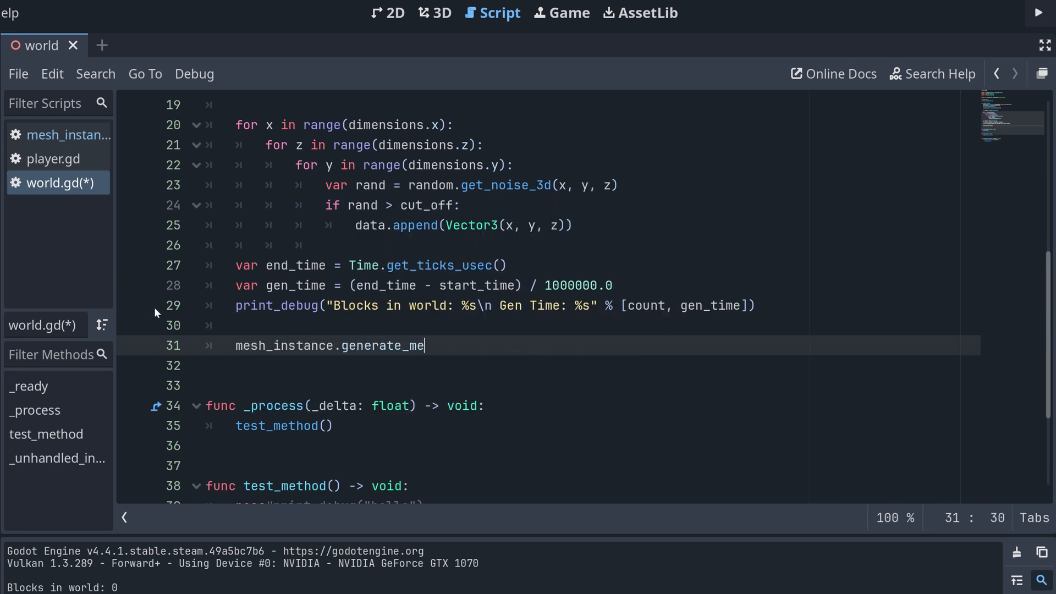
text(sh(data))
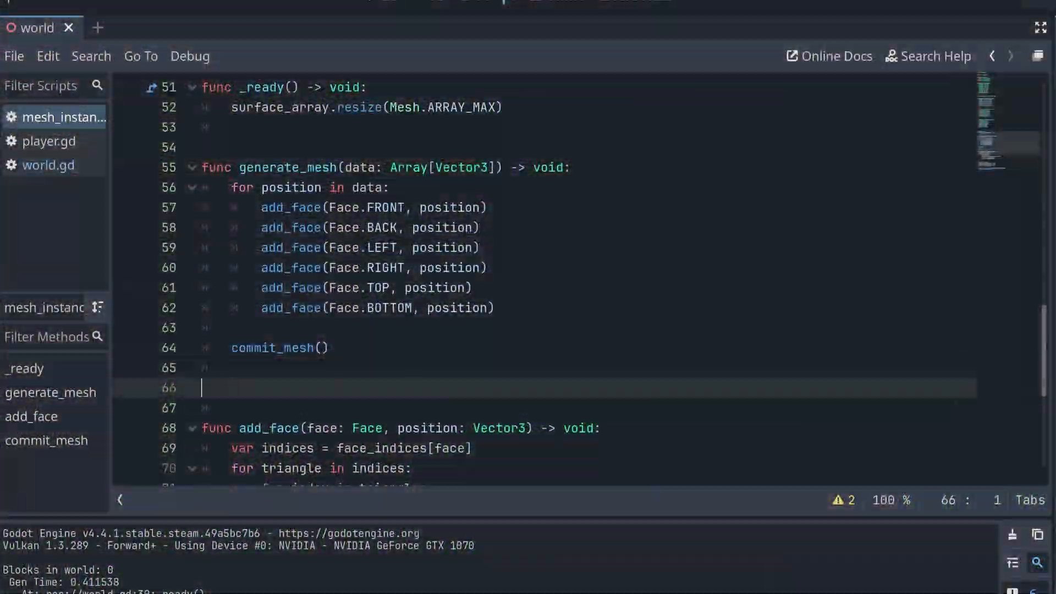
Step: Write the header func has_neighbour(data, face: Face, position: Vector3) -> bool and look up Array docs
text(func has_neighbour)
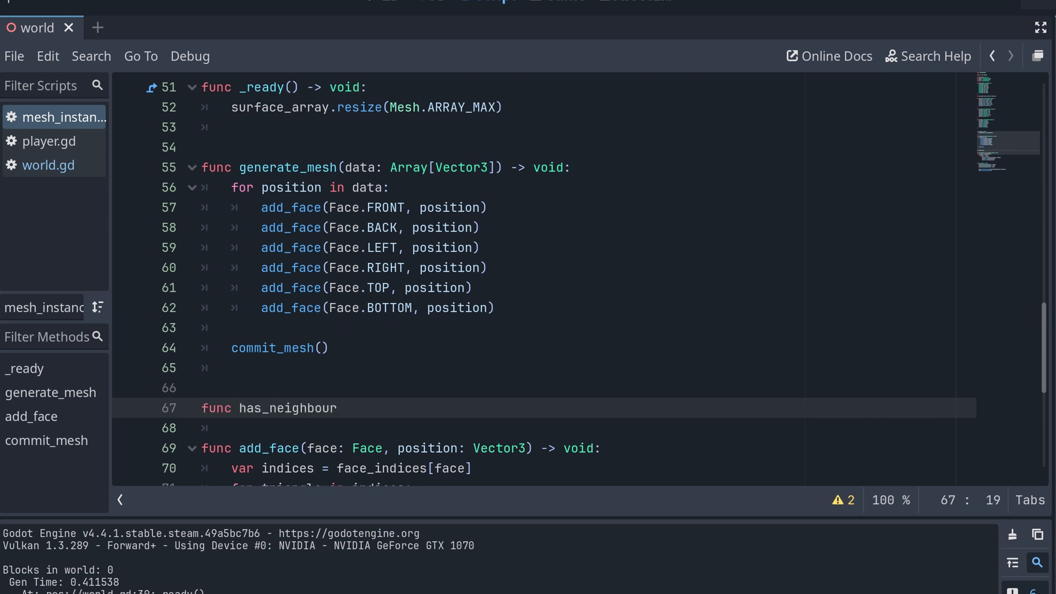
text((data, face:))
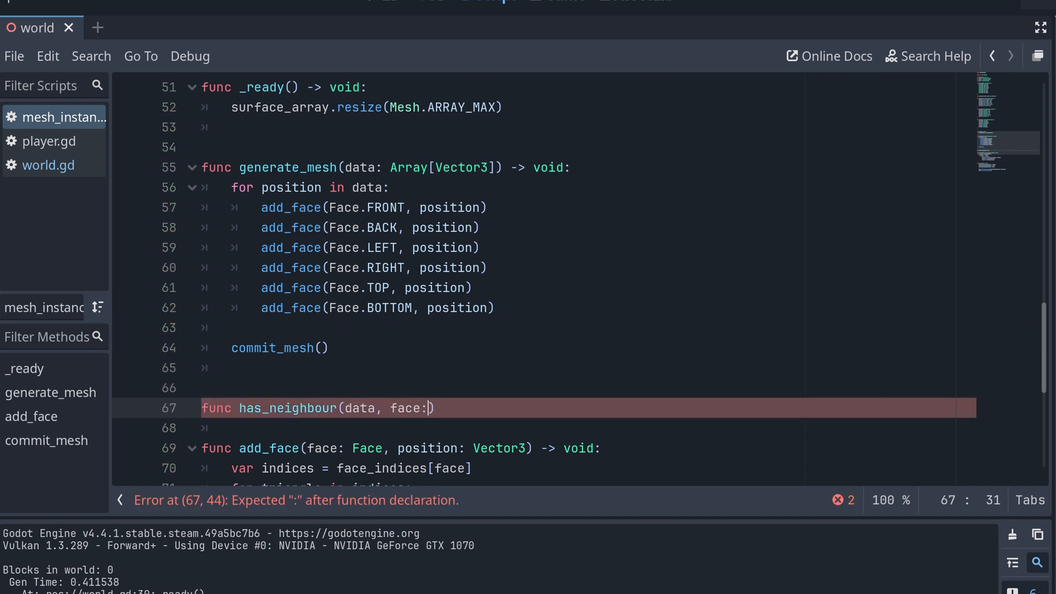
text(Face, position: Vect)
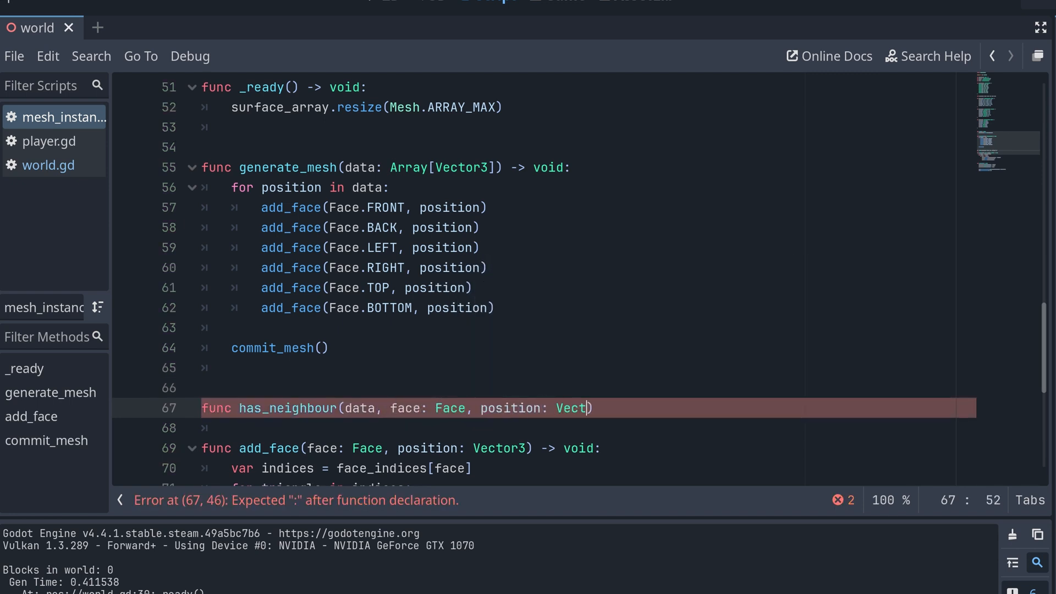
text(or3) -> bool:)
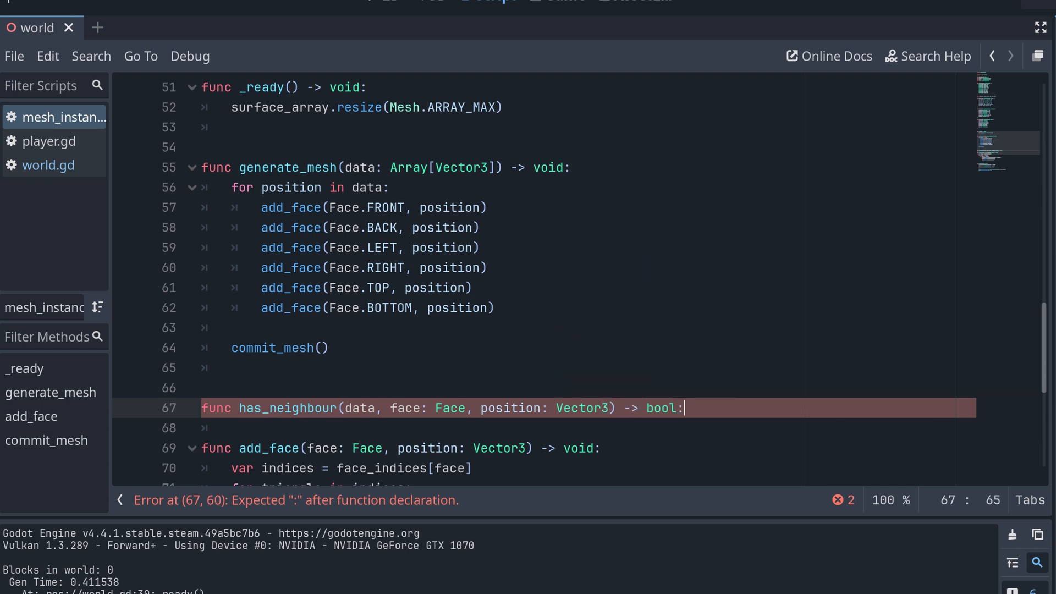
text(Array)
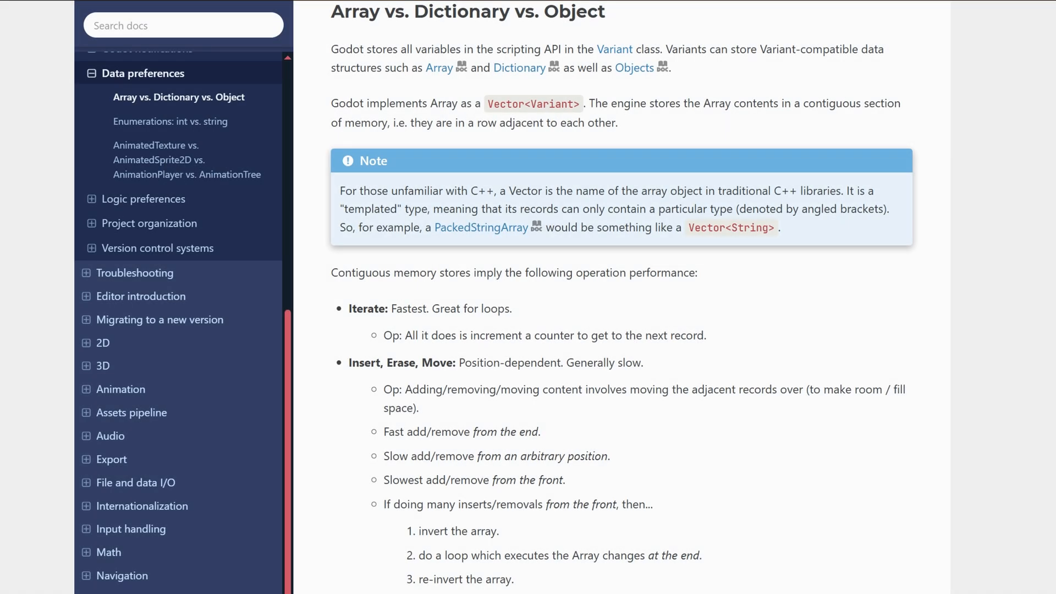
Step: Scroll through the Array vs. Dictionary vs. Object docs on dictionary performance and choosing Objects
scroll(down, 3)
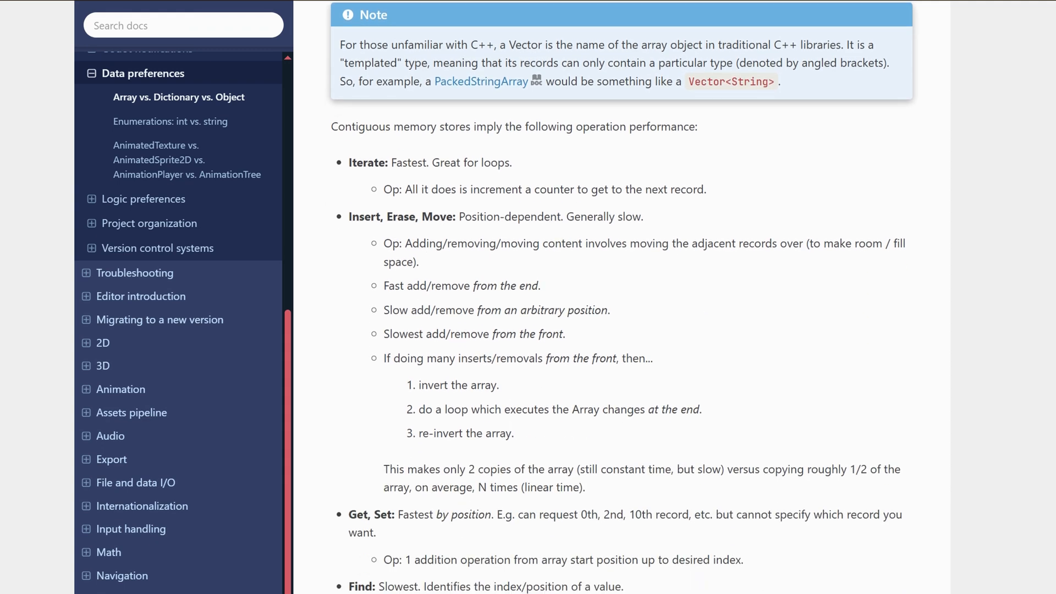
scroll(down, 3)
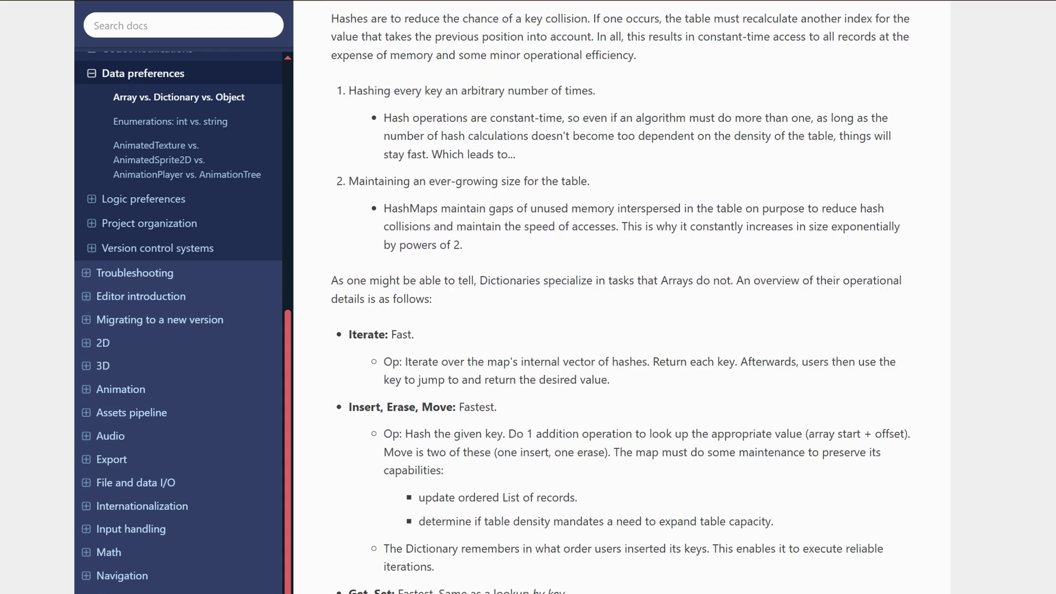
scroll(down, 3)
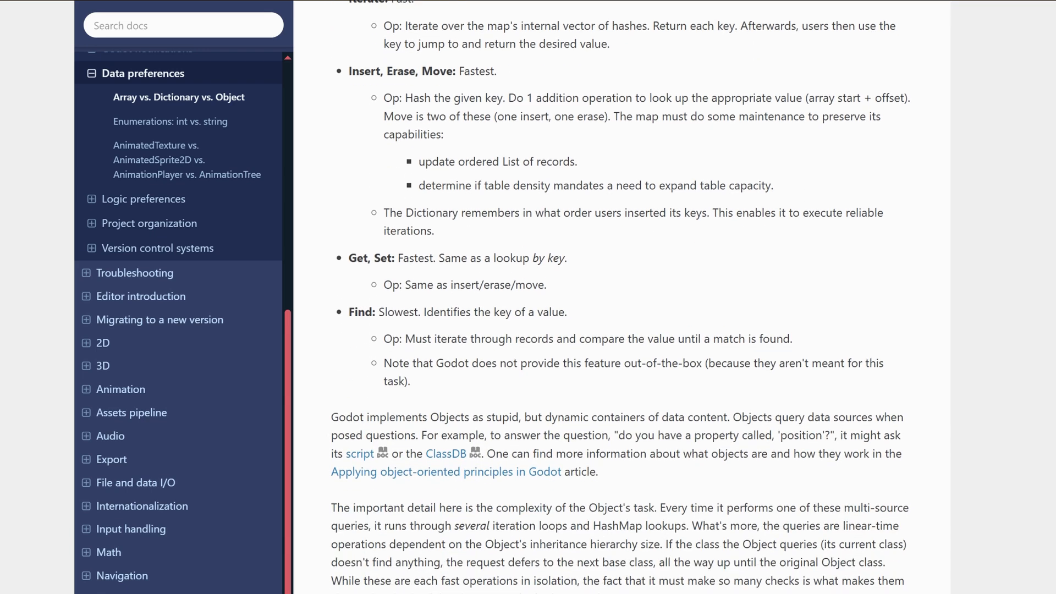
scroll(down, 3)
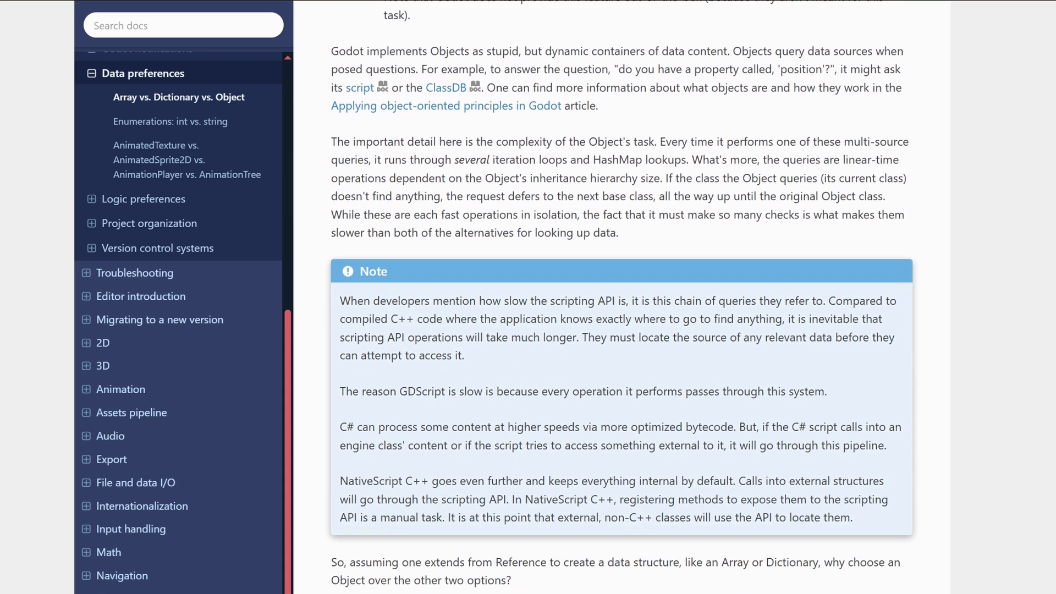
scroll(down, 3)
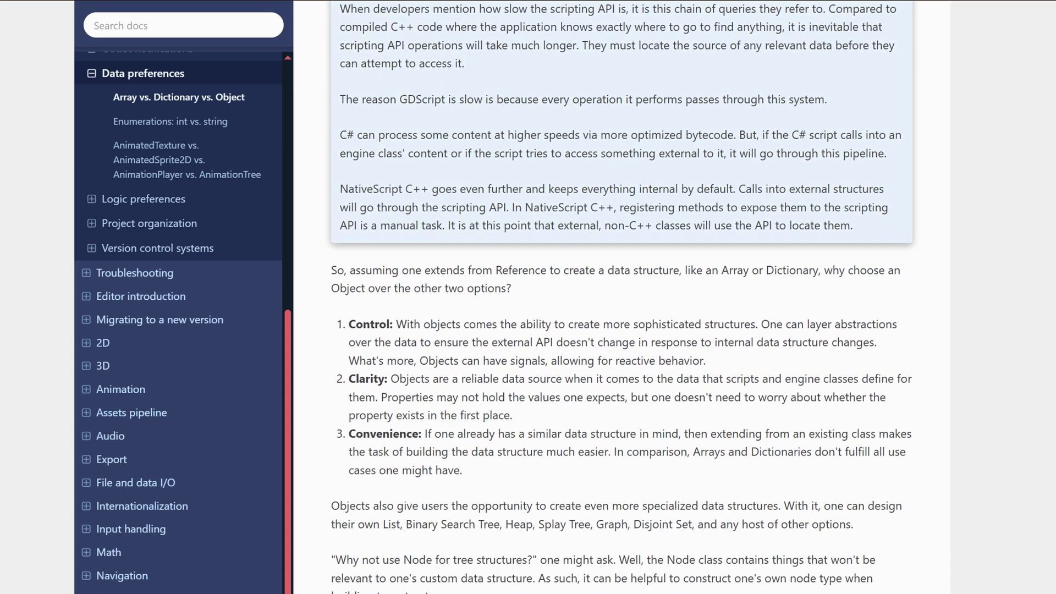
Step: Change data to Dictionary[Vector3, Color] = {} and assign each block a colour via index % colors.size()
click(499, 13)
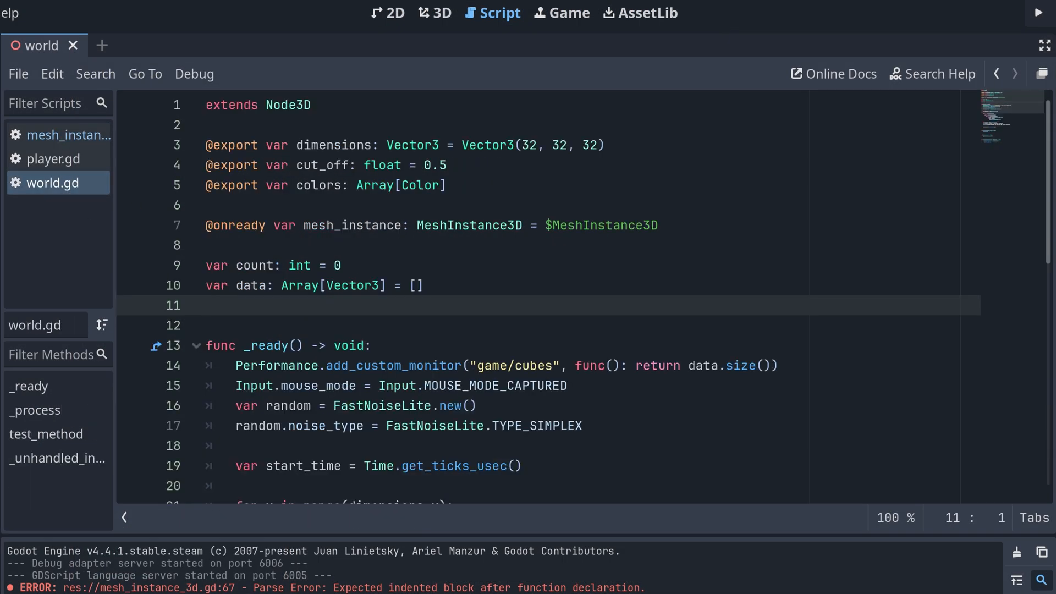
double_click(299, 285)
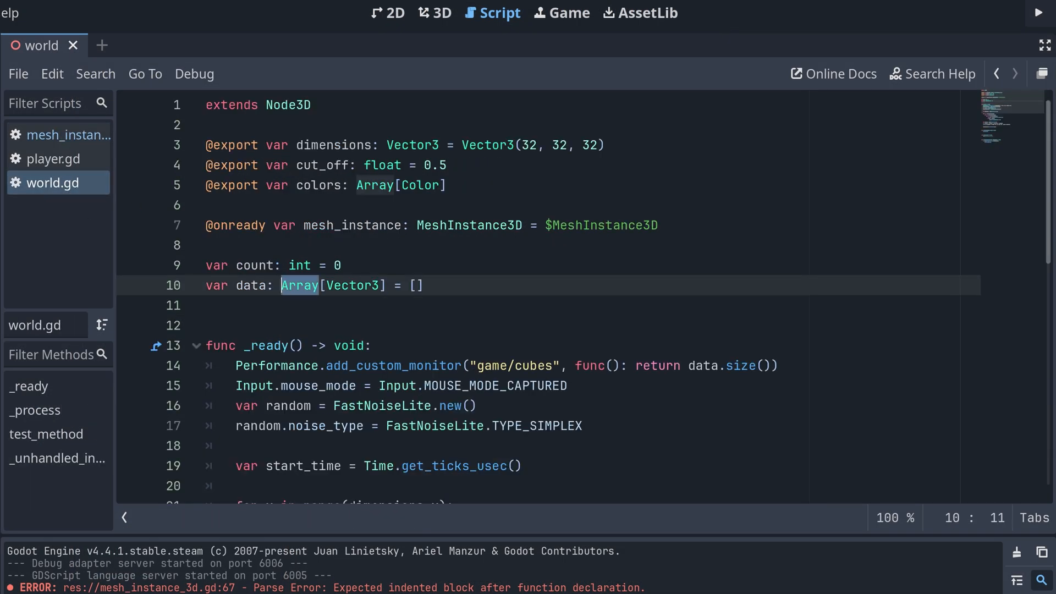
text(Dictionary)
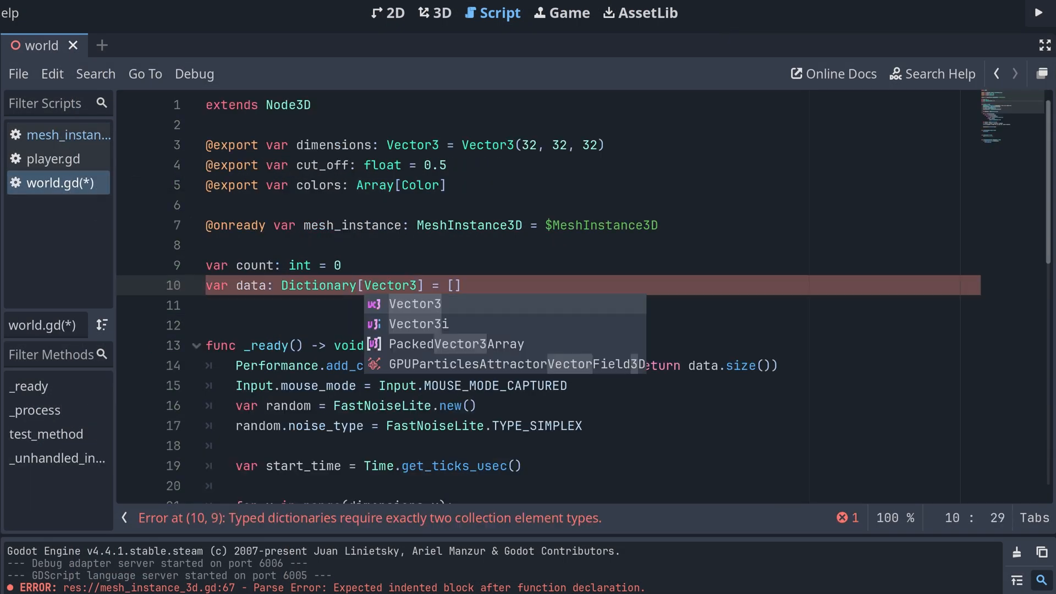
text({})
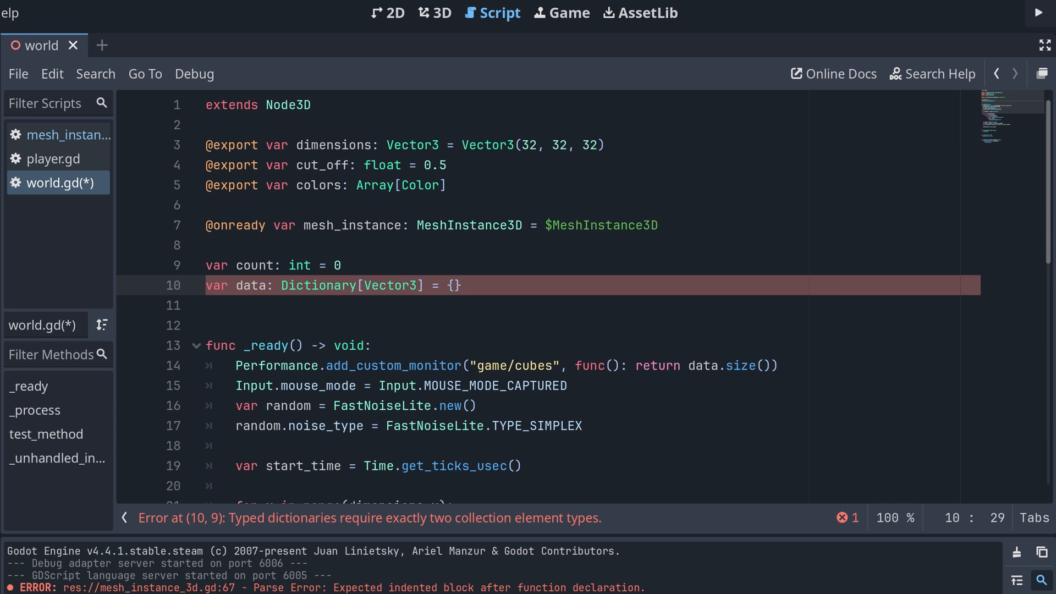
text(, Color)
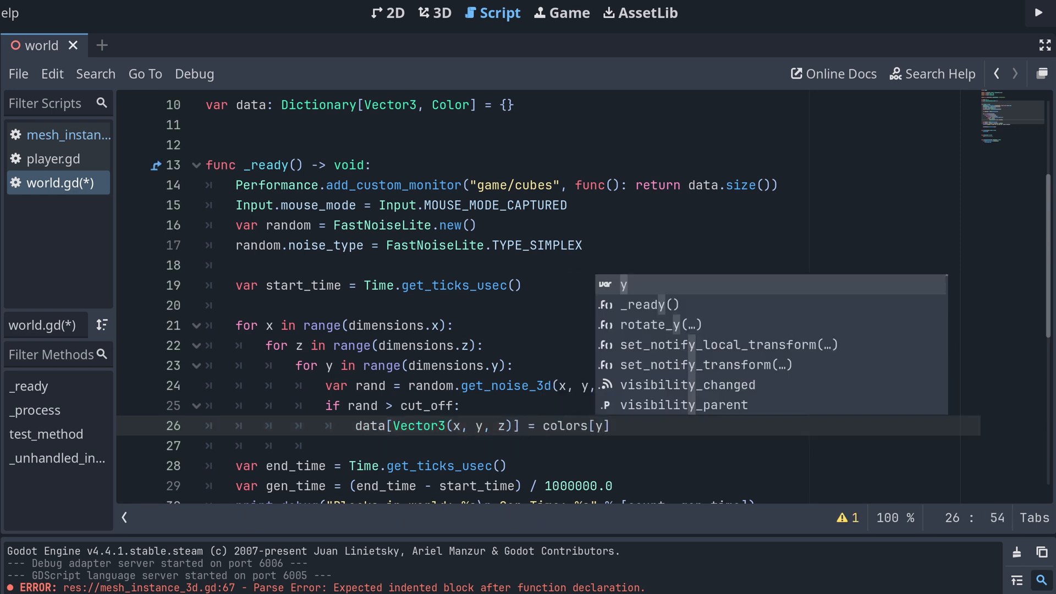
text(% colors.si)
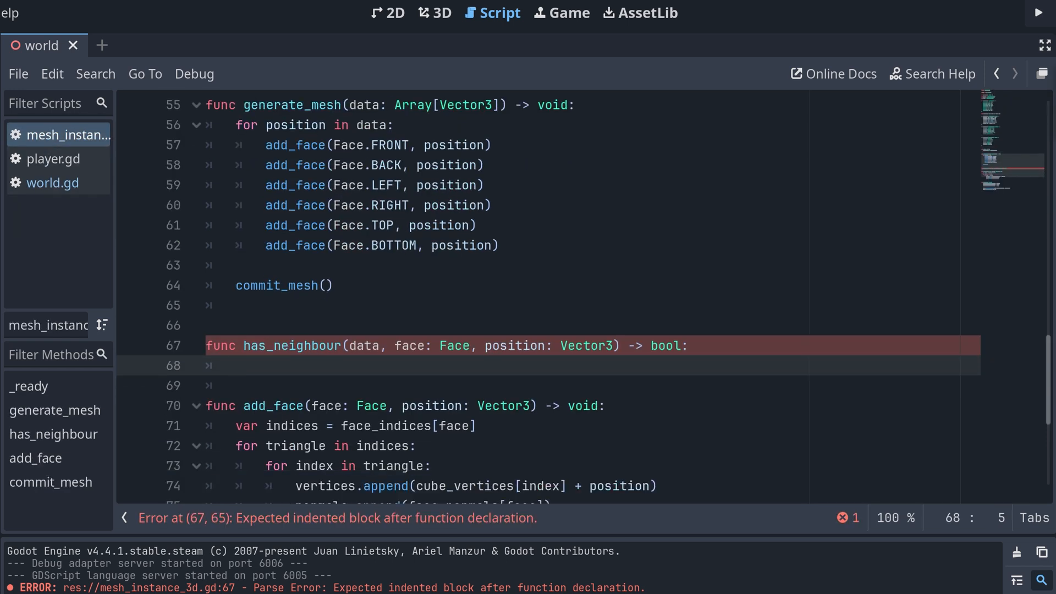
Step: Type data as Dictionary[Vector3, Color] and compute neighbour_position = position + face_normals[face]
text(: Diction)
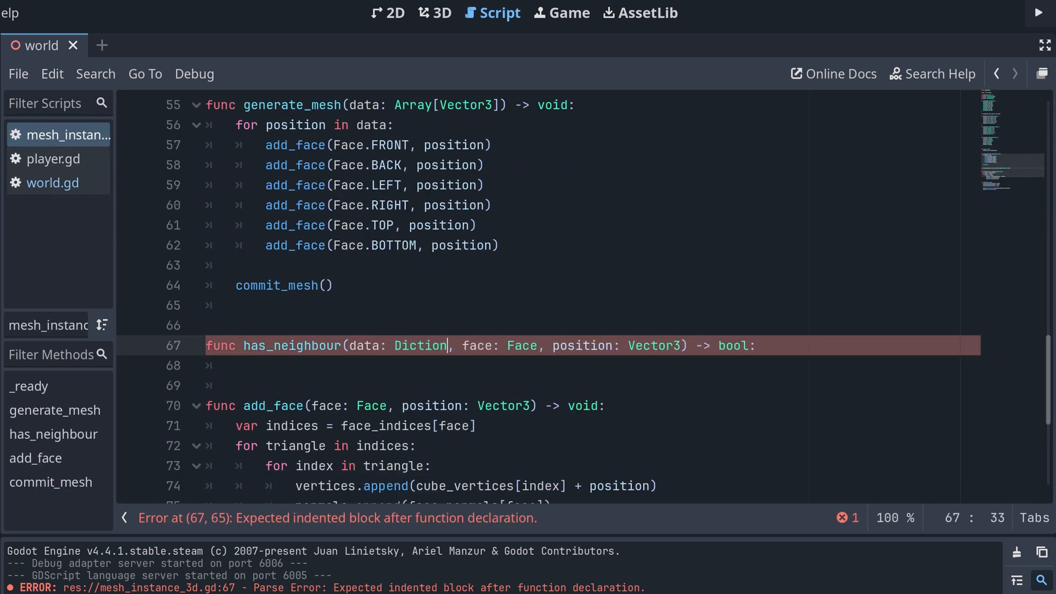
text(ary[])
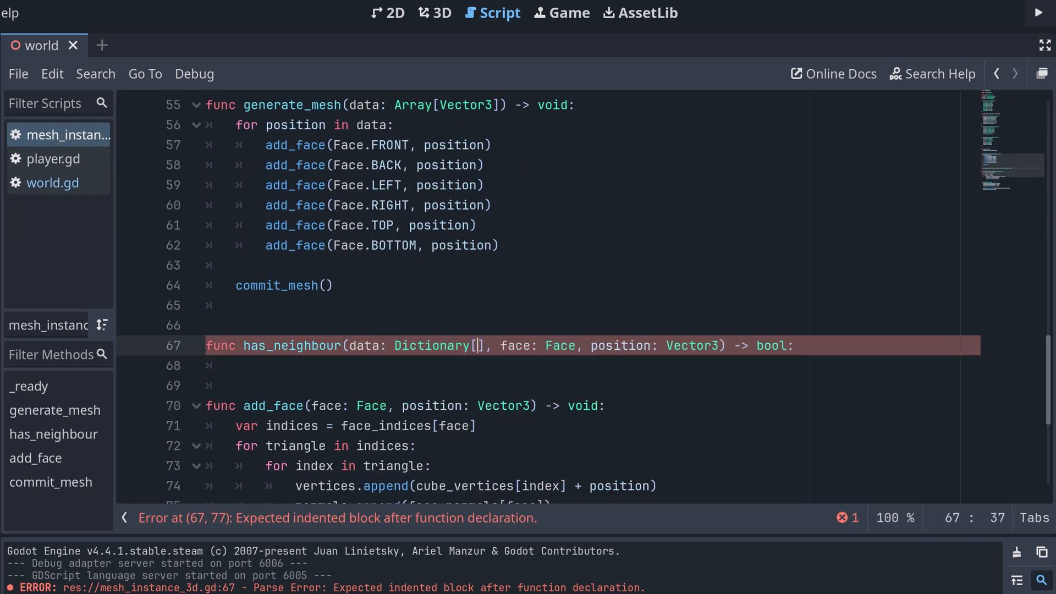
text(Vector3, Color)
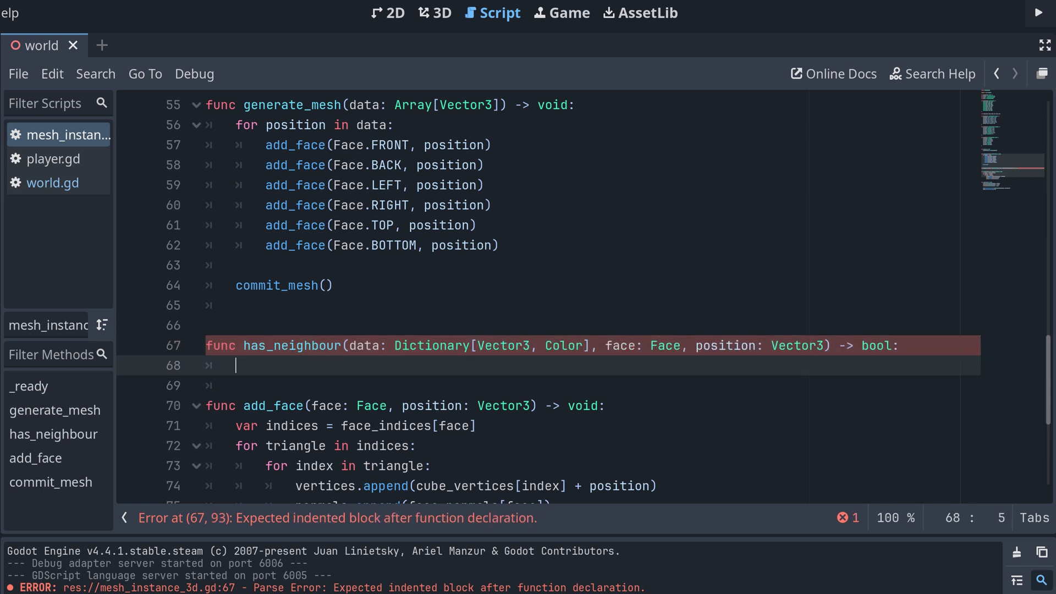
text(var neigh)
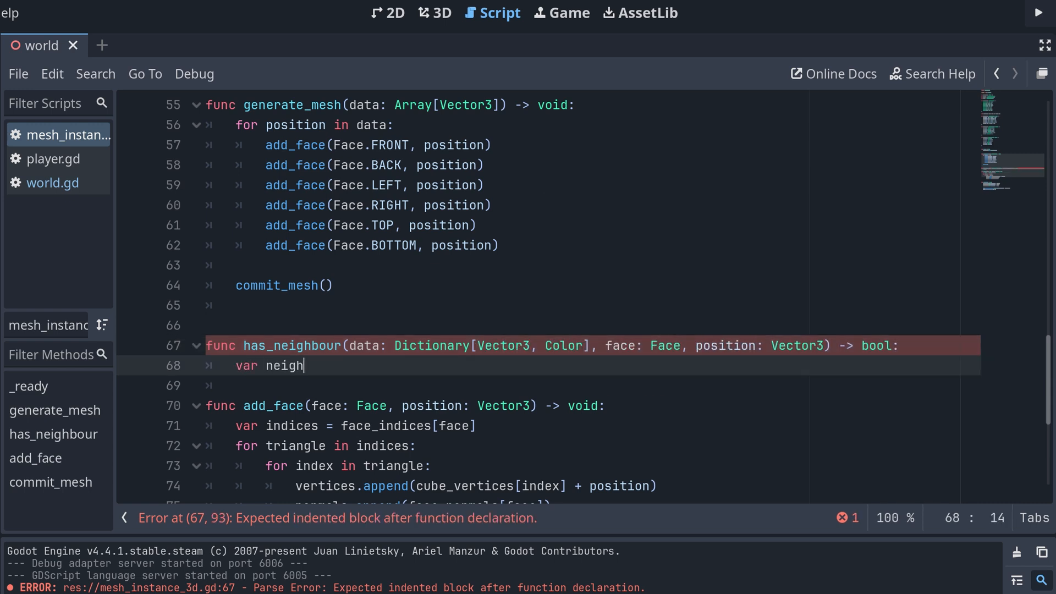
text(bour_position = position)
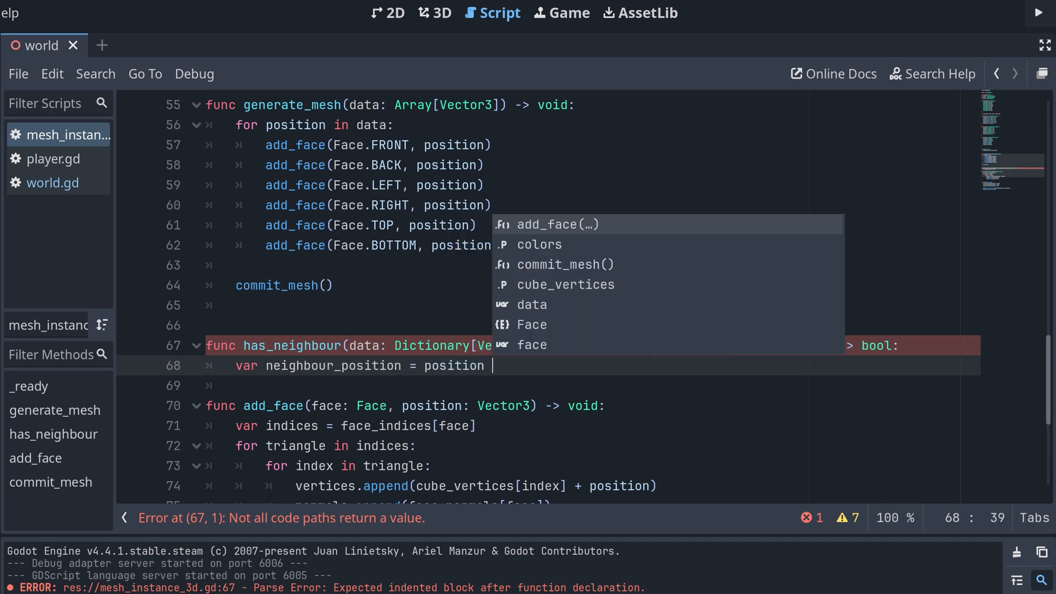
text(+ face_norma)
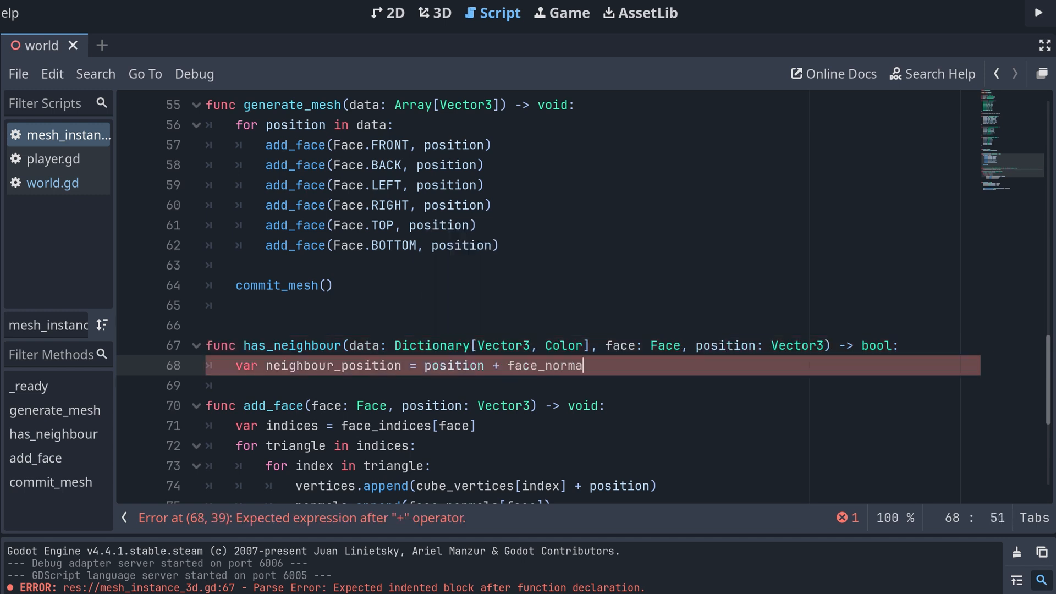
text(ls[face])
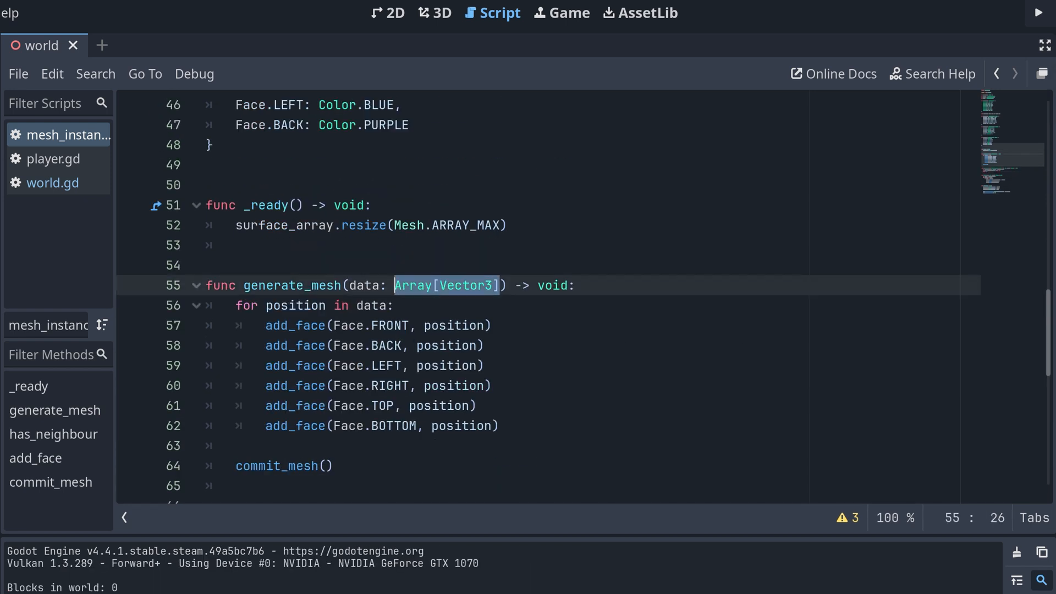
Step: Type generate_mesh's data as Dictionary[Vector3, Color] and guard add_face with has_neighbour(data, Face.FRONT, position)
text(Dictionary[Vector)
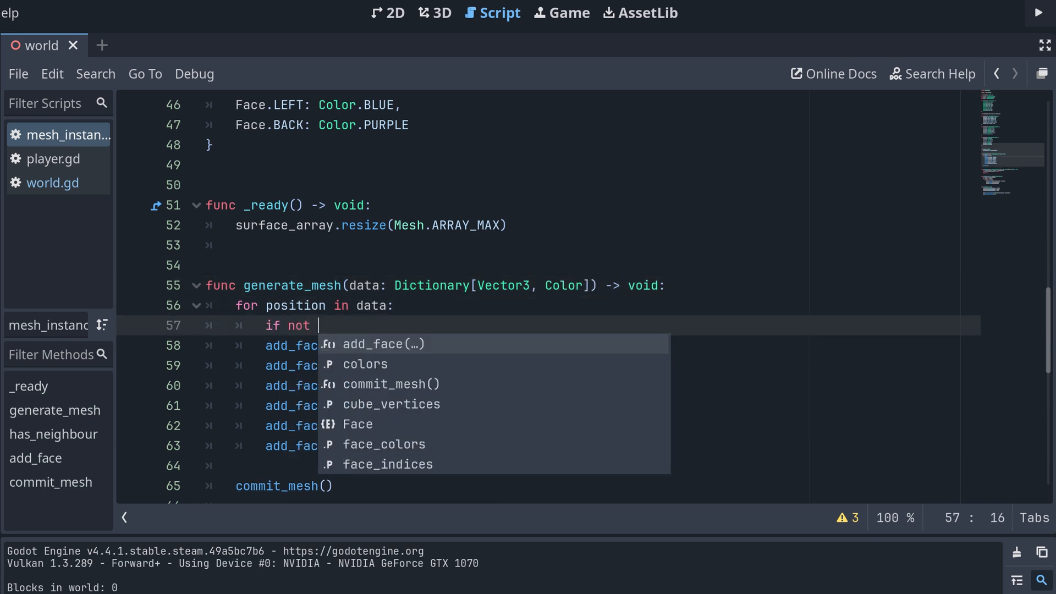
text(has_neighbour(da)
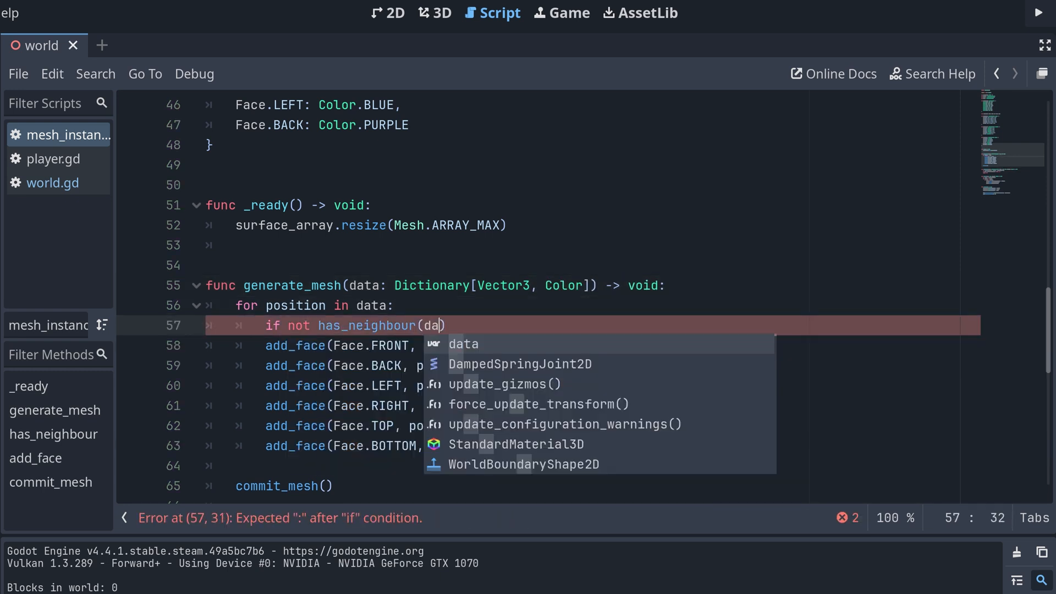
text(ta, Face.FRONT)
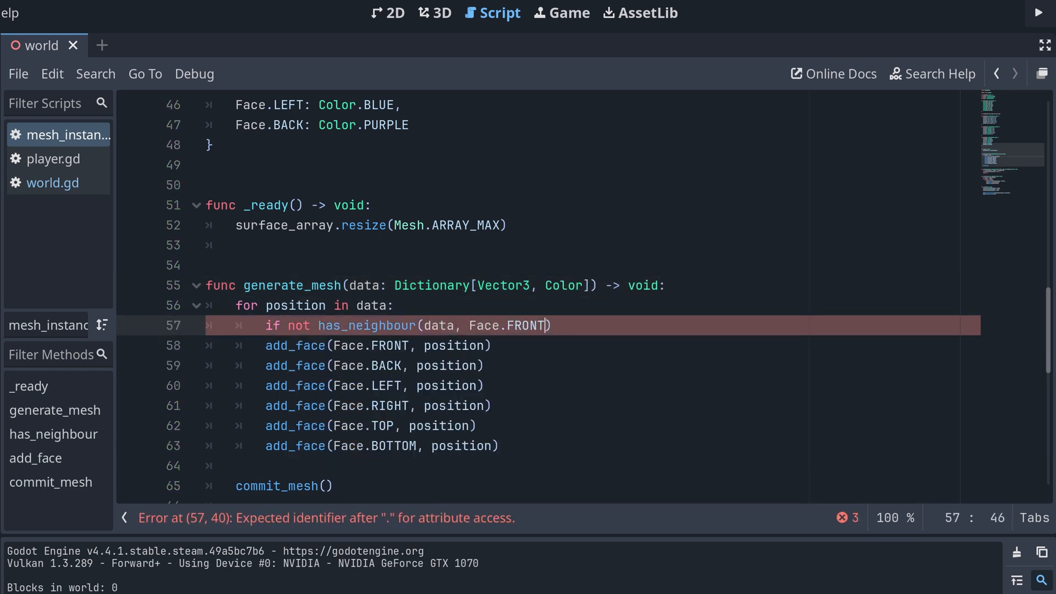
text(, position):)
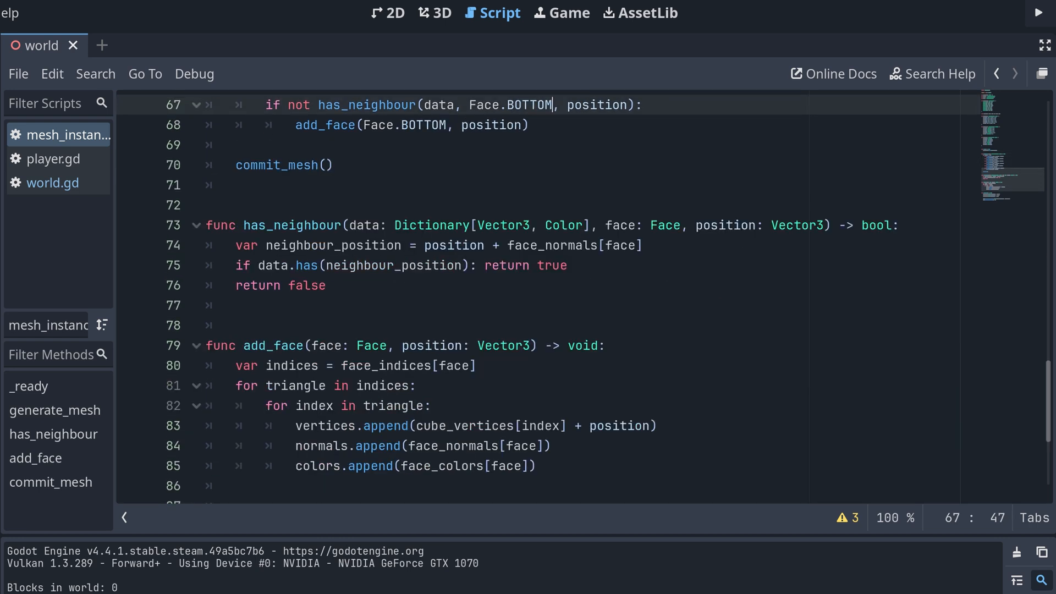
Step: Give add_face a color: Color parameter
scroll(down, 3)
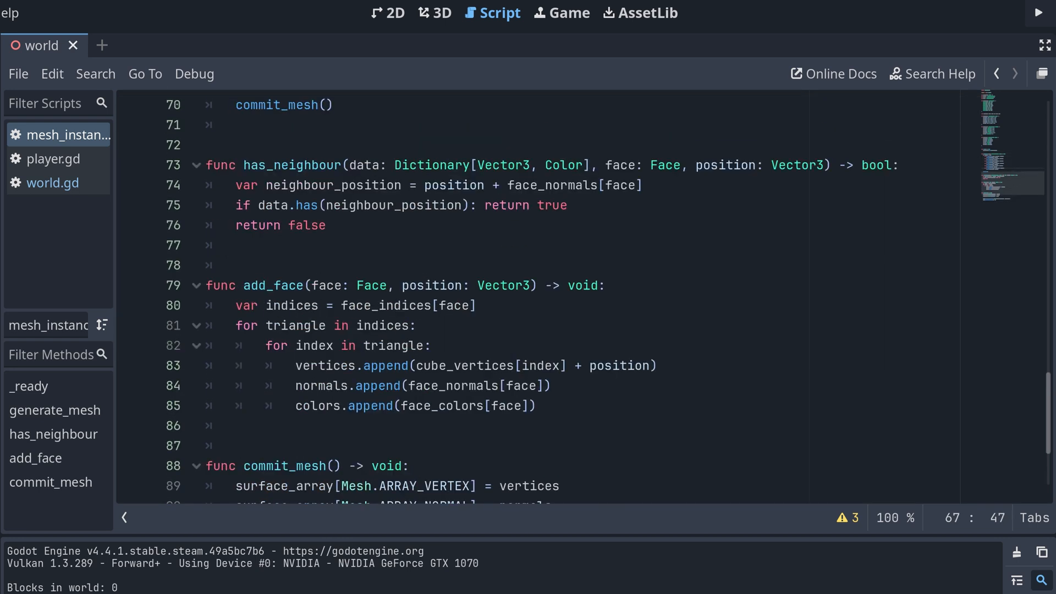
text(, color: Color)
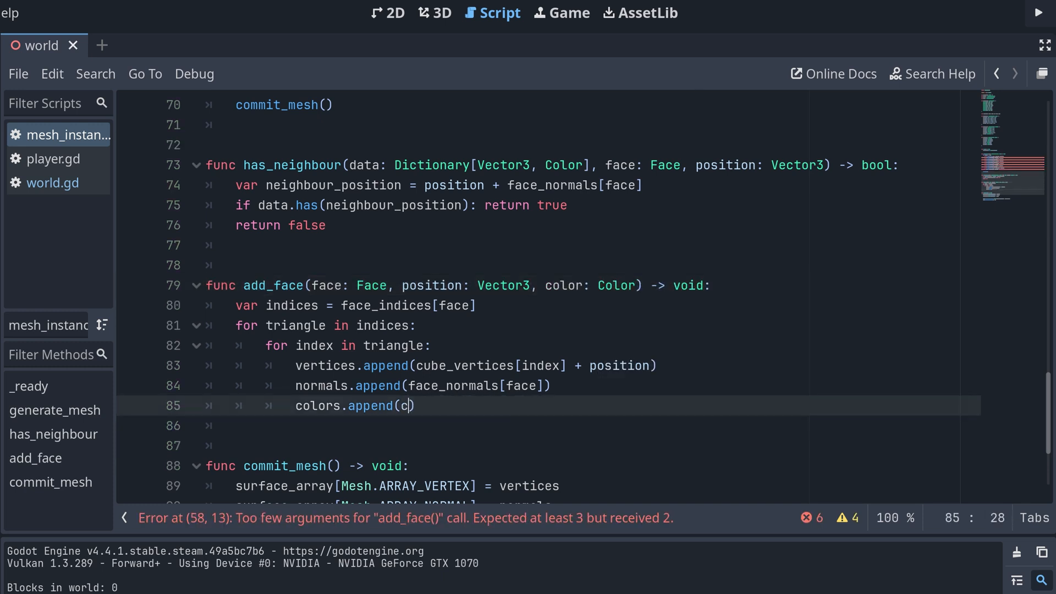
text(olor)
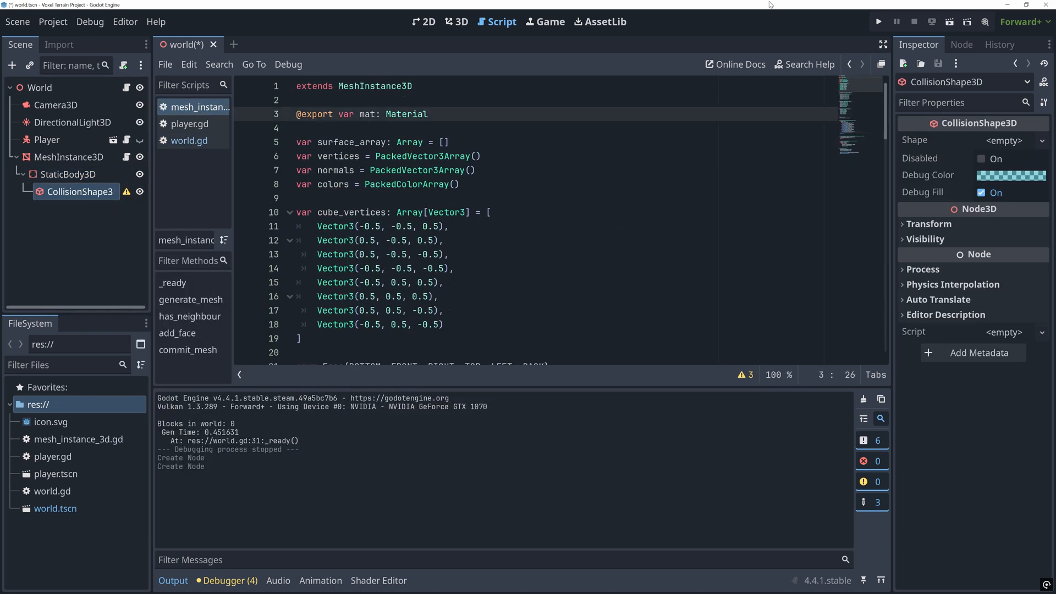
text(@onready var collision)
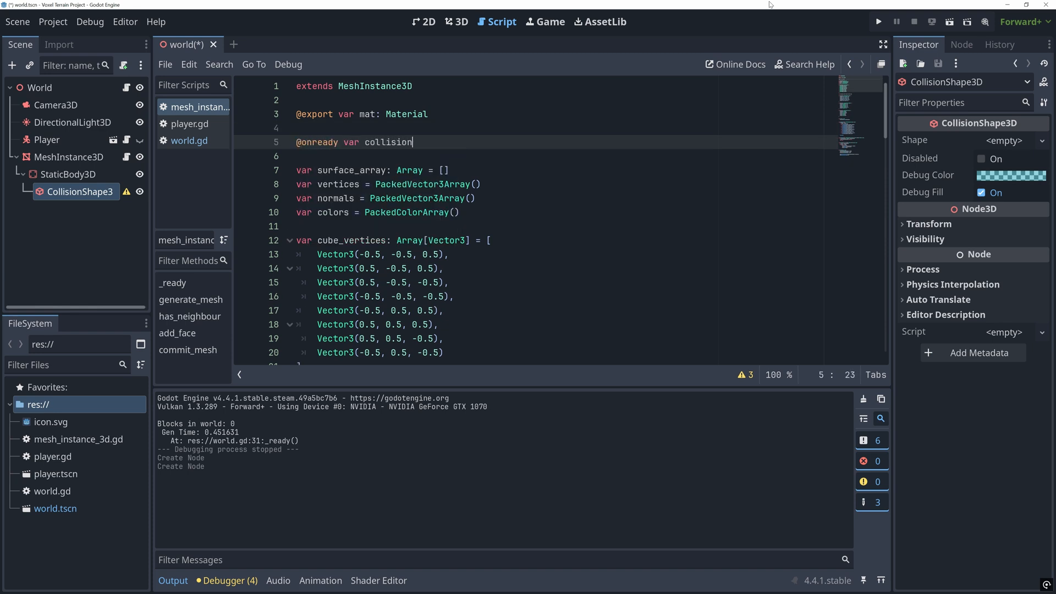
text(_shape =)
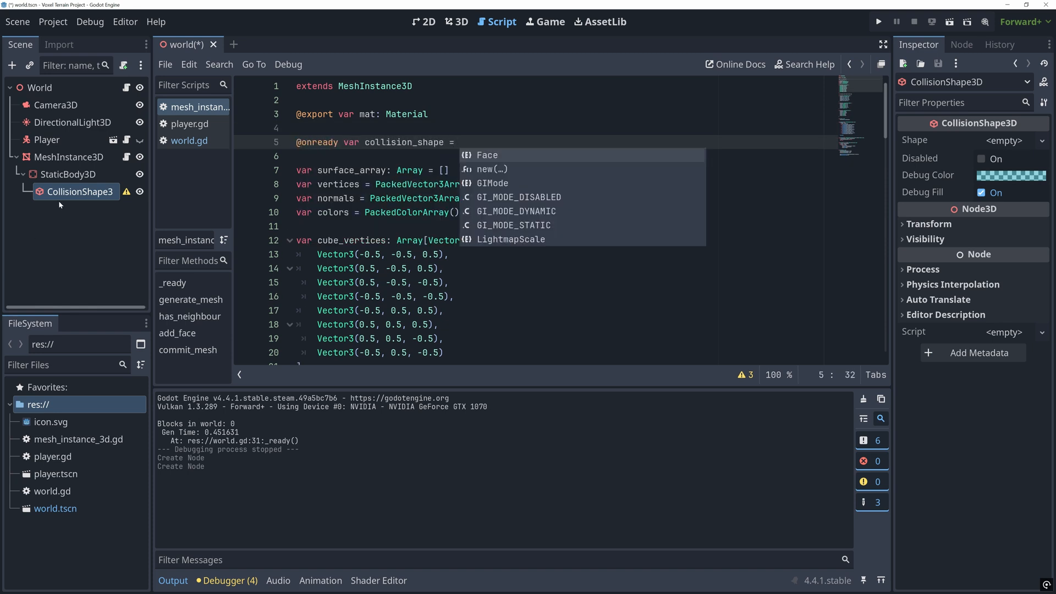
scroll(down, 3)
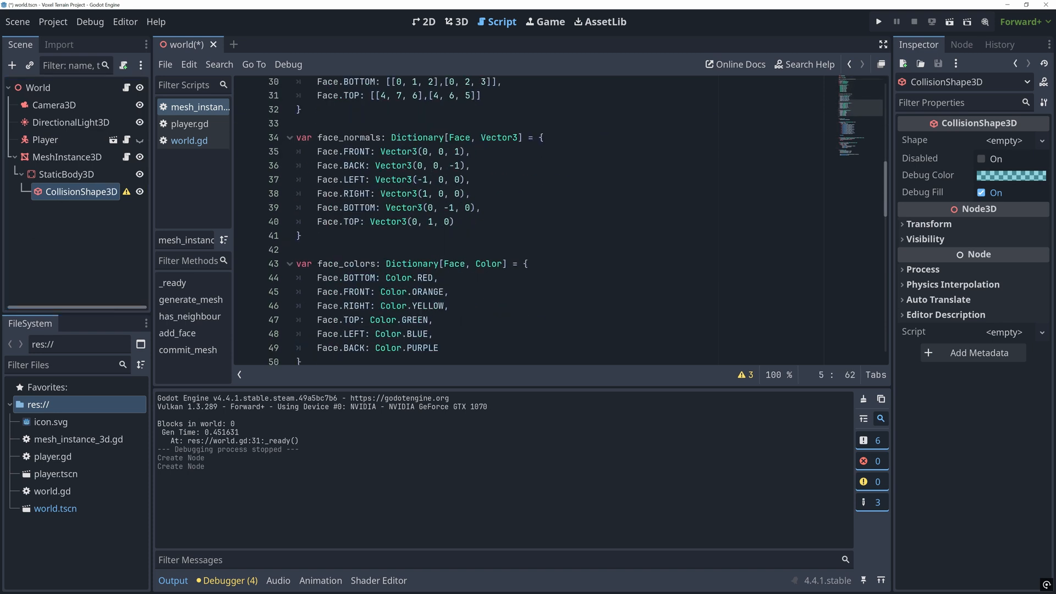
scroll(down, 3)
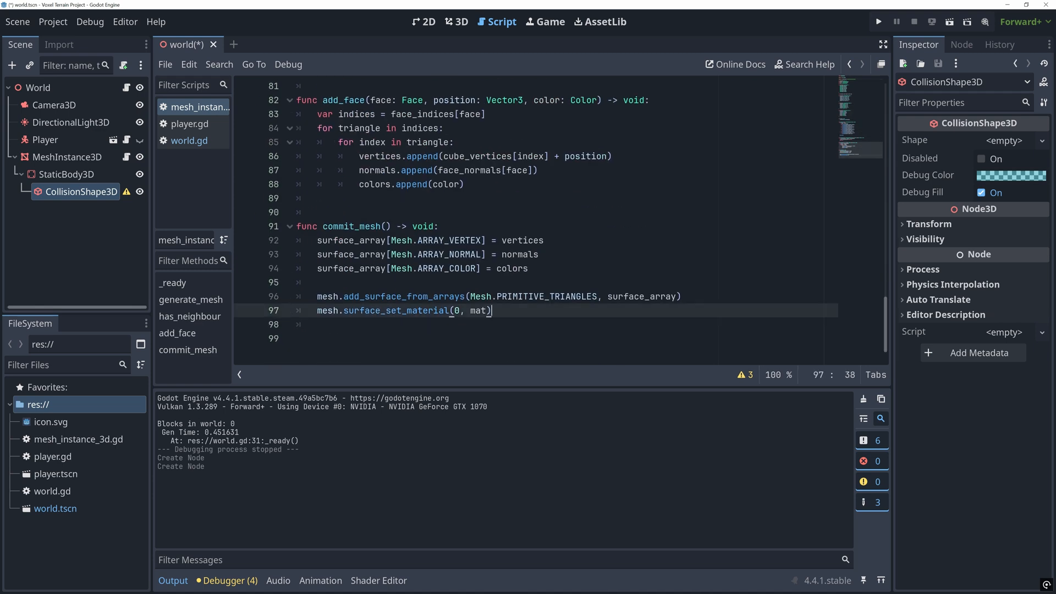
Step: End commit_mesh with collision_shape.shape = mesh.create_trimesh_shape()
text(collision_shape)
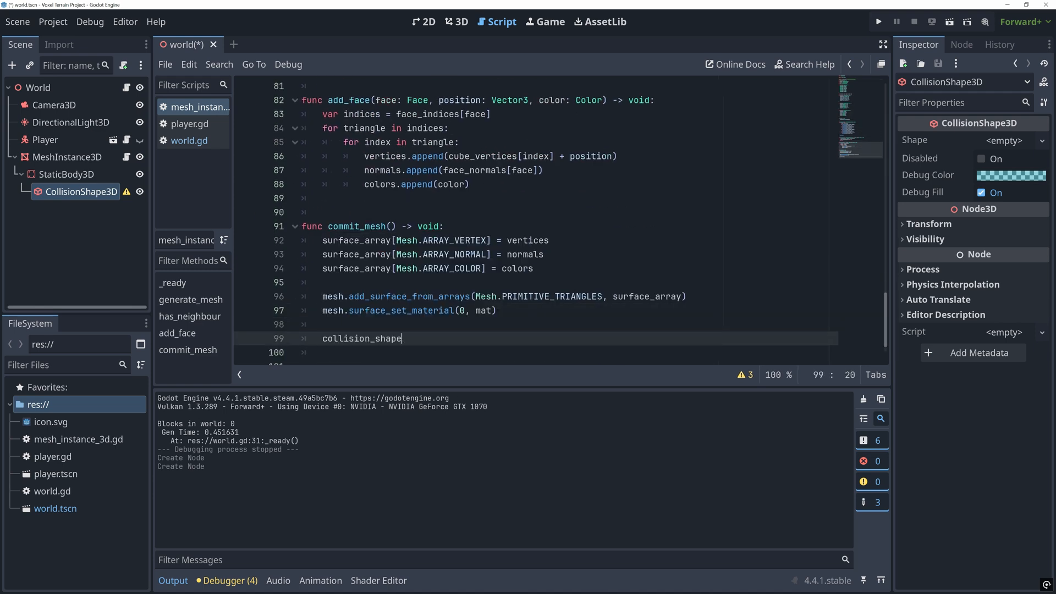
text(.shape = mesh)
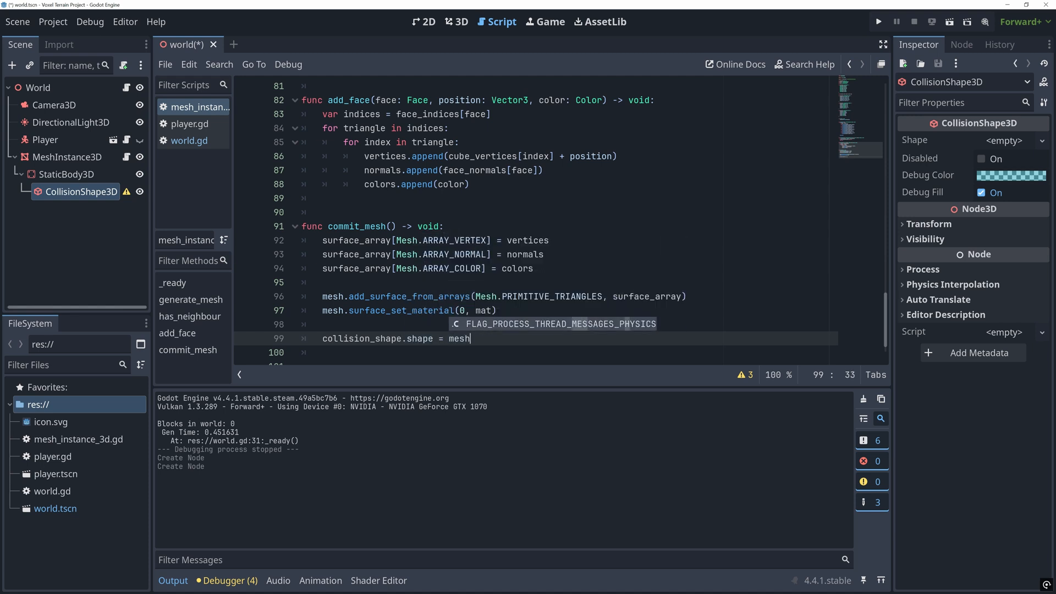
text(.create_tri)
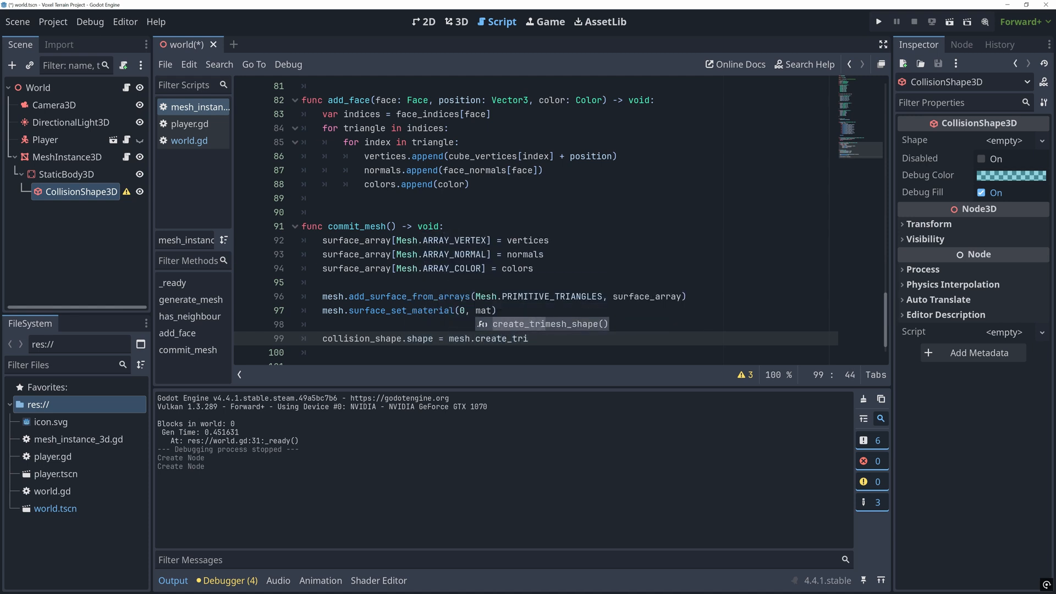
key(Tab)
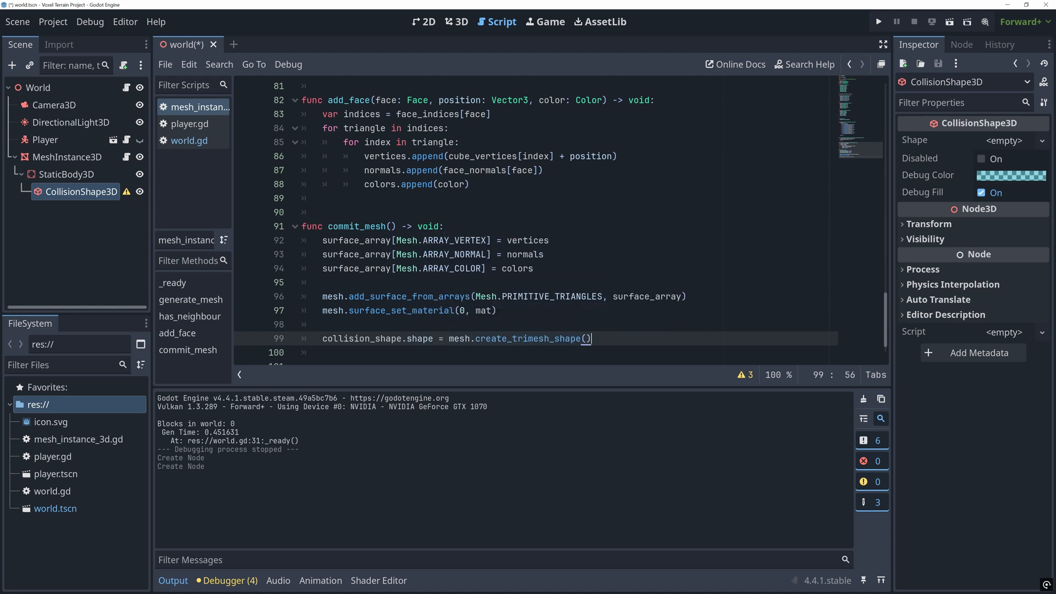